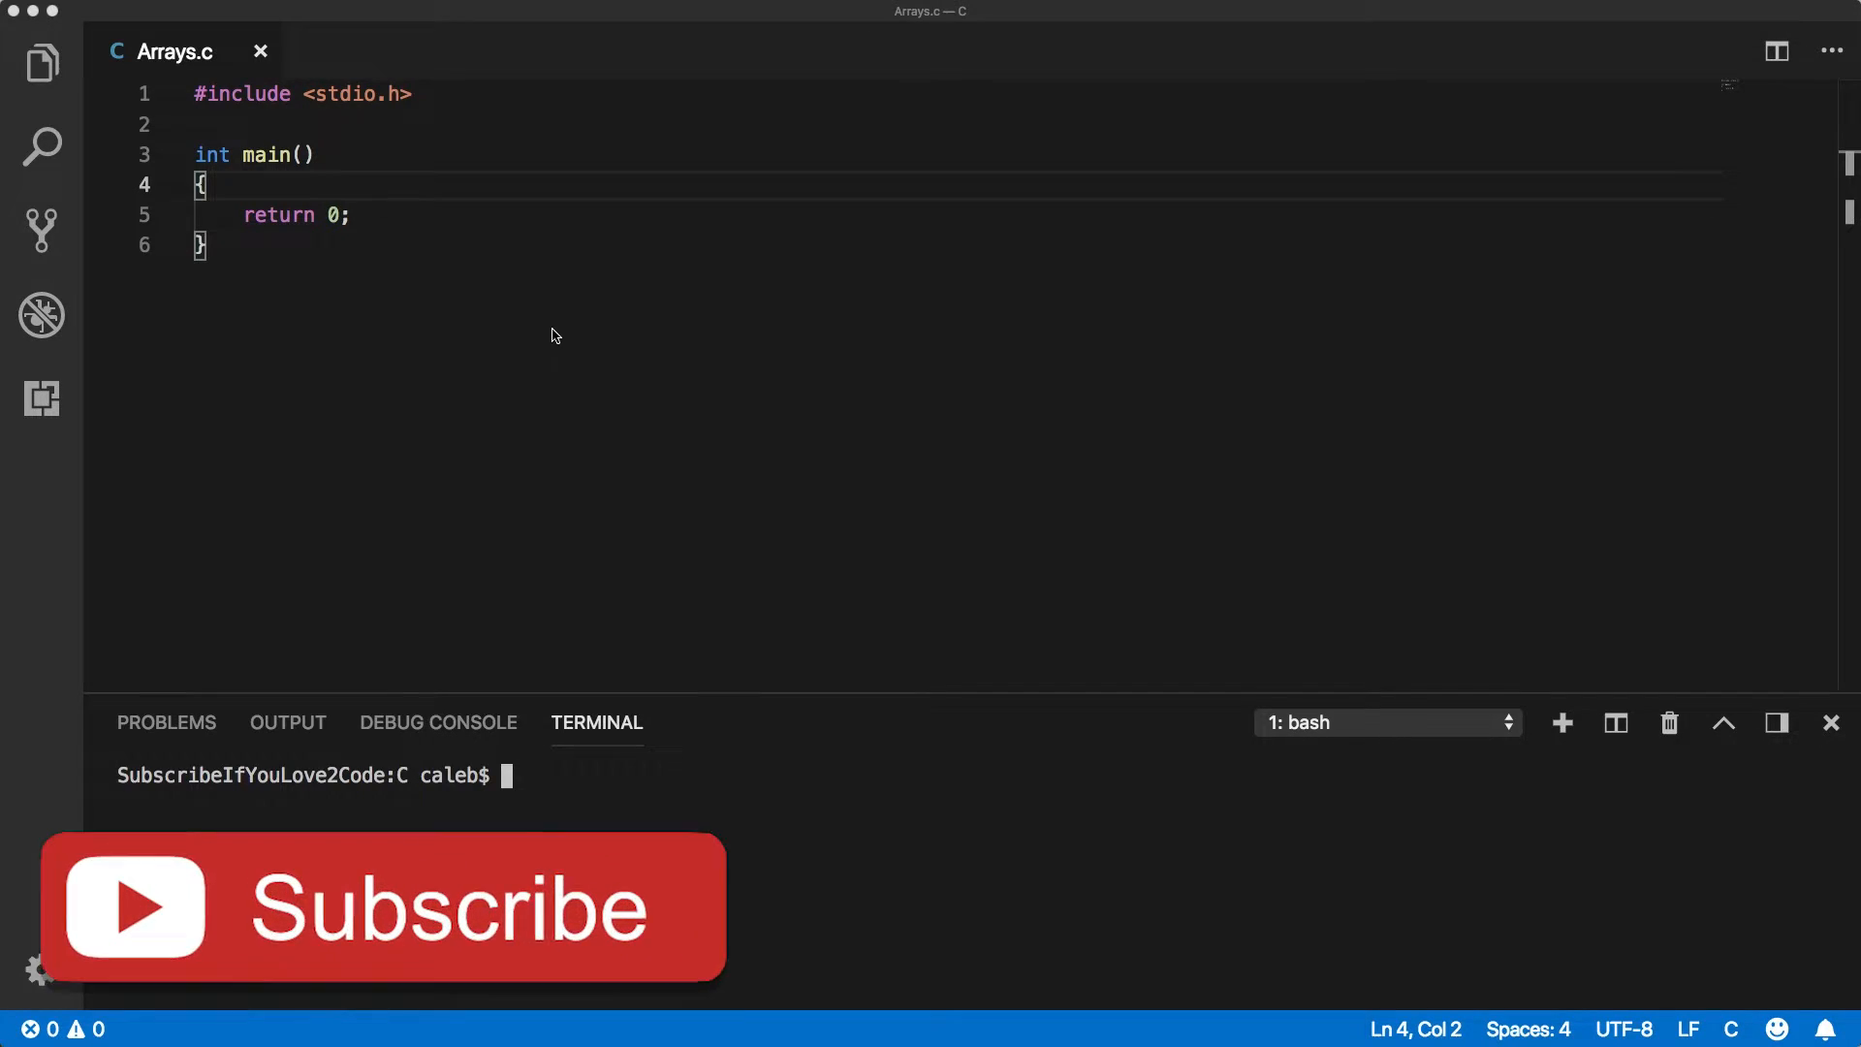
pyautogui.moveTo(837, 990)
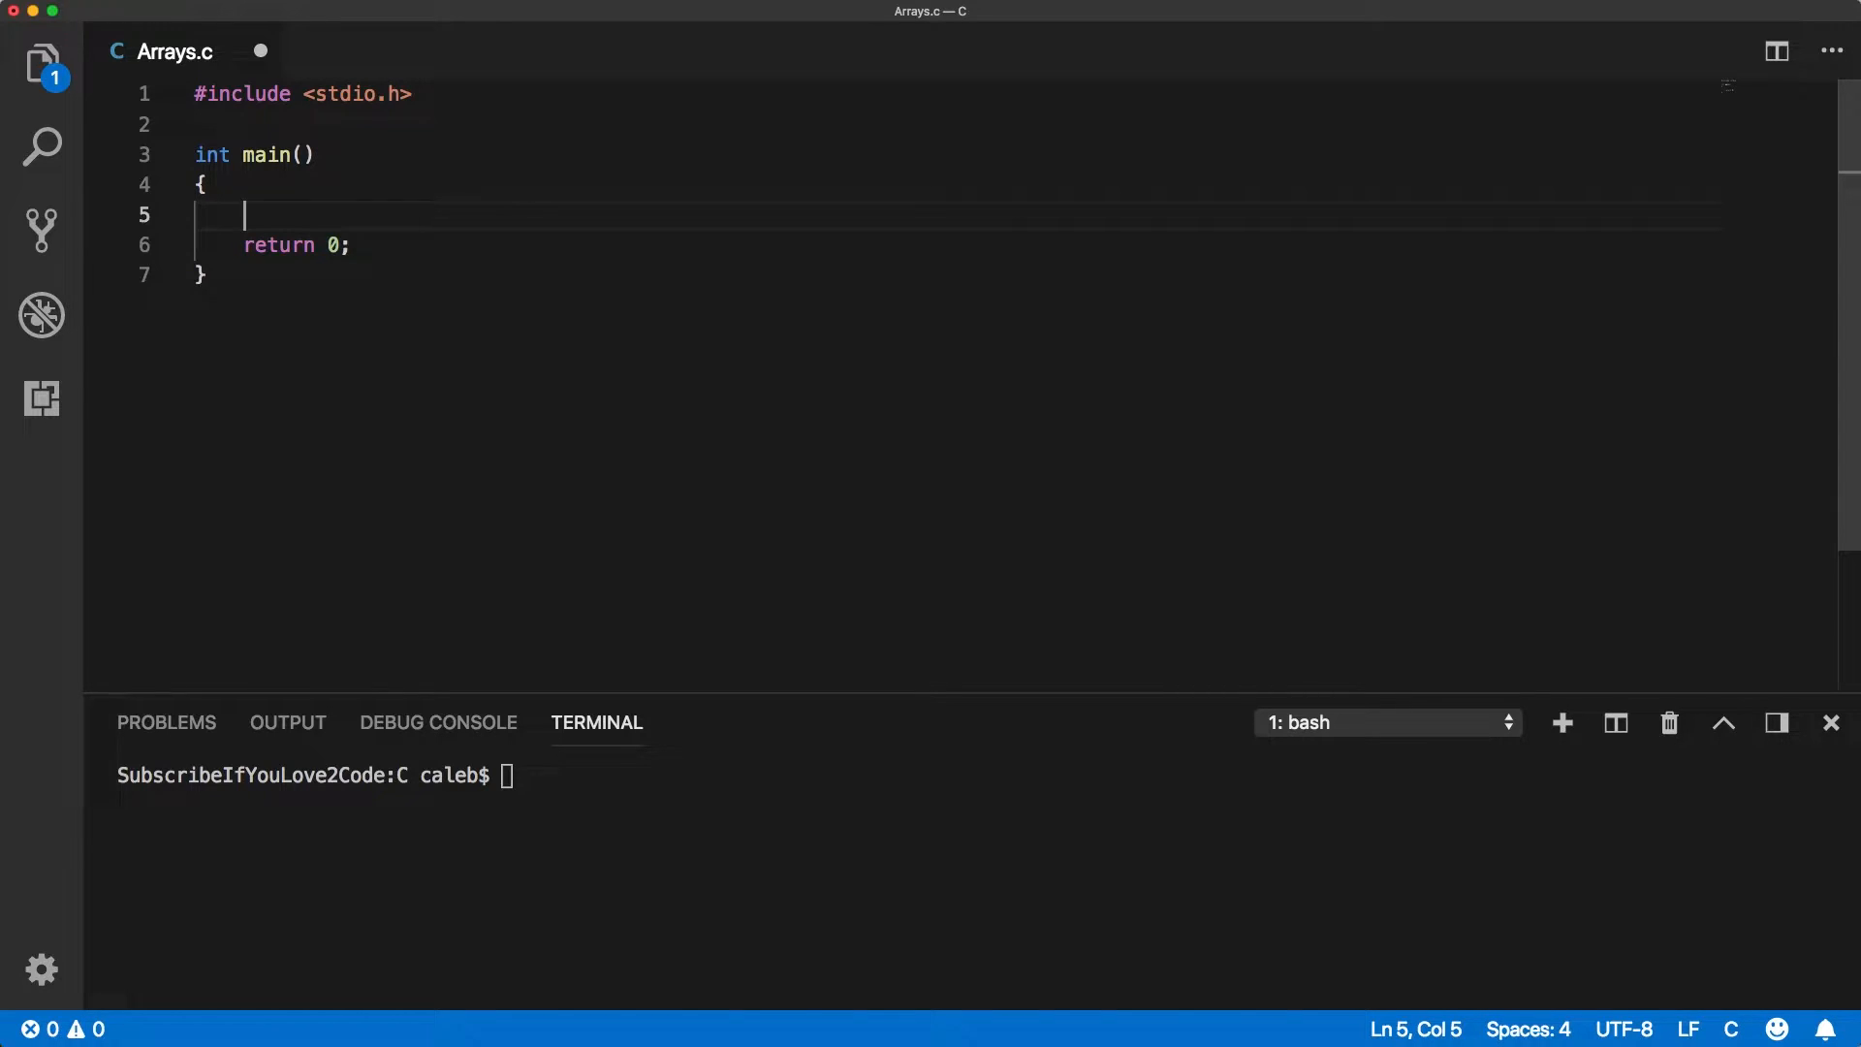
# Declare a ten-element int array with int myGrades[10]; in main.
pyautogui.write('int')
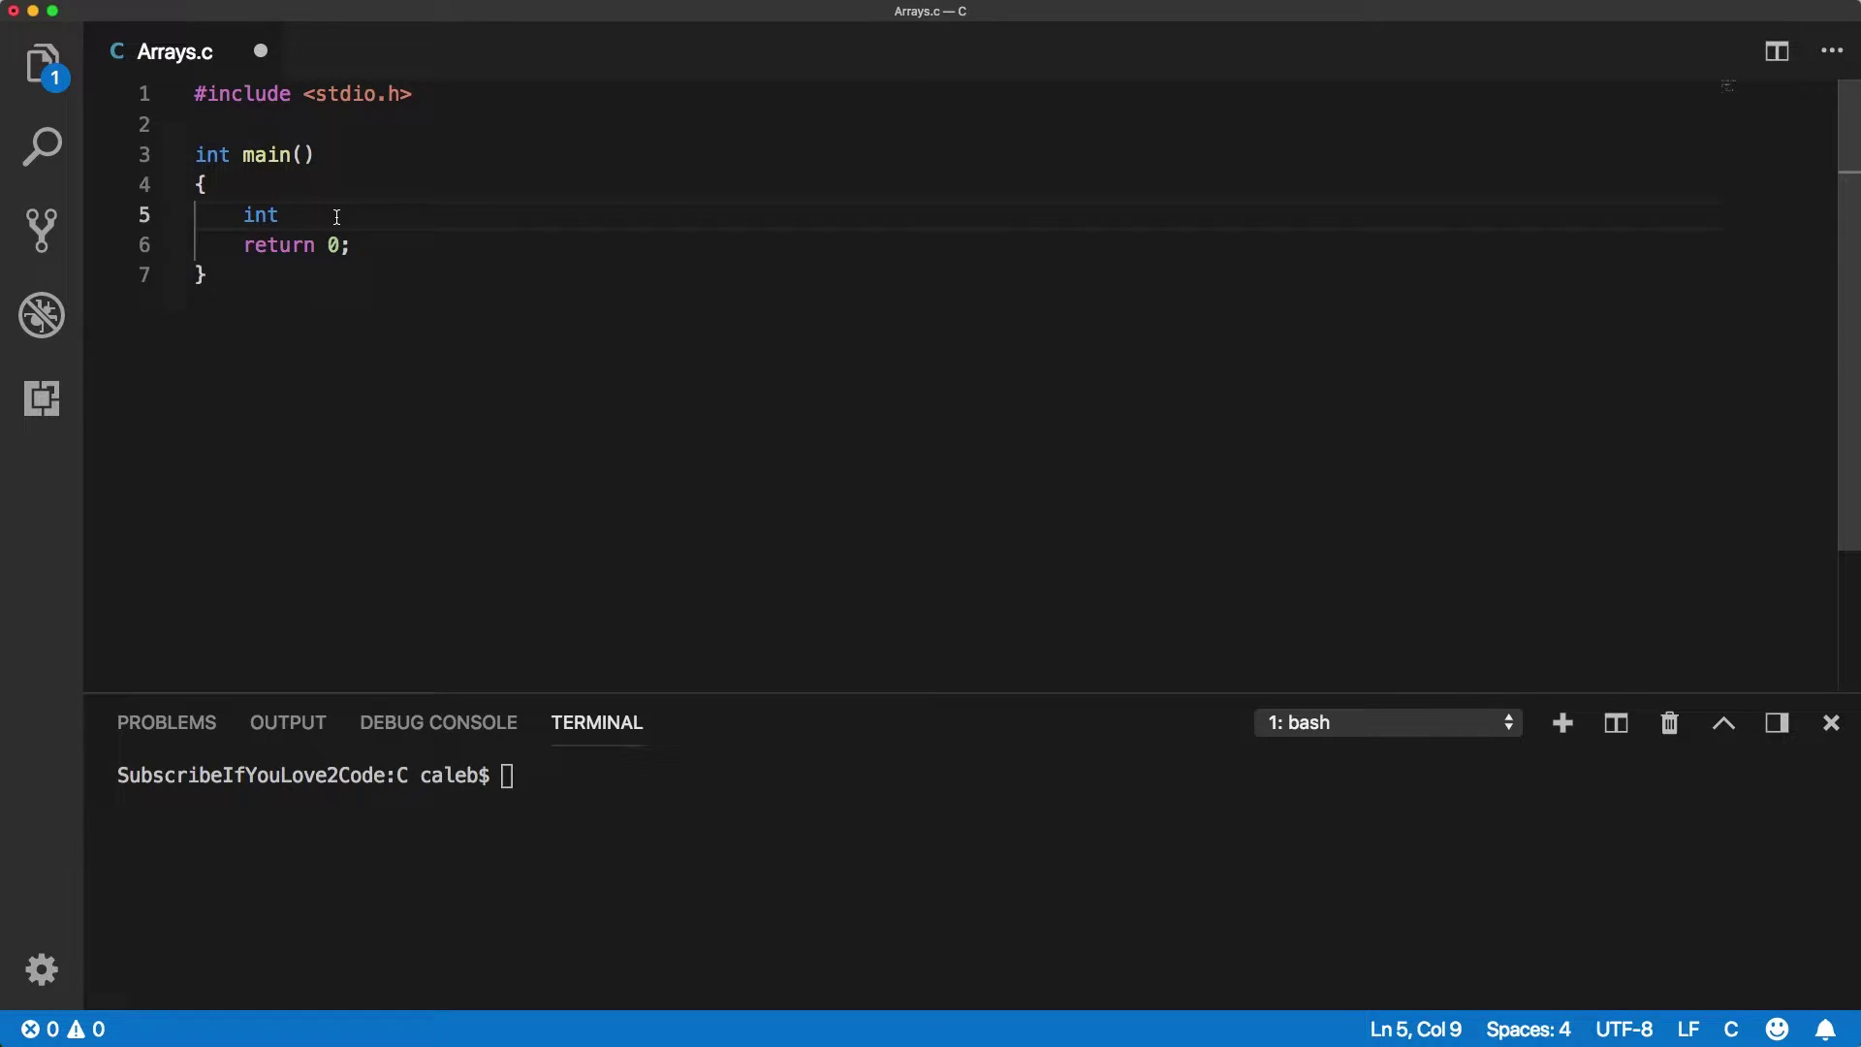
pyautogui.write('myGrades')
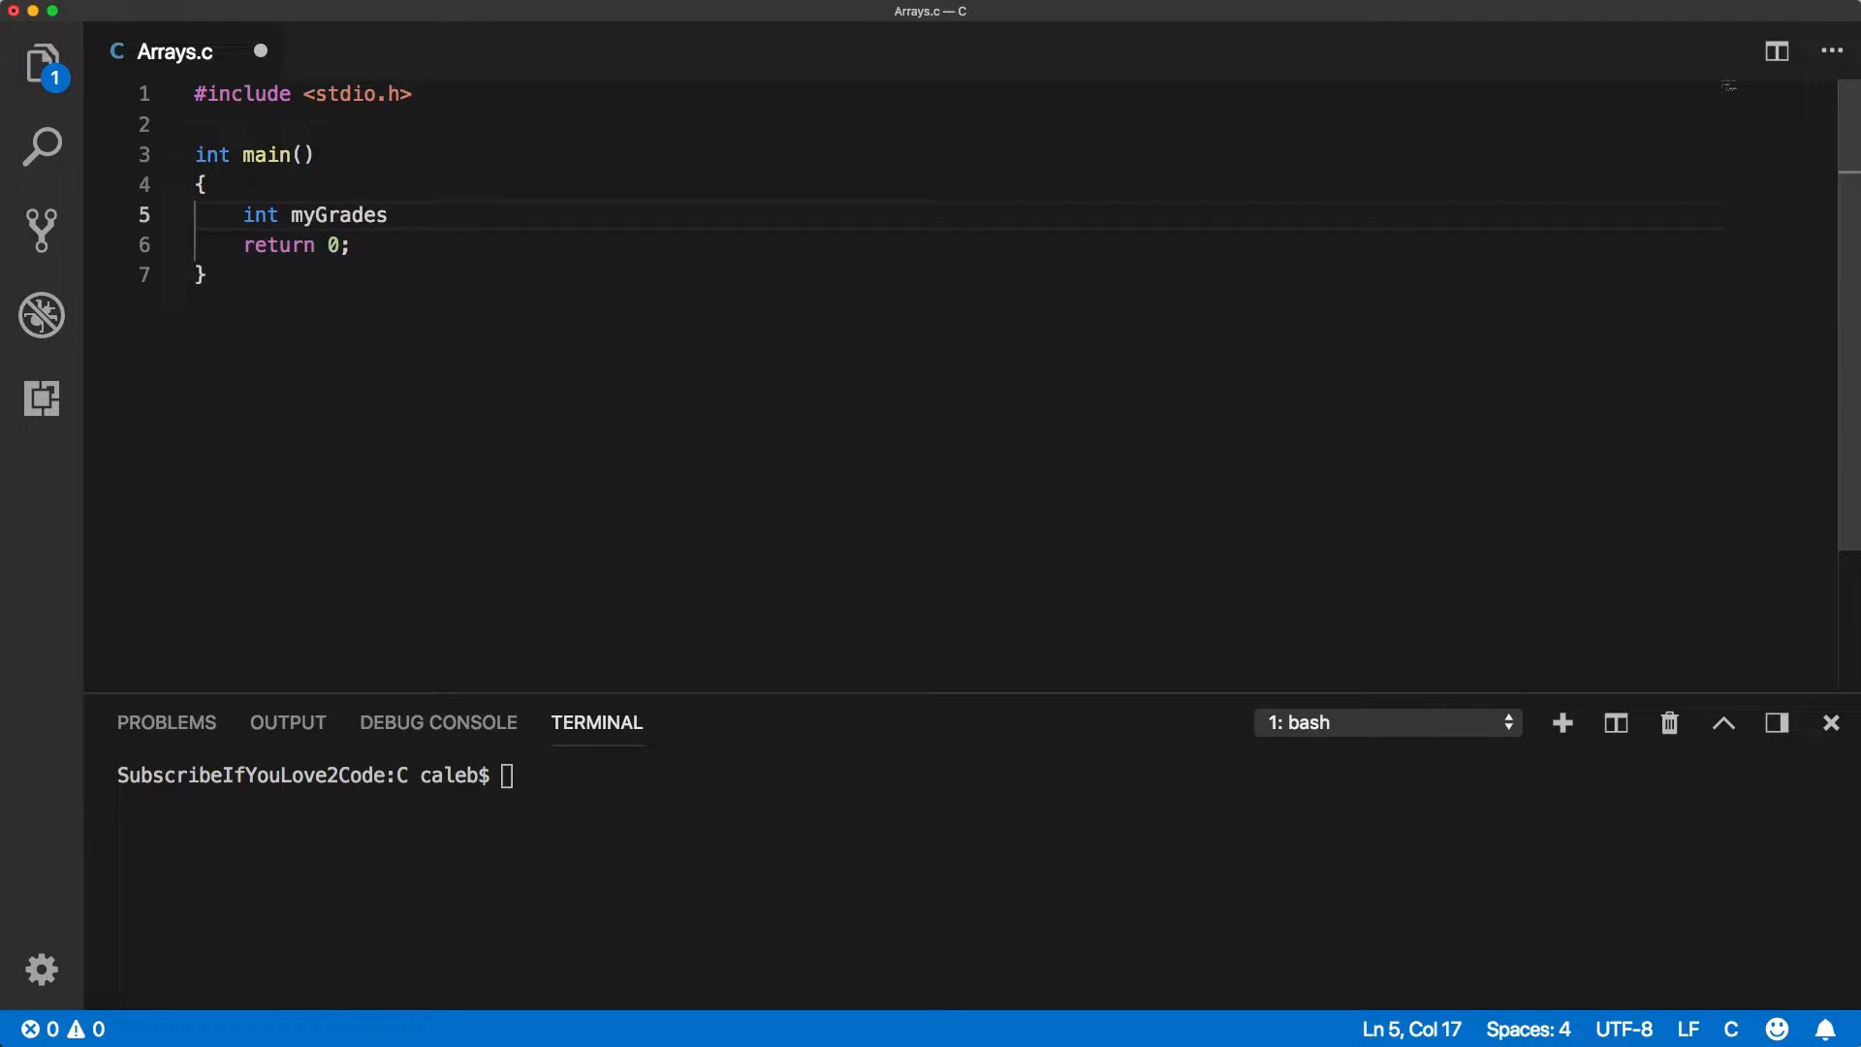
pyautogui.write('[]')
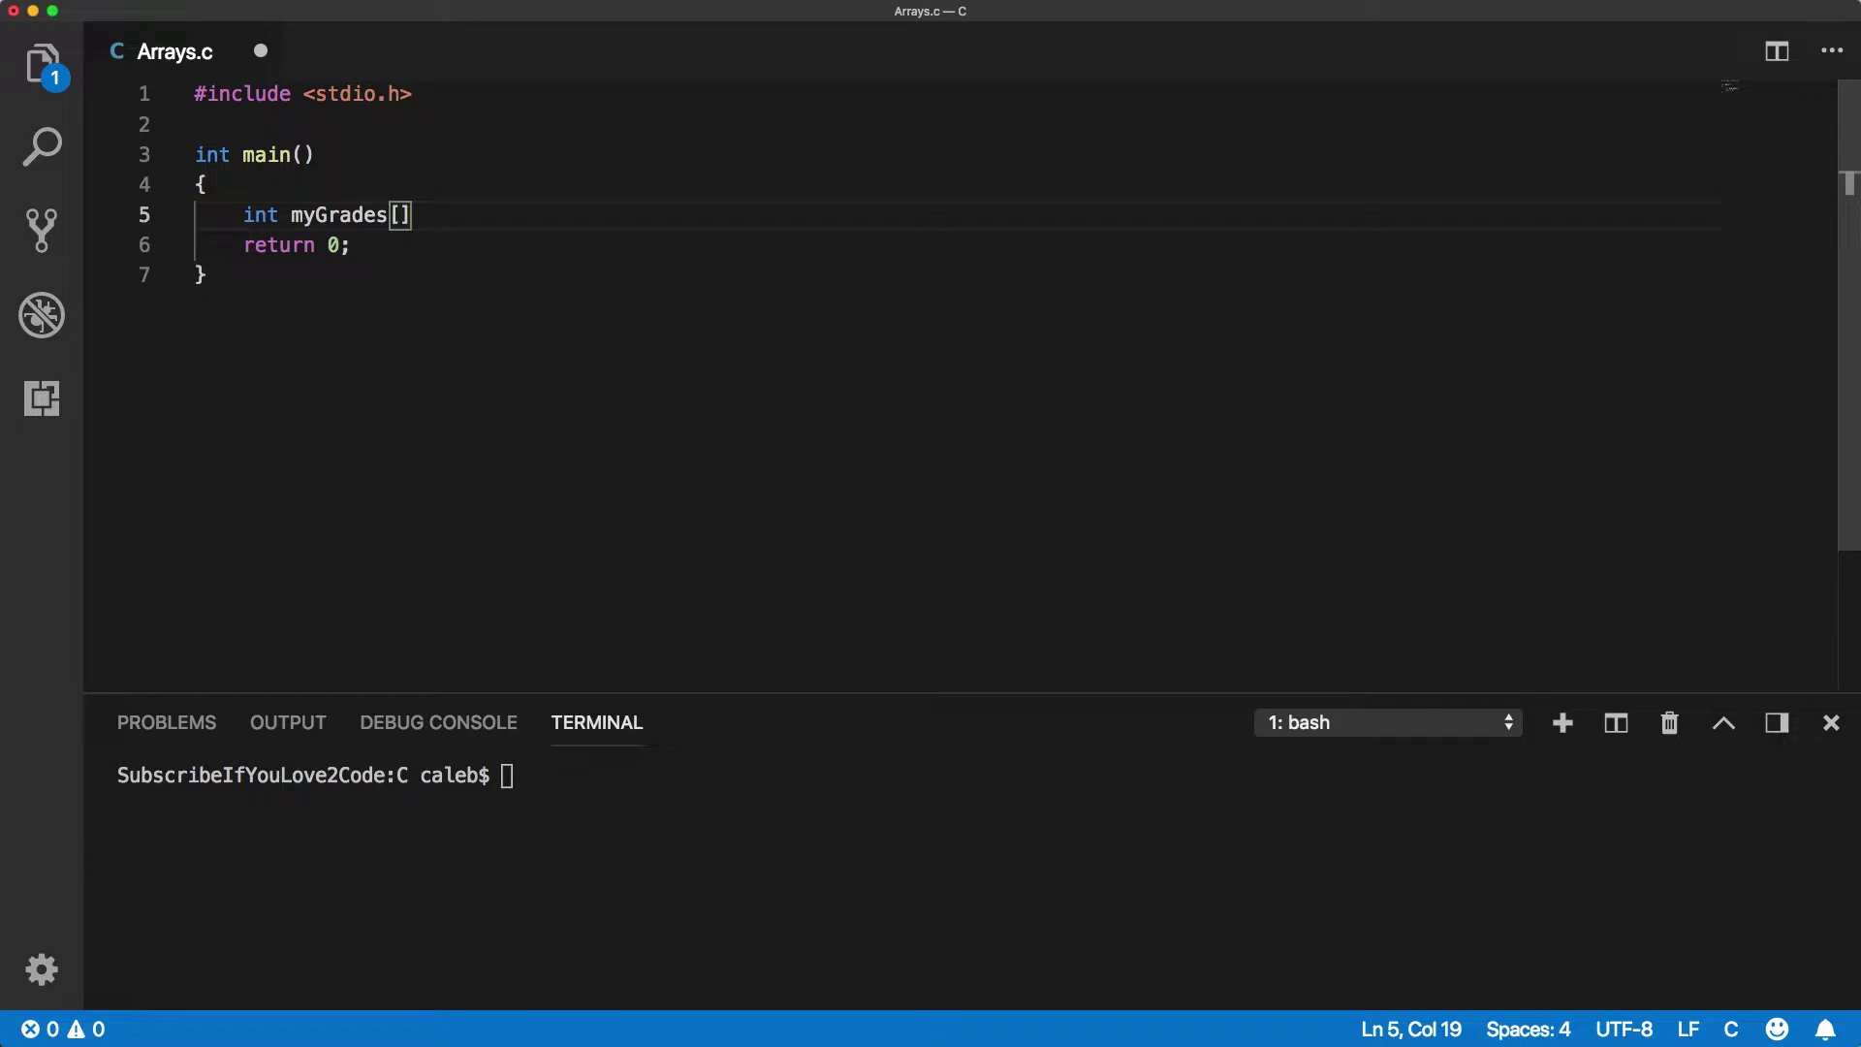
pyautogui.press('Left')
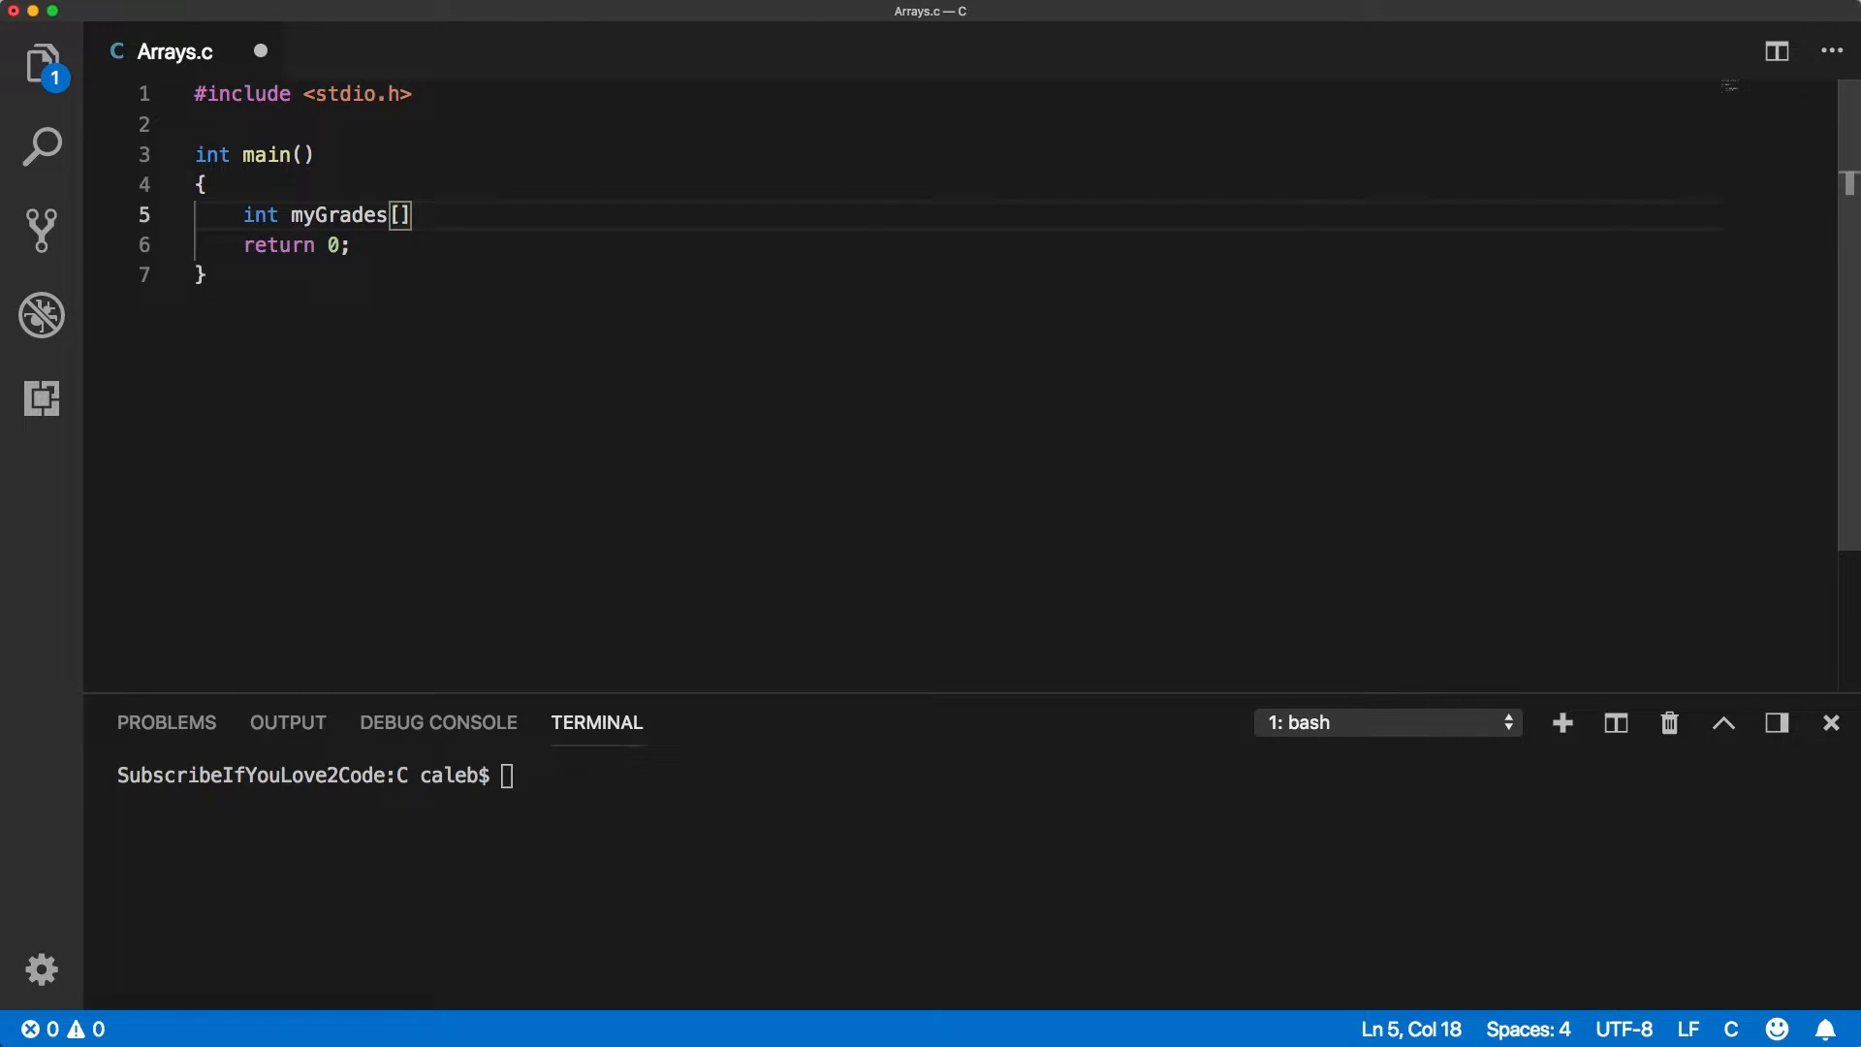
pyautogui.write('10')
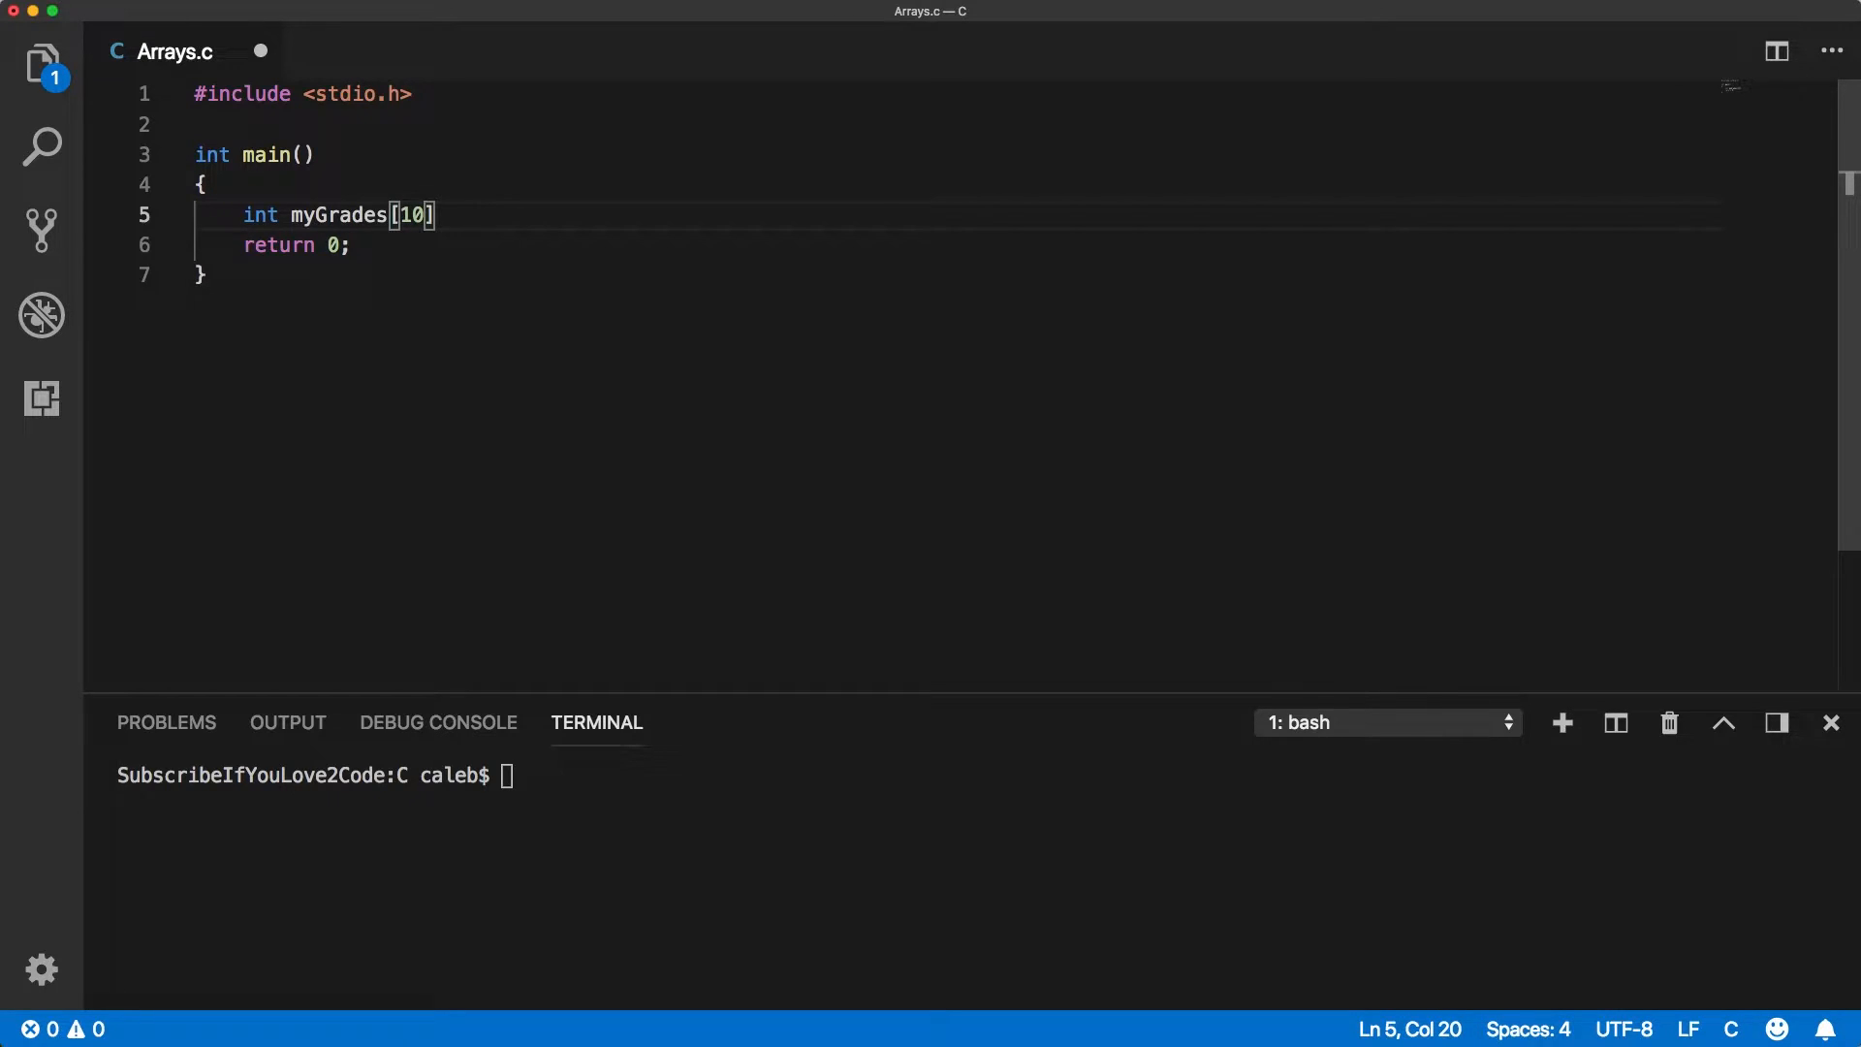
pyautogui.write("'")
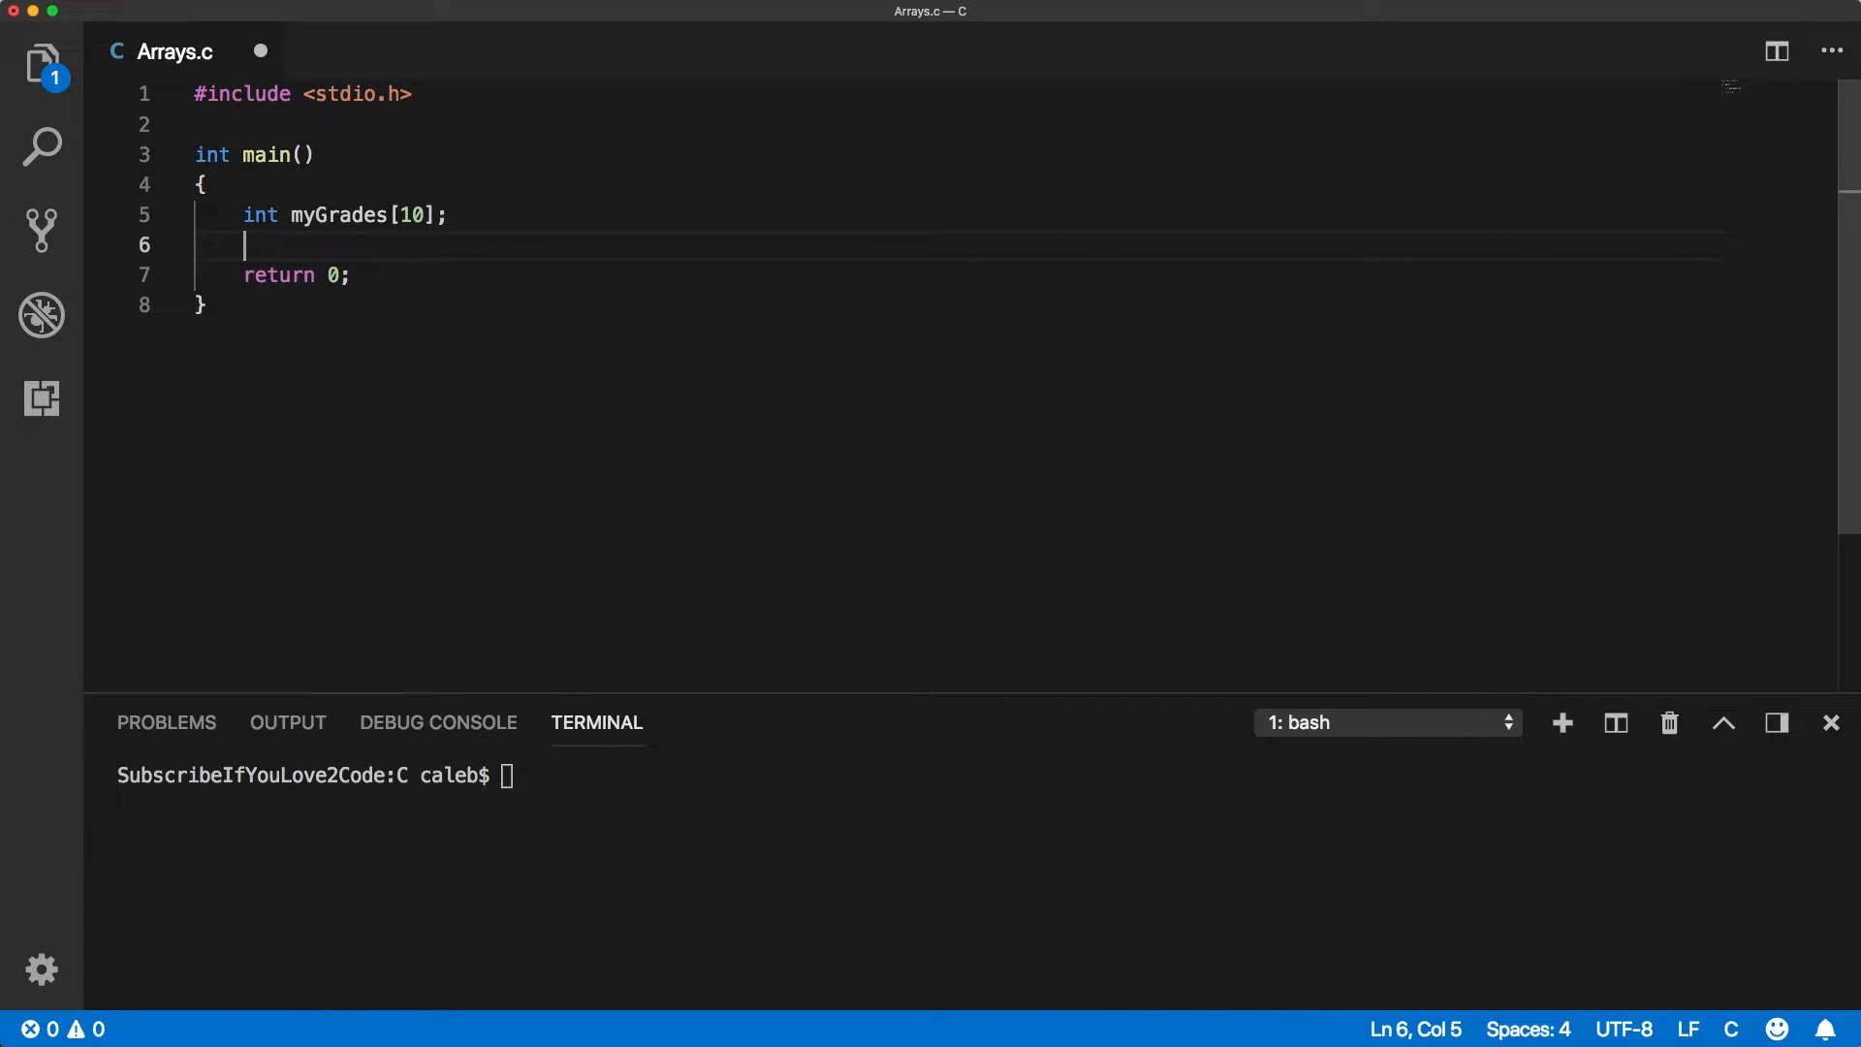
# Assign 10 to myGrades[0] and 11 to myGrades[1] on new lines.
pyautogui.write('myGrades[')
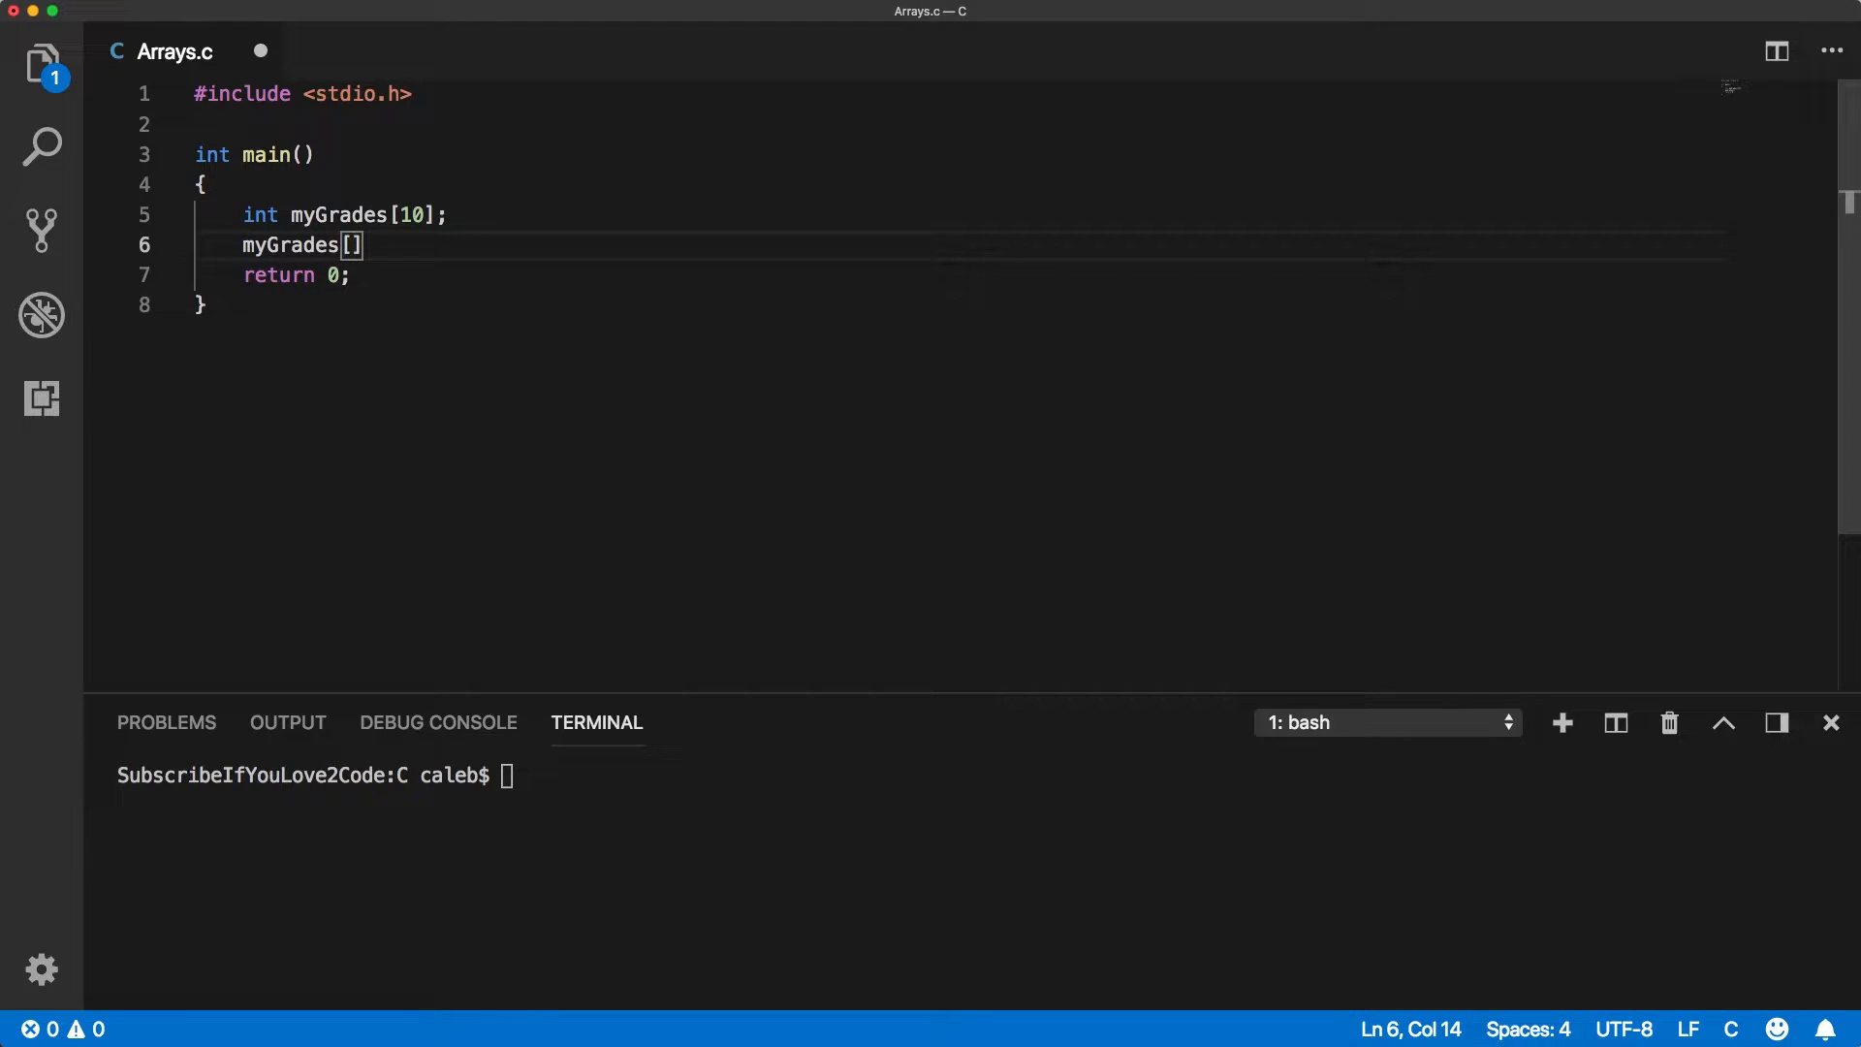
pyautogui.write('0')
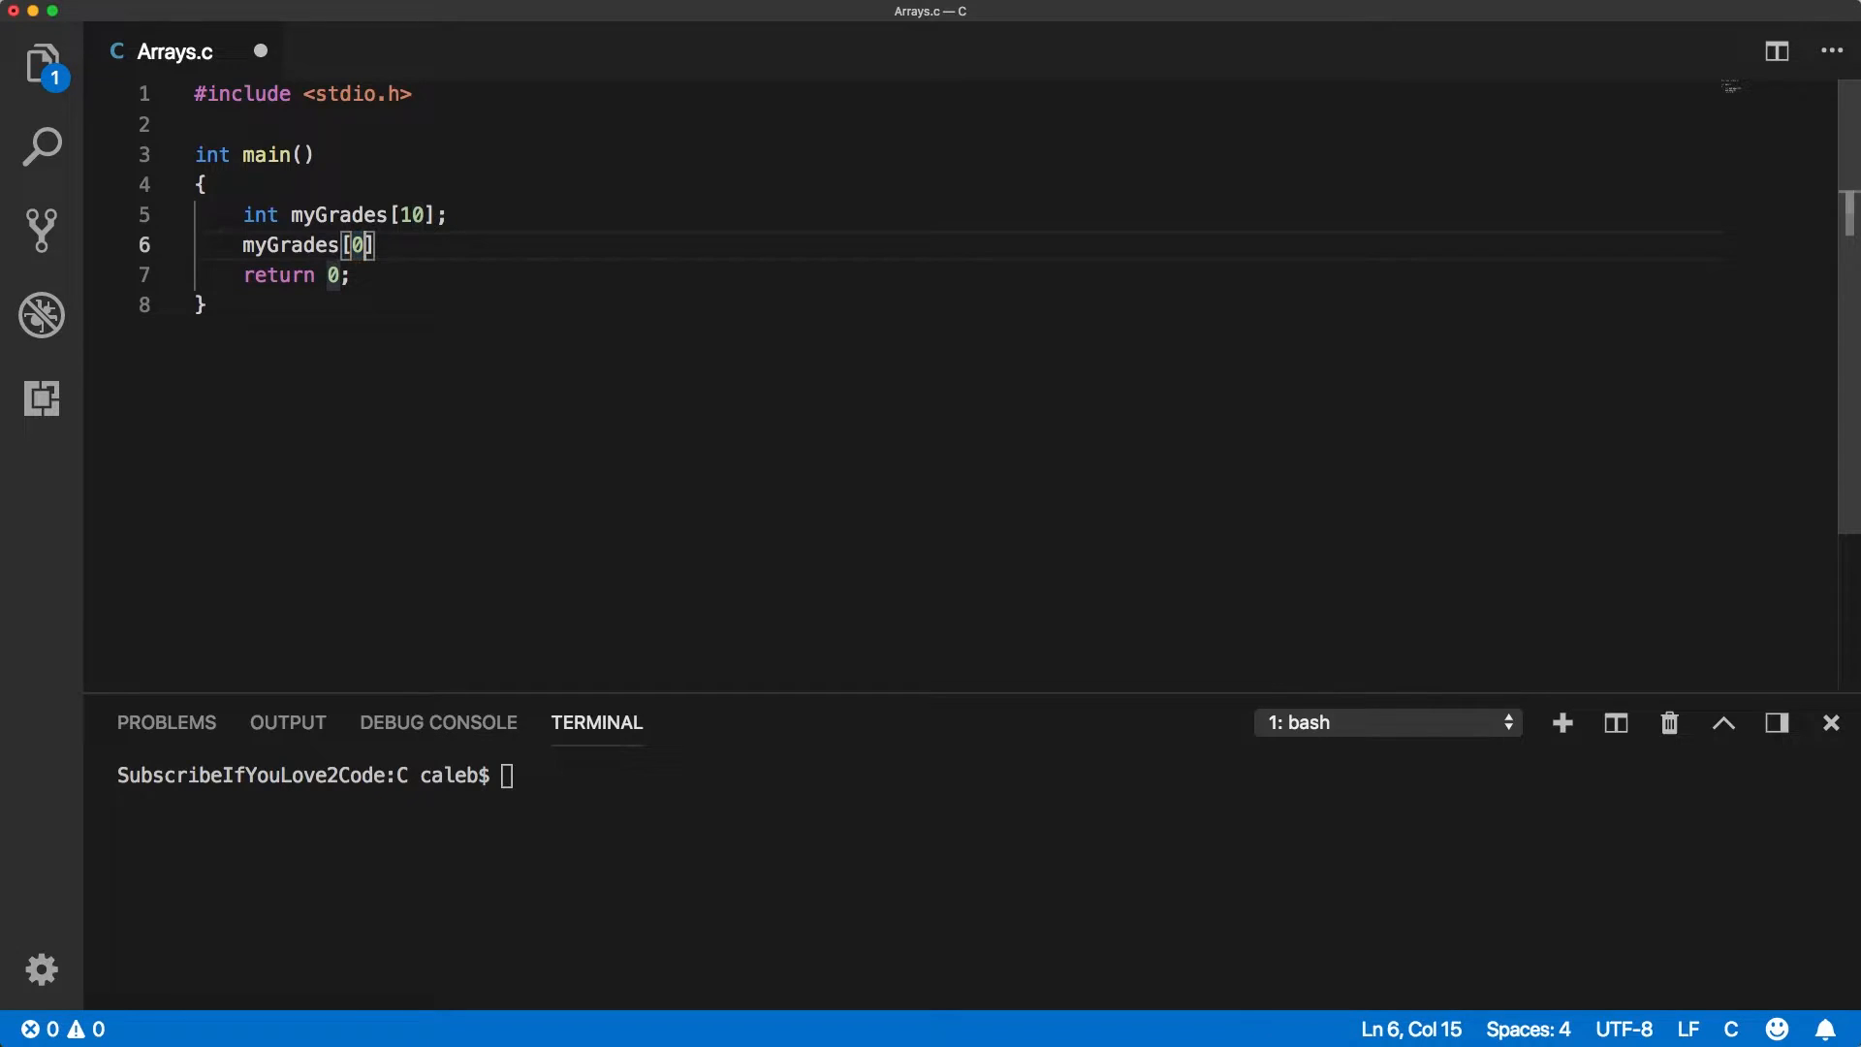
pyautogui.write('= 10;')
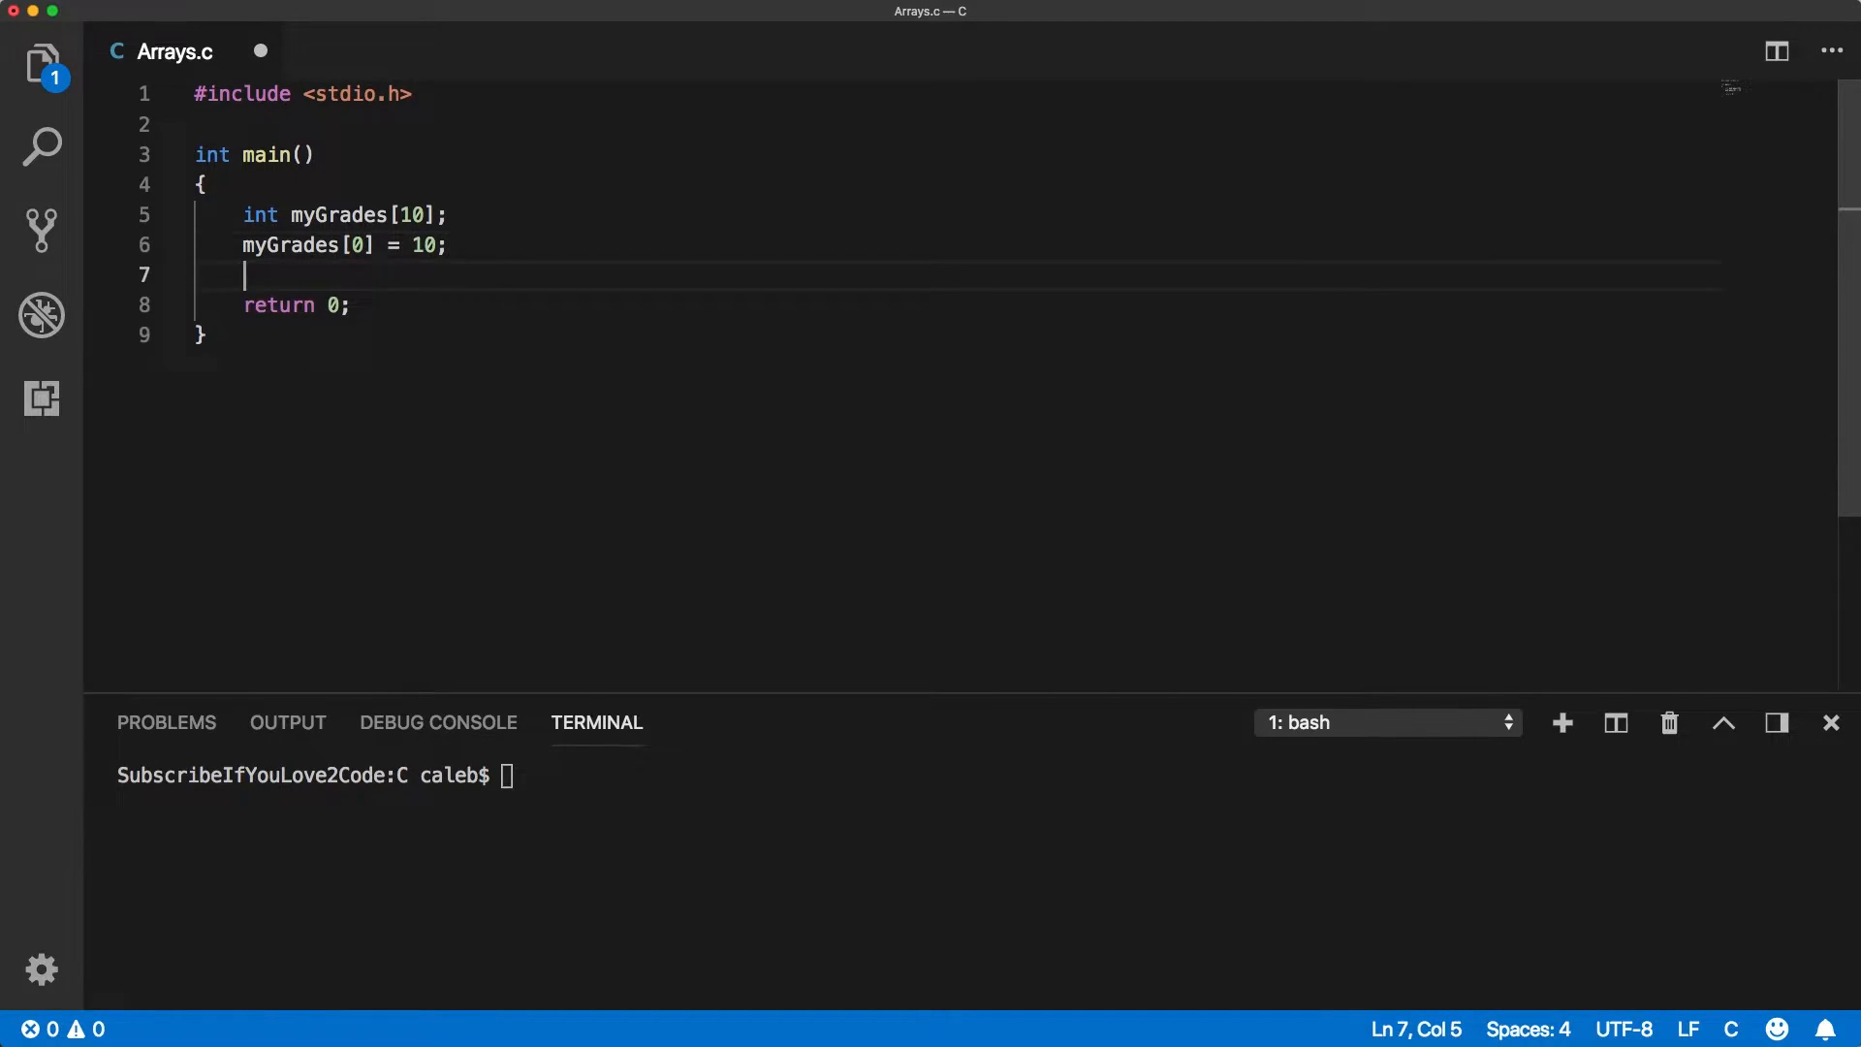
pyautogui.write('myGrades')
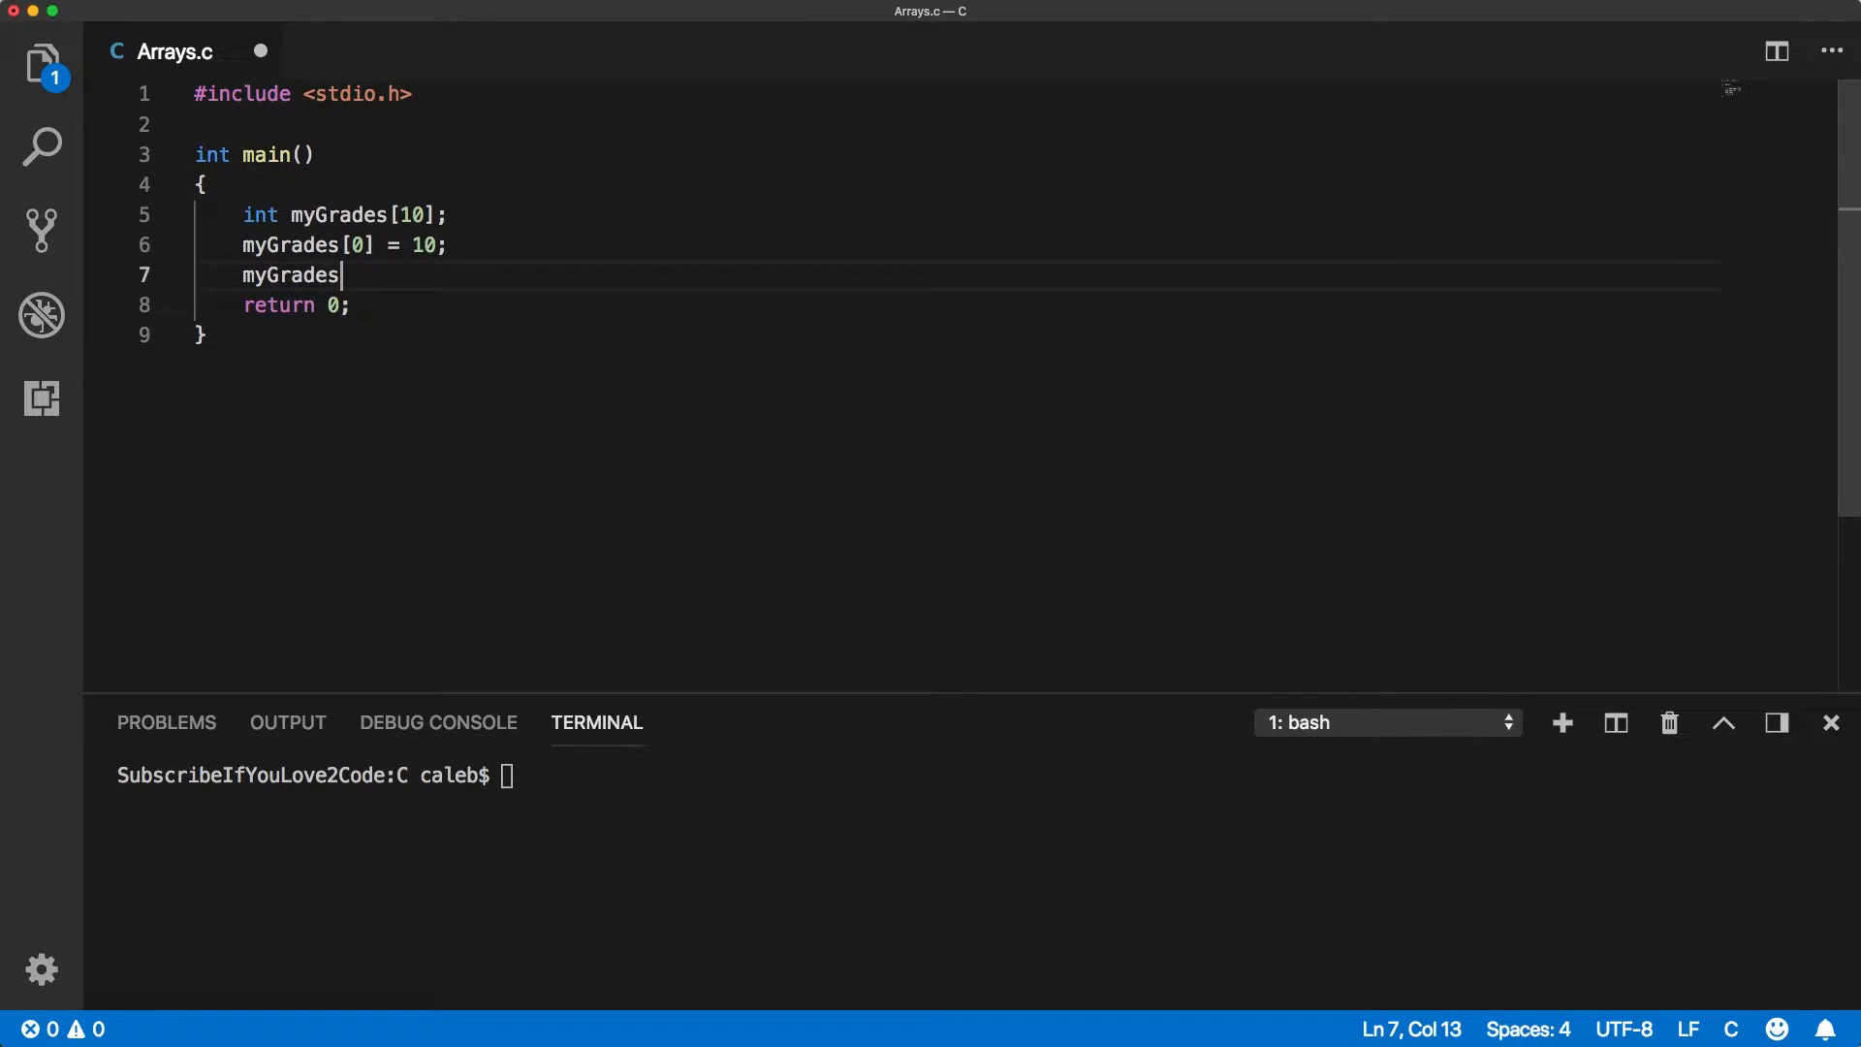
pyautogui.write('[1]')
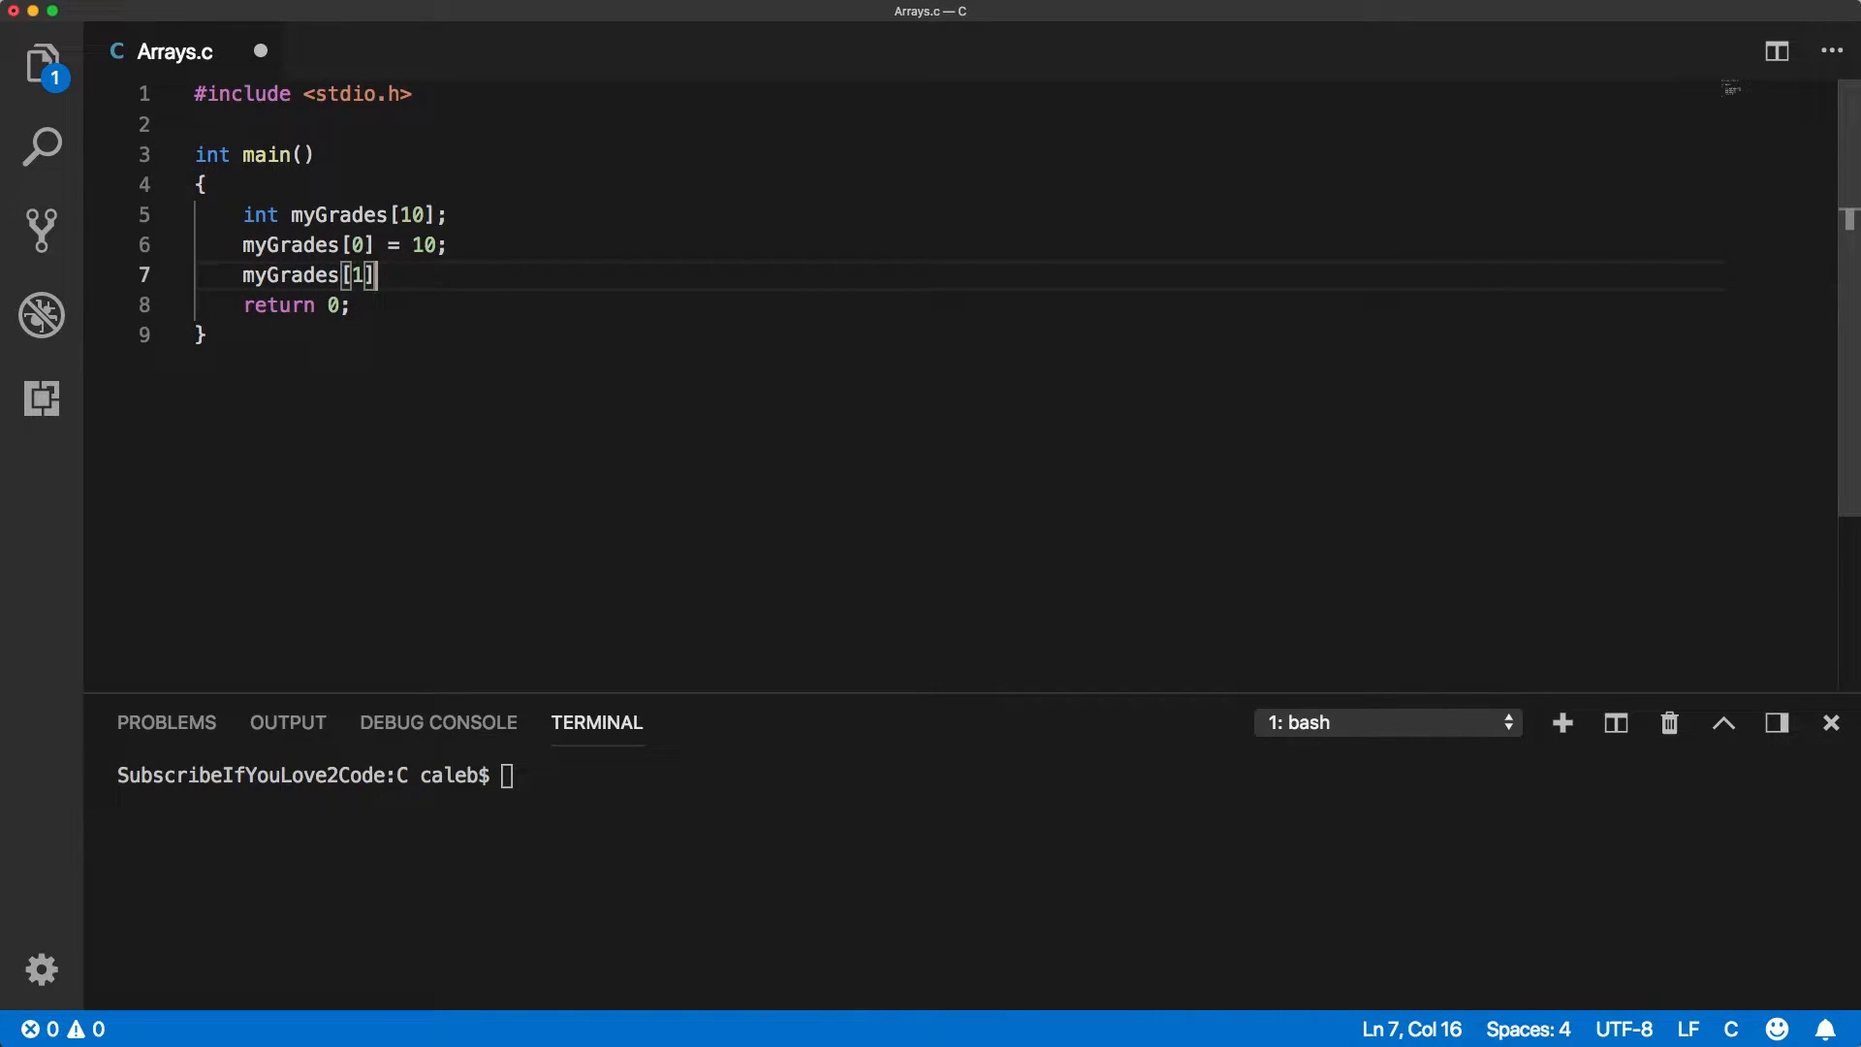
pyautogui.write('= 11;')
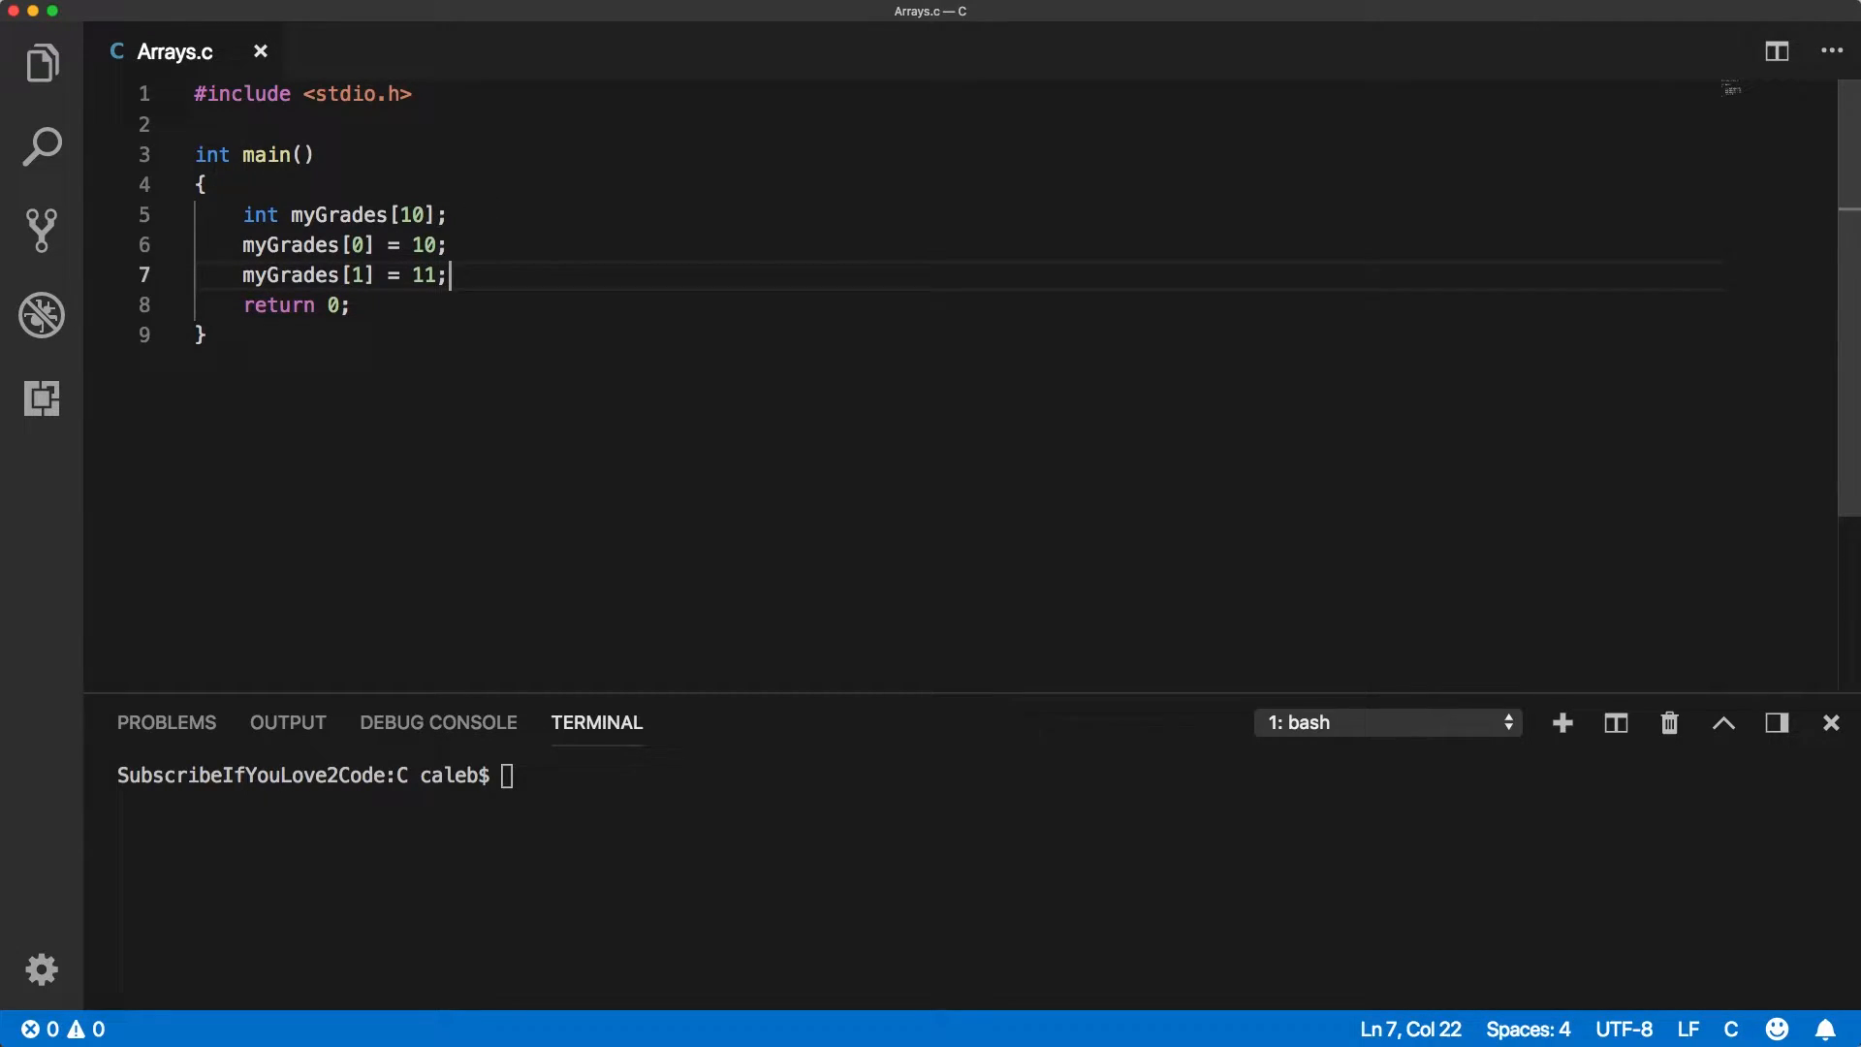
# Add printf("%d ", myGrades[0]); and compile with gcc Arrays.c in the terminal.
pyautogui.write('printf()')
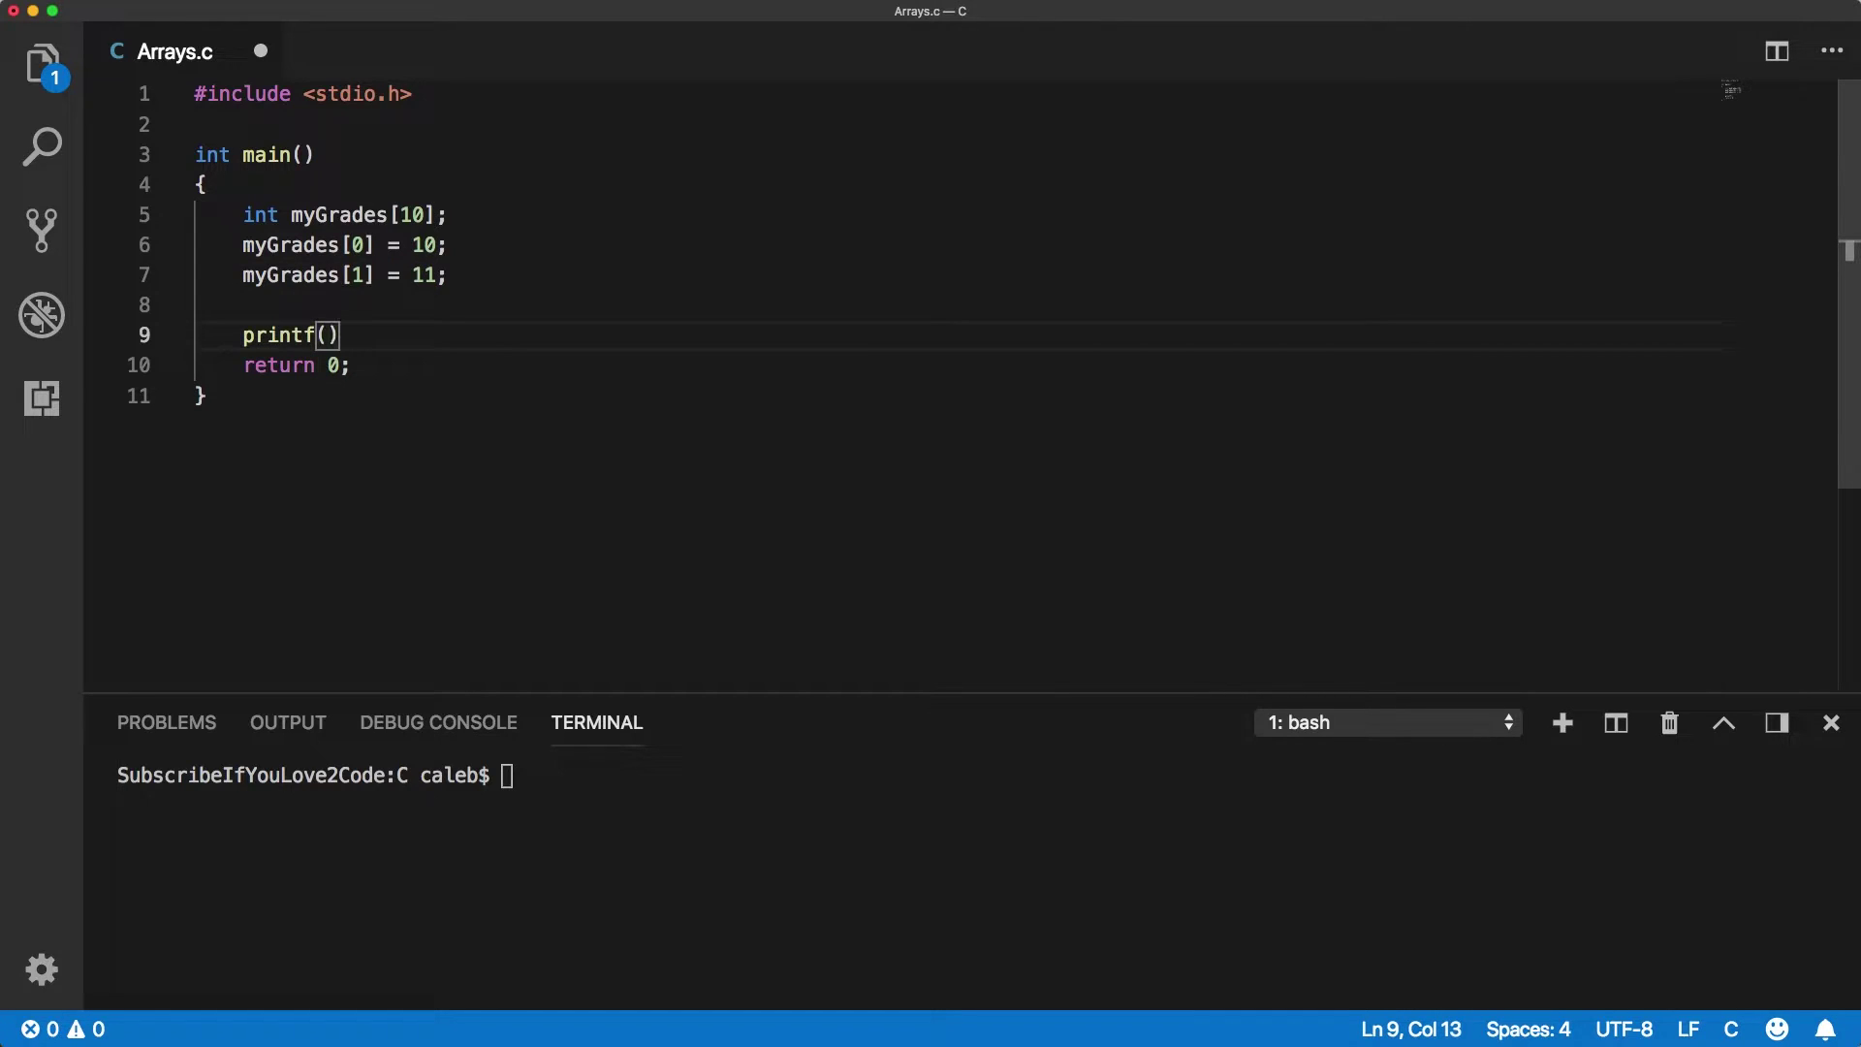
pyautogui.write(';')
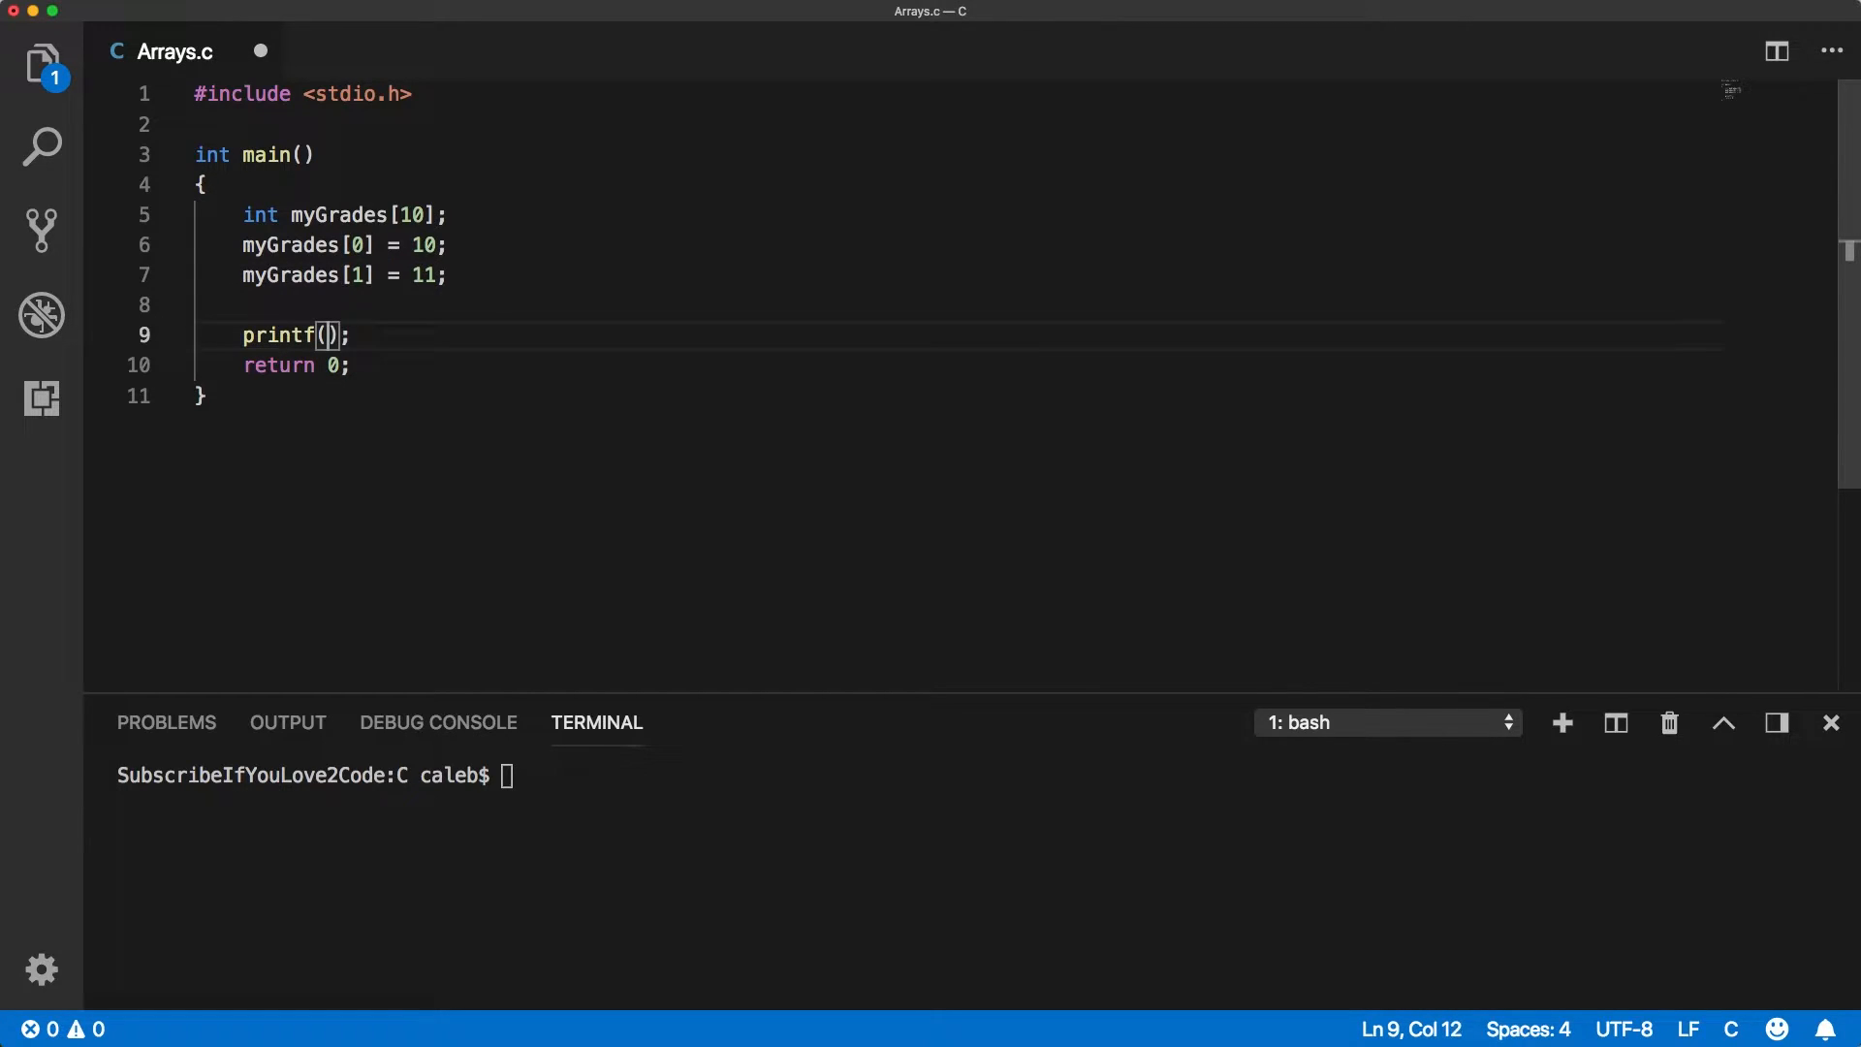
pyautogui.write('myGrades')
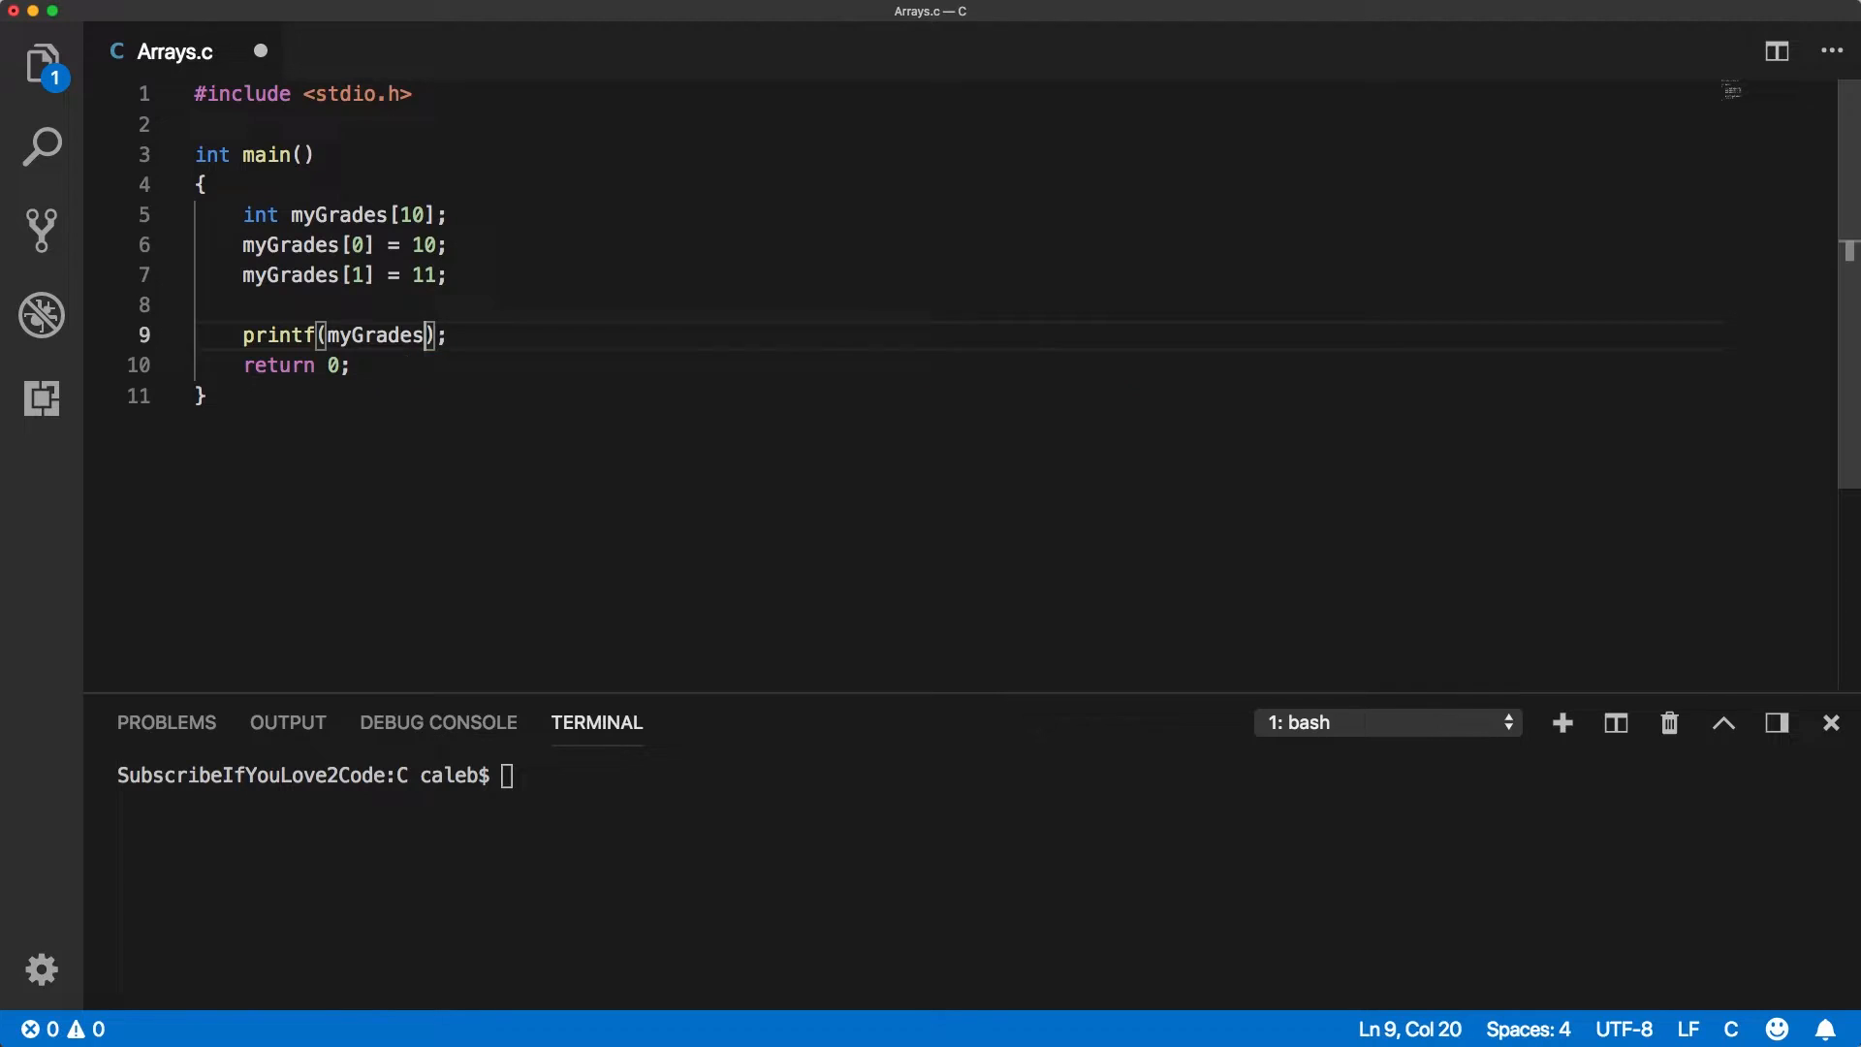
pyautogui.write('[0]')
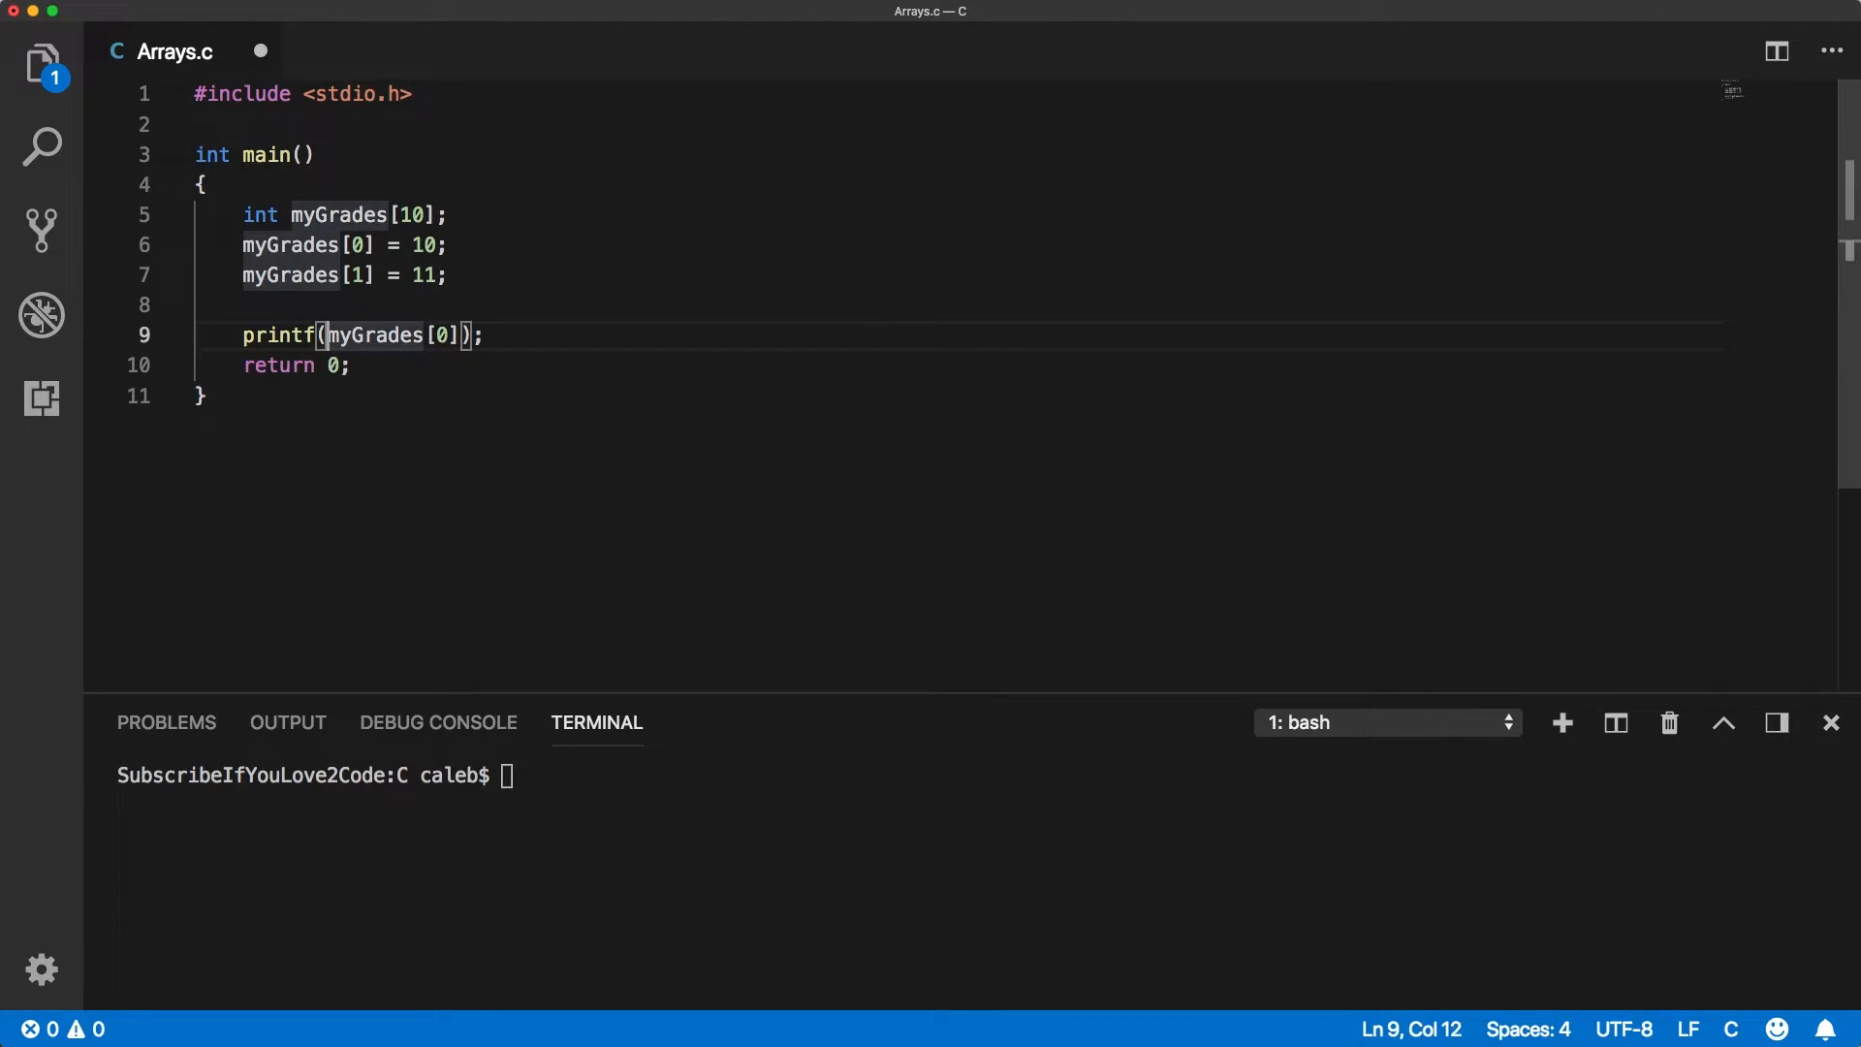
pyautogui.write('"')
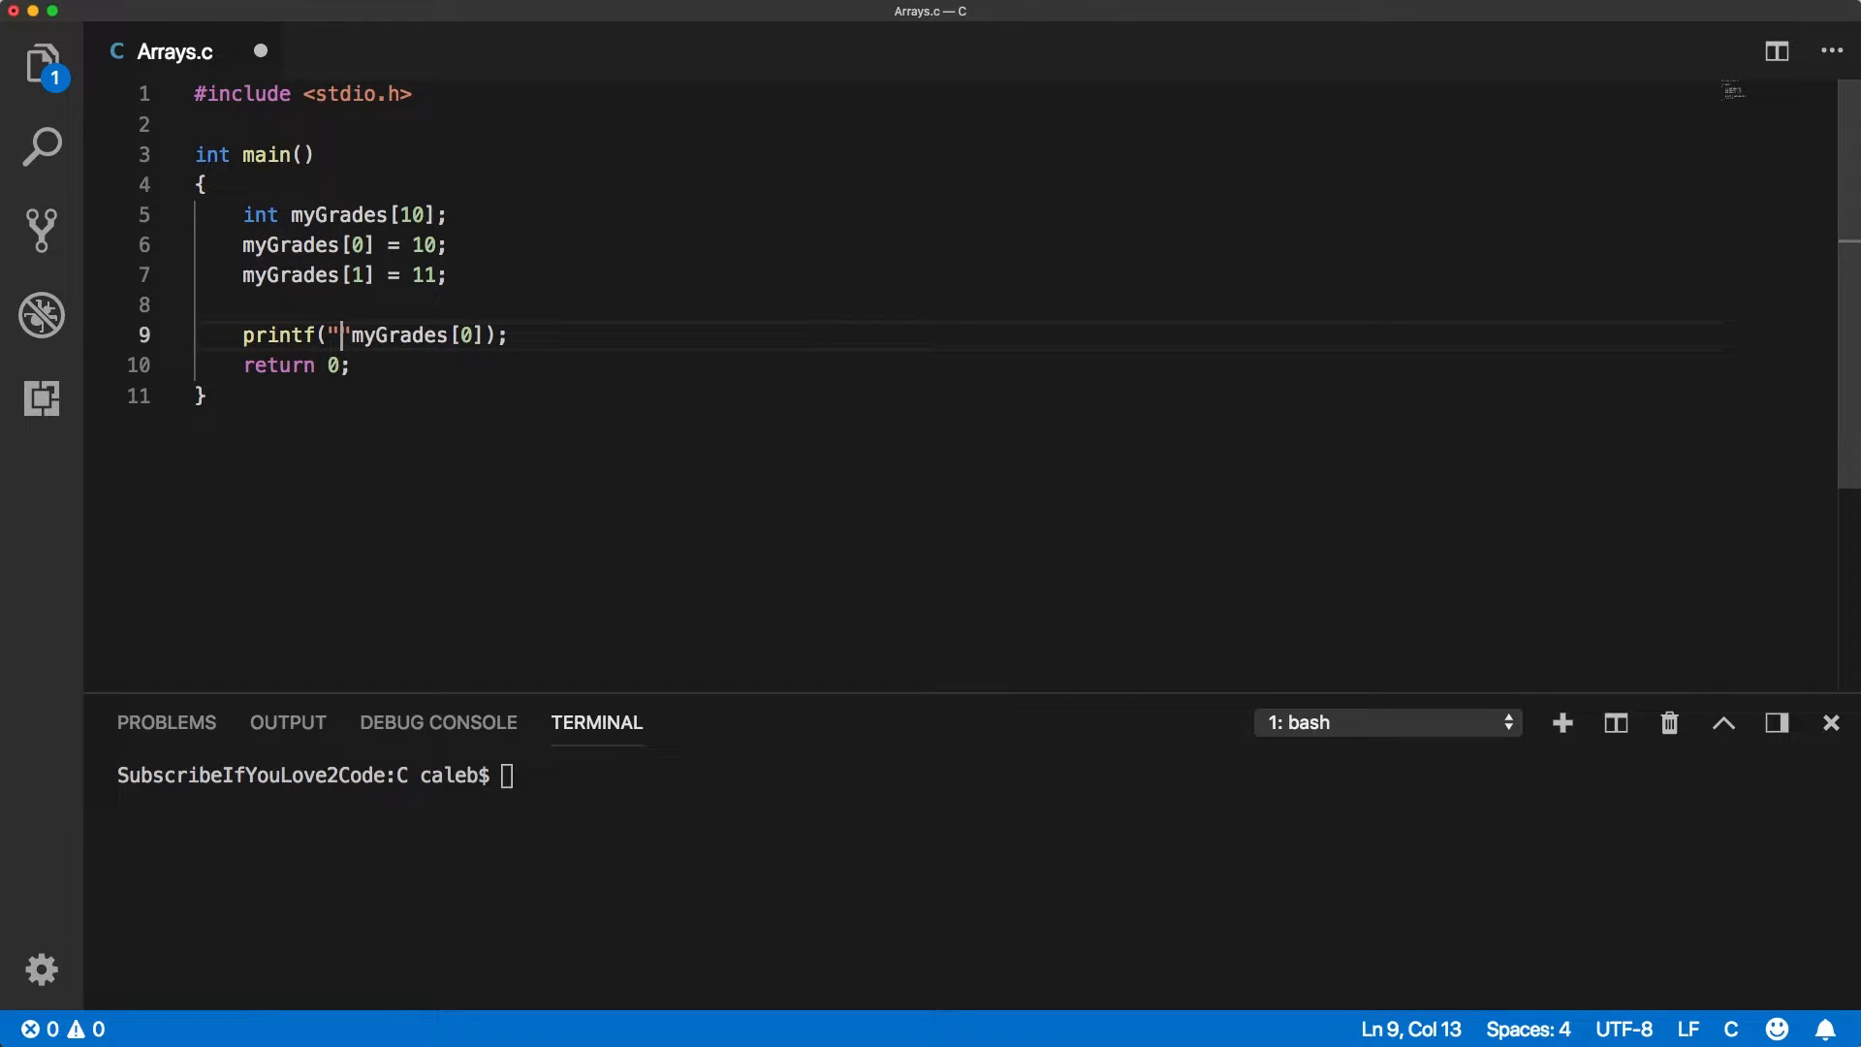
pyautogui.write('%d')
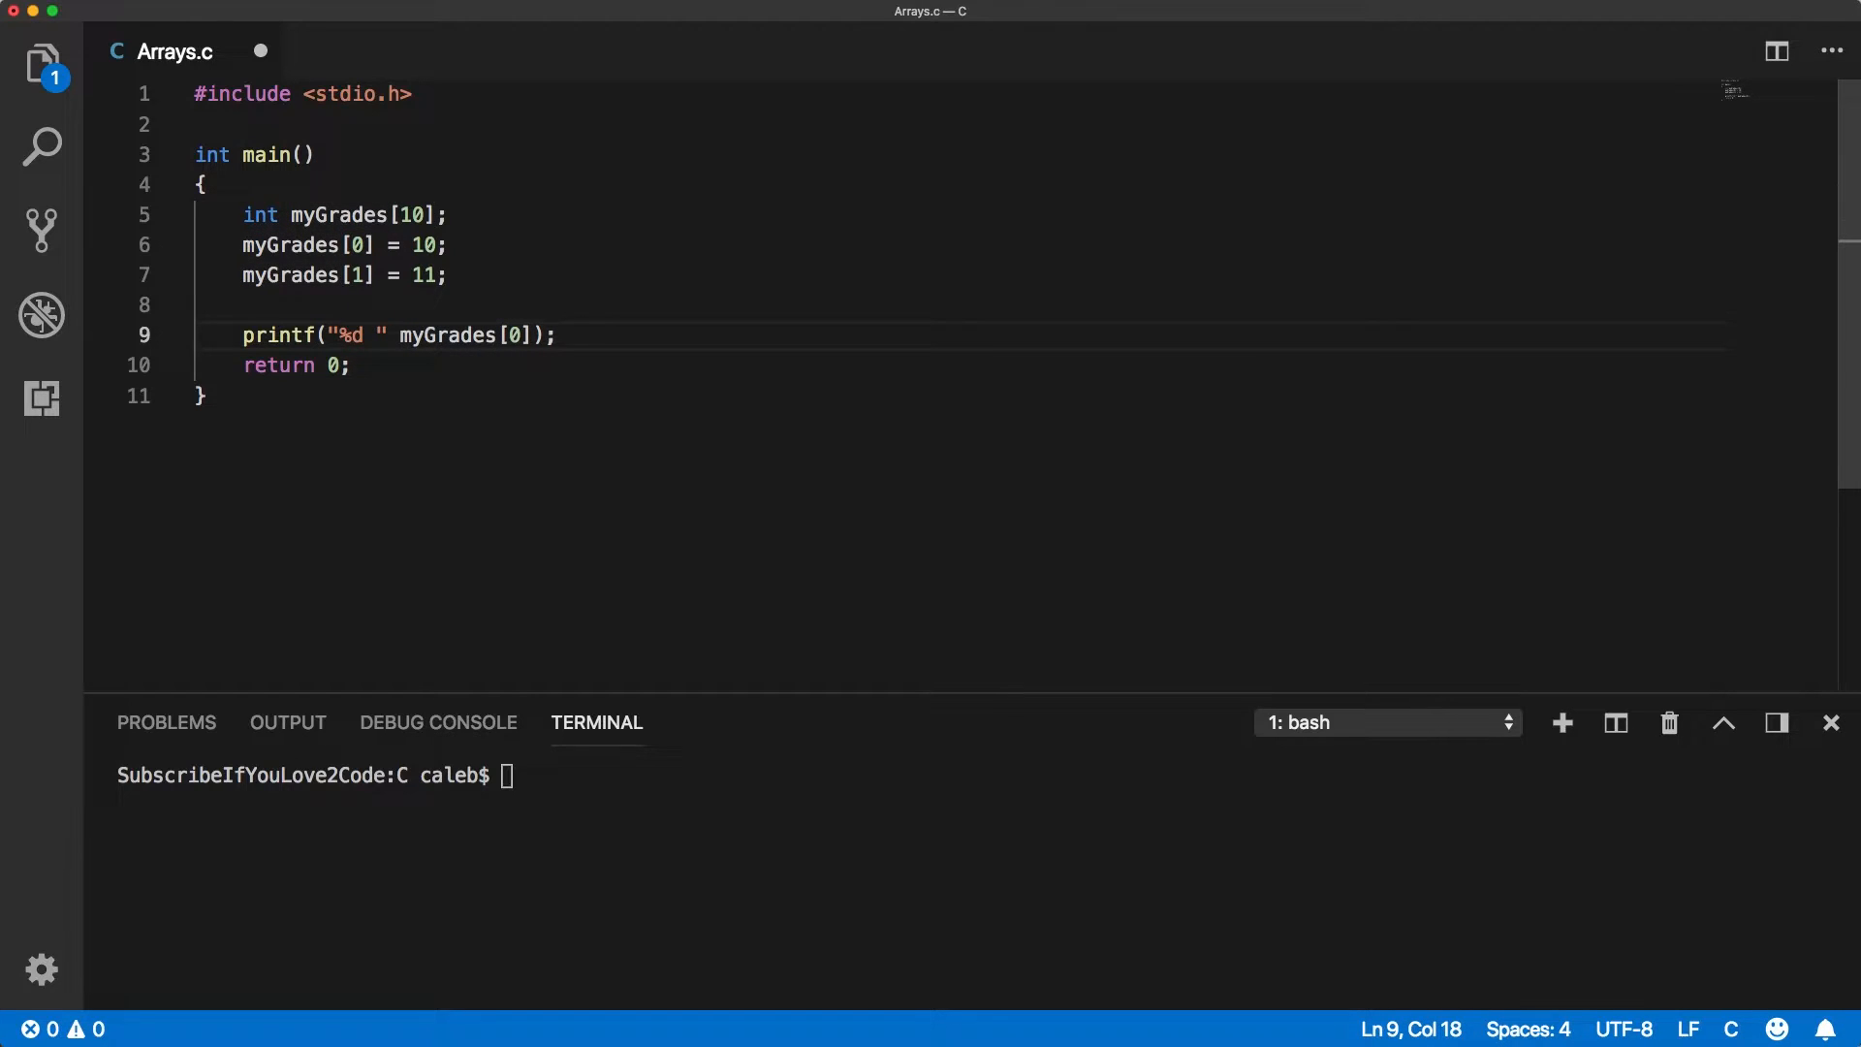
pyautogui.write(',')
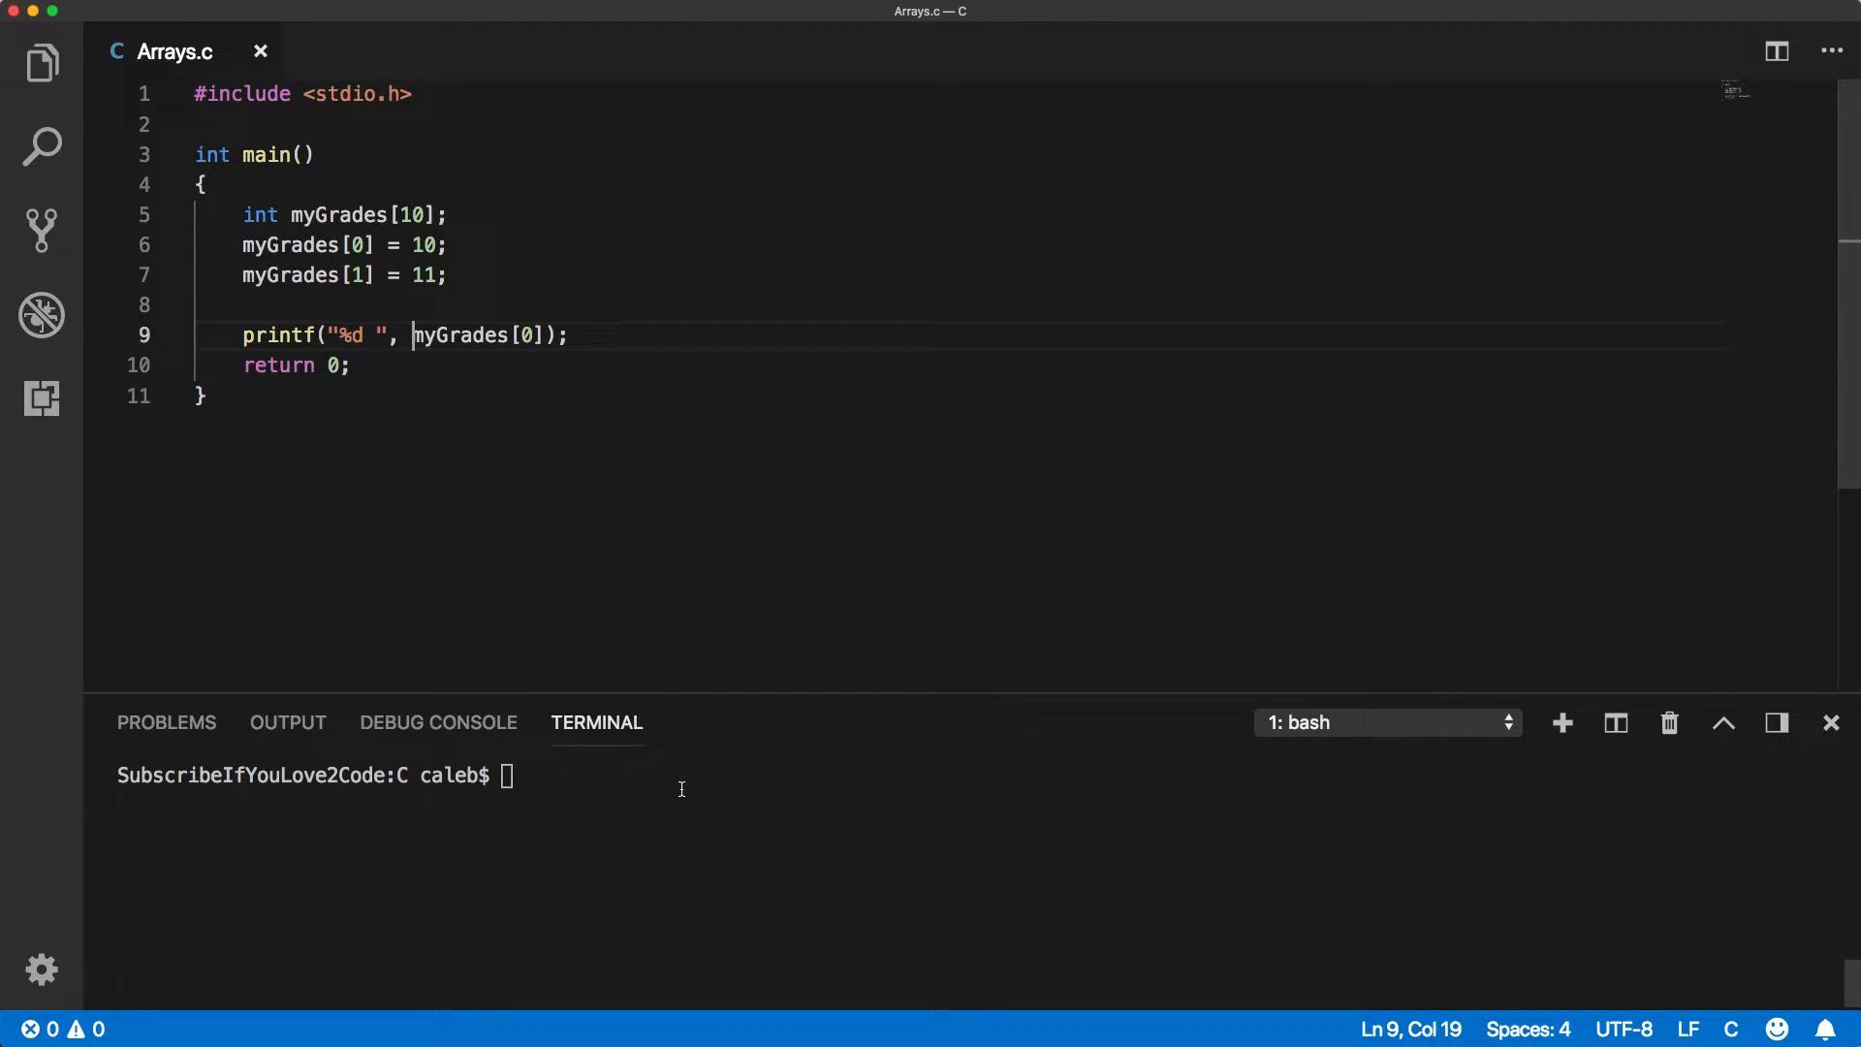
pyautogui.write('gcc Arrays.c')
pyautogui.write('./a.out')
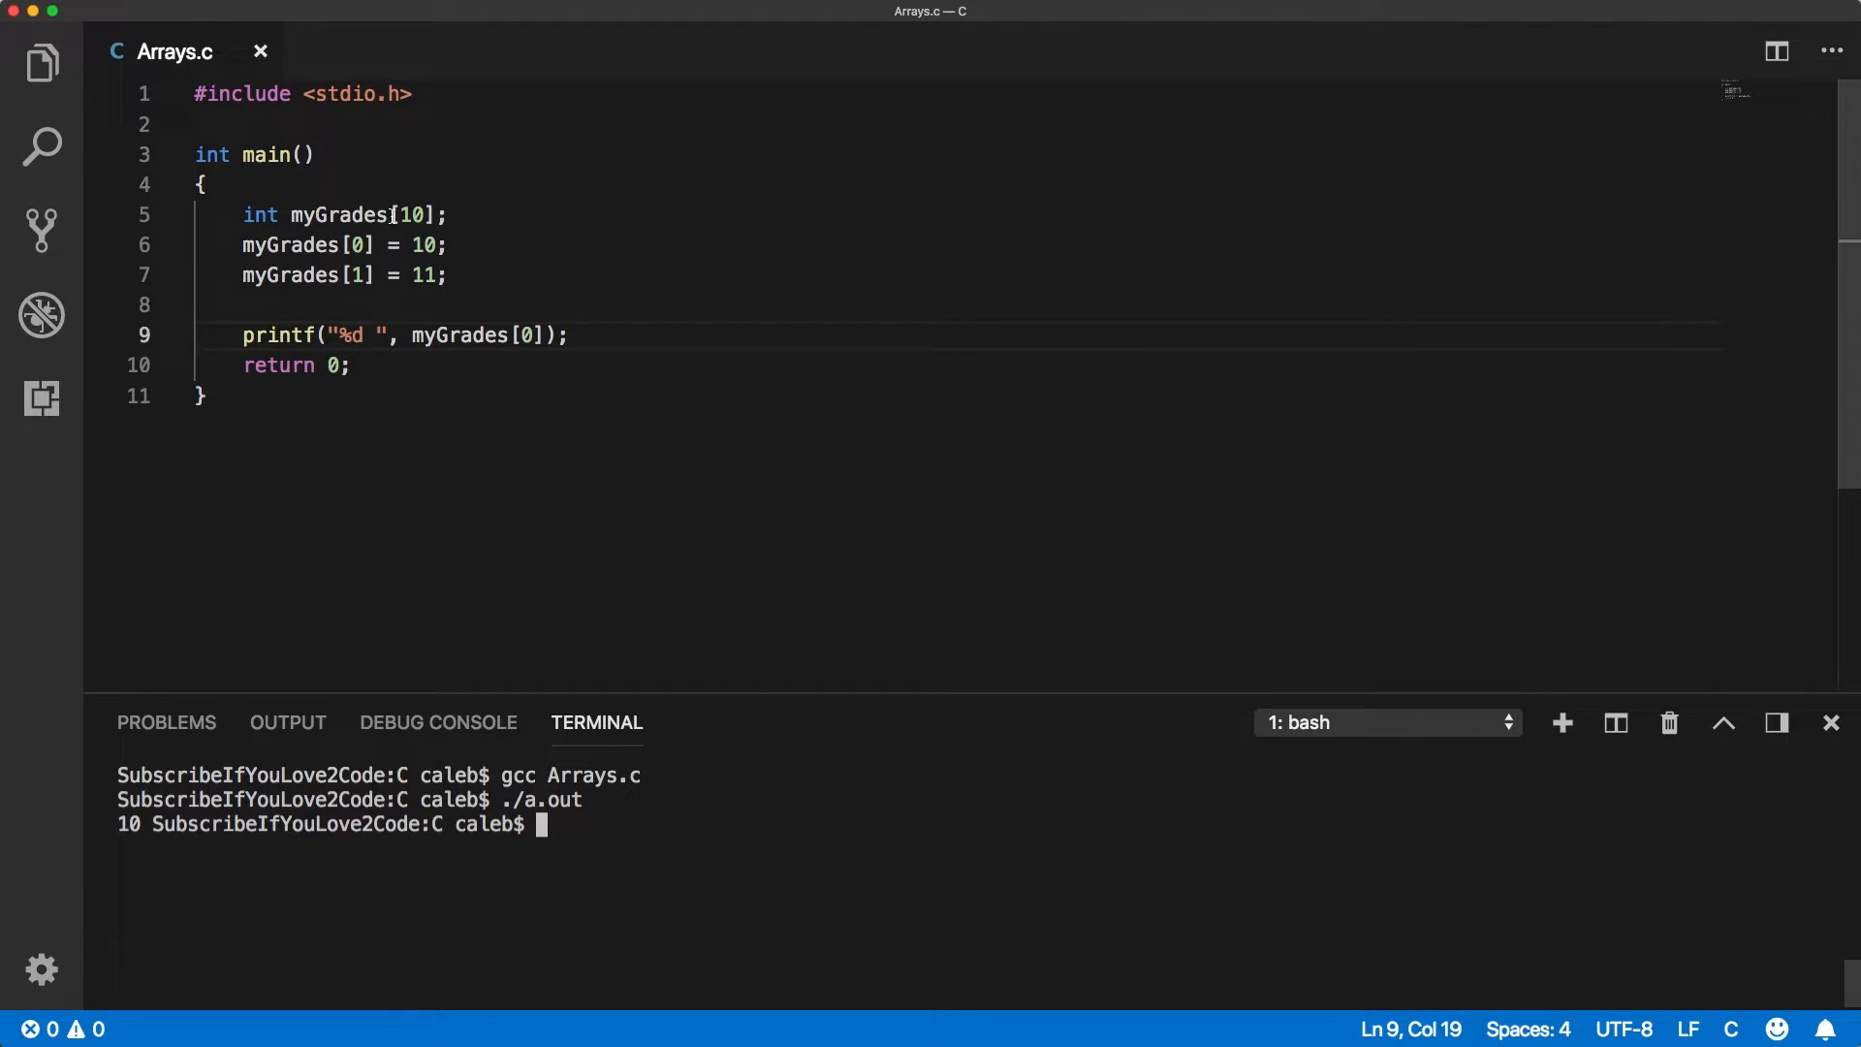
pyautogui.click(449, 215)
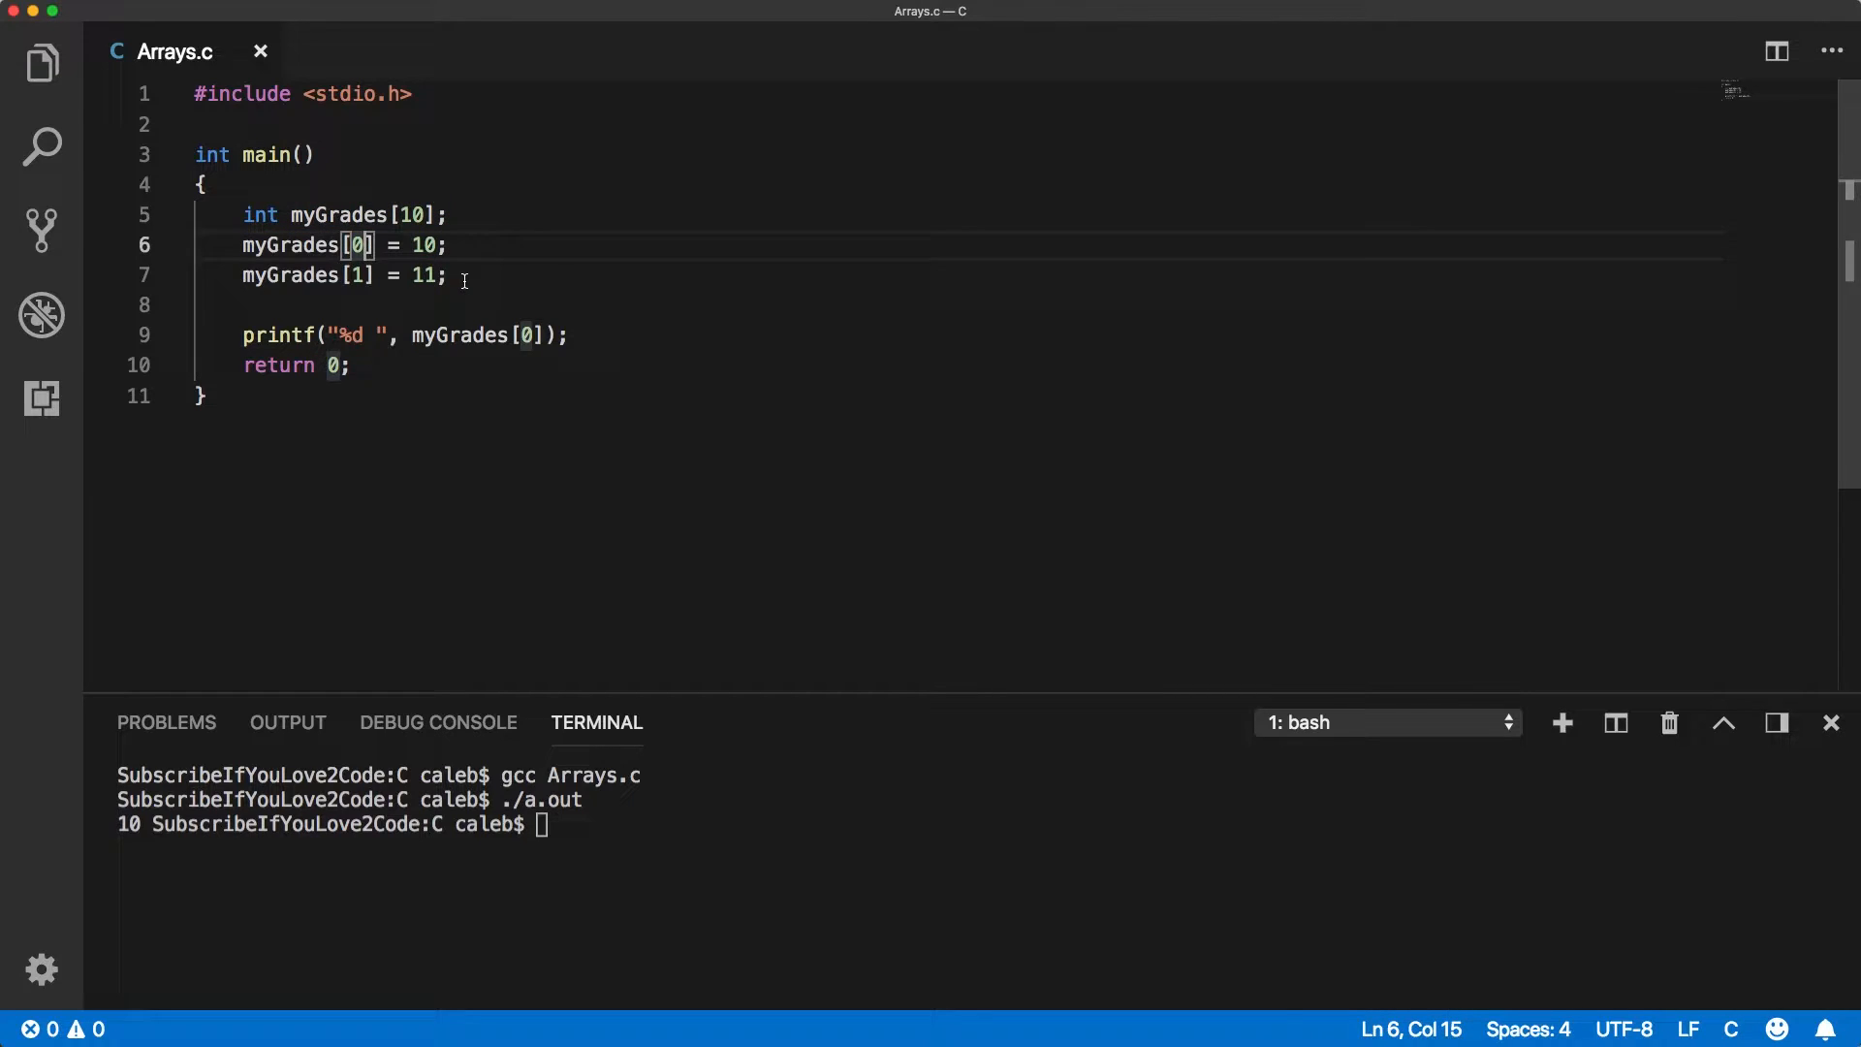
pyautogui.moveTo(243, 245); pyautogui.dragTo(445, 275)
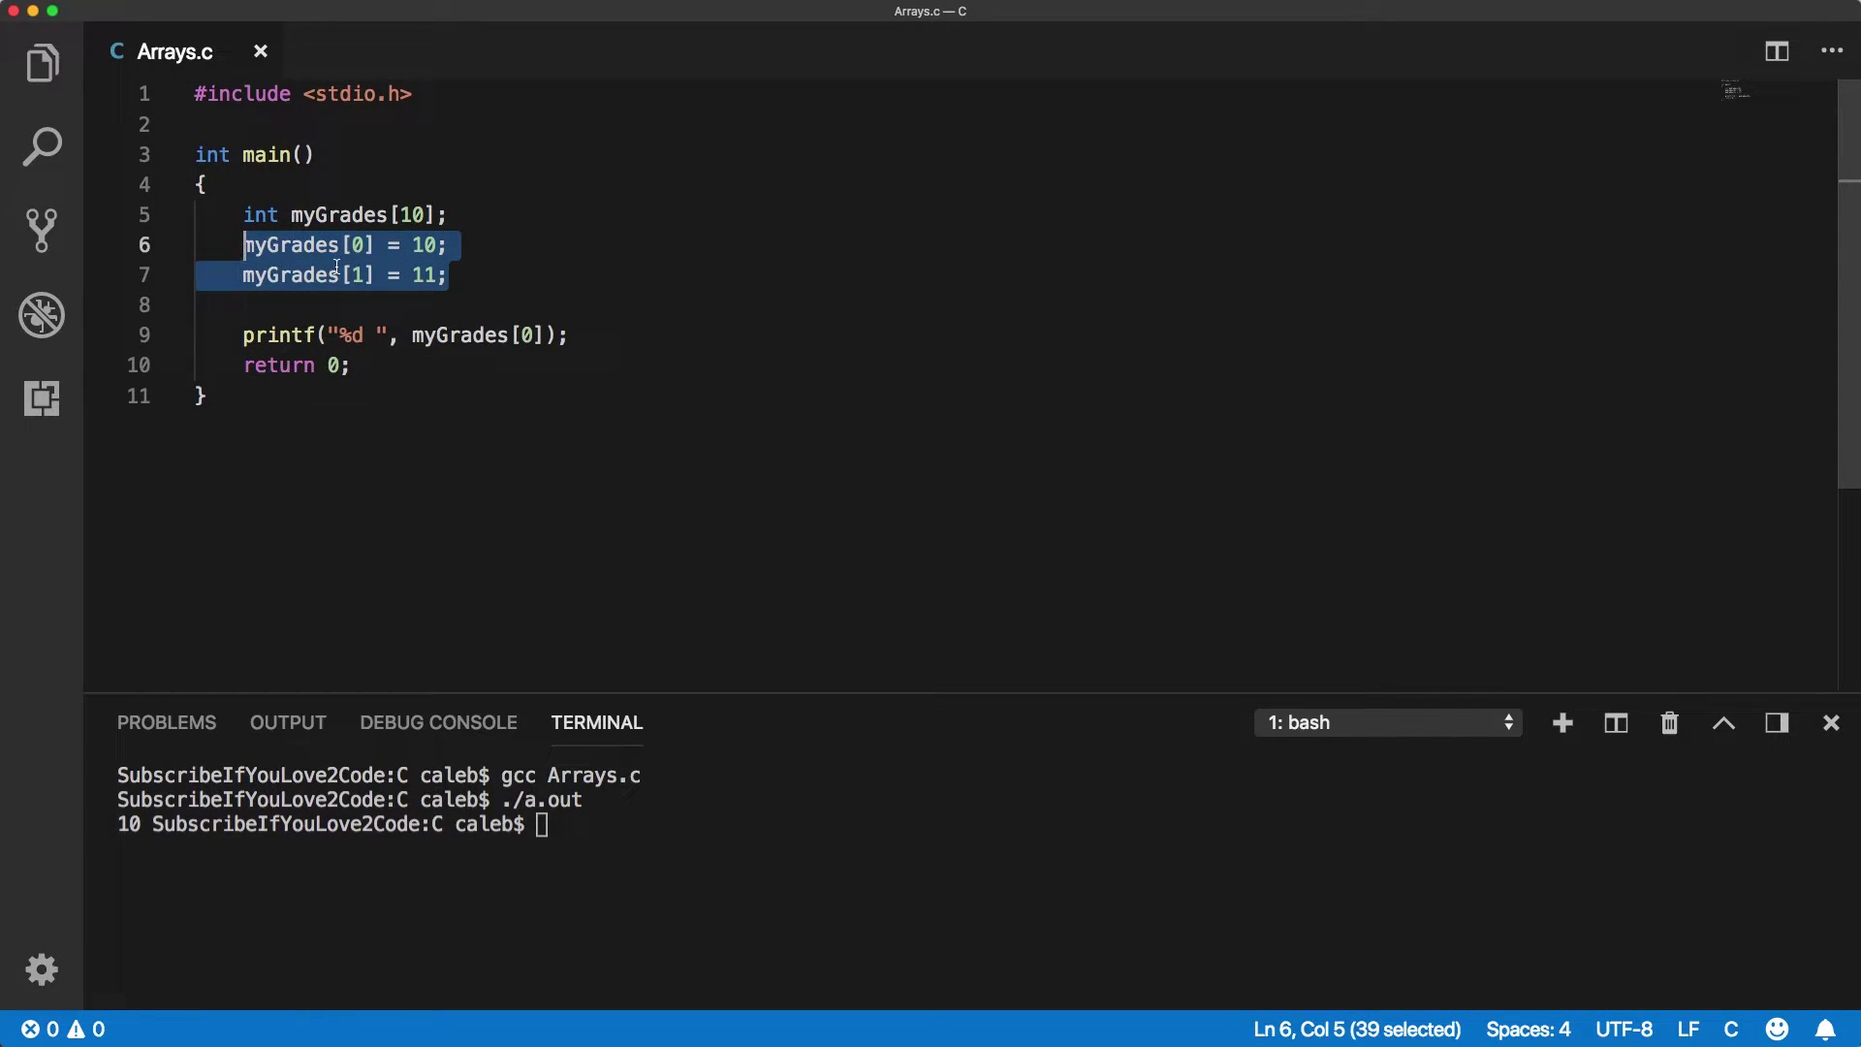
pyautogui.click(202, 305)
pyautogui.write(' =')
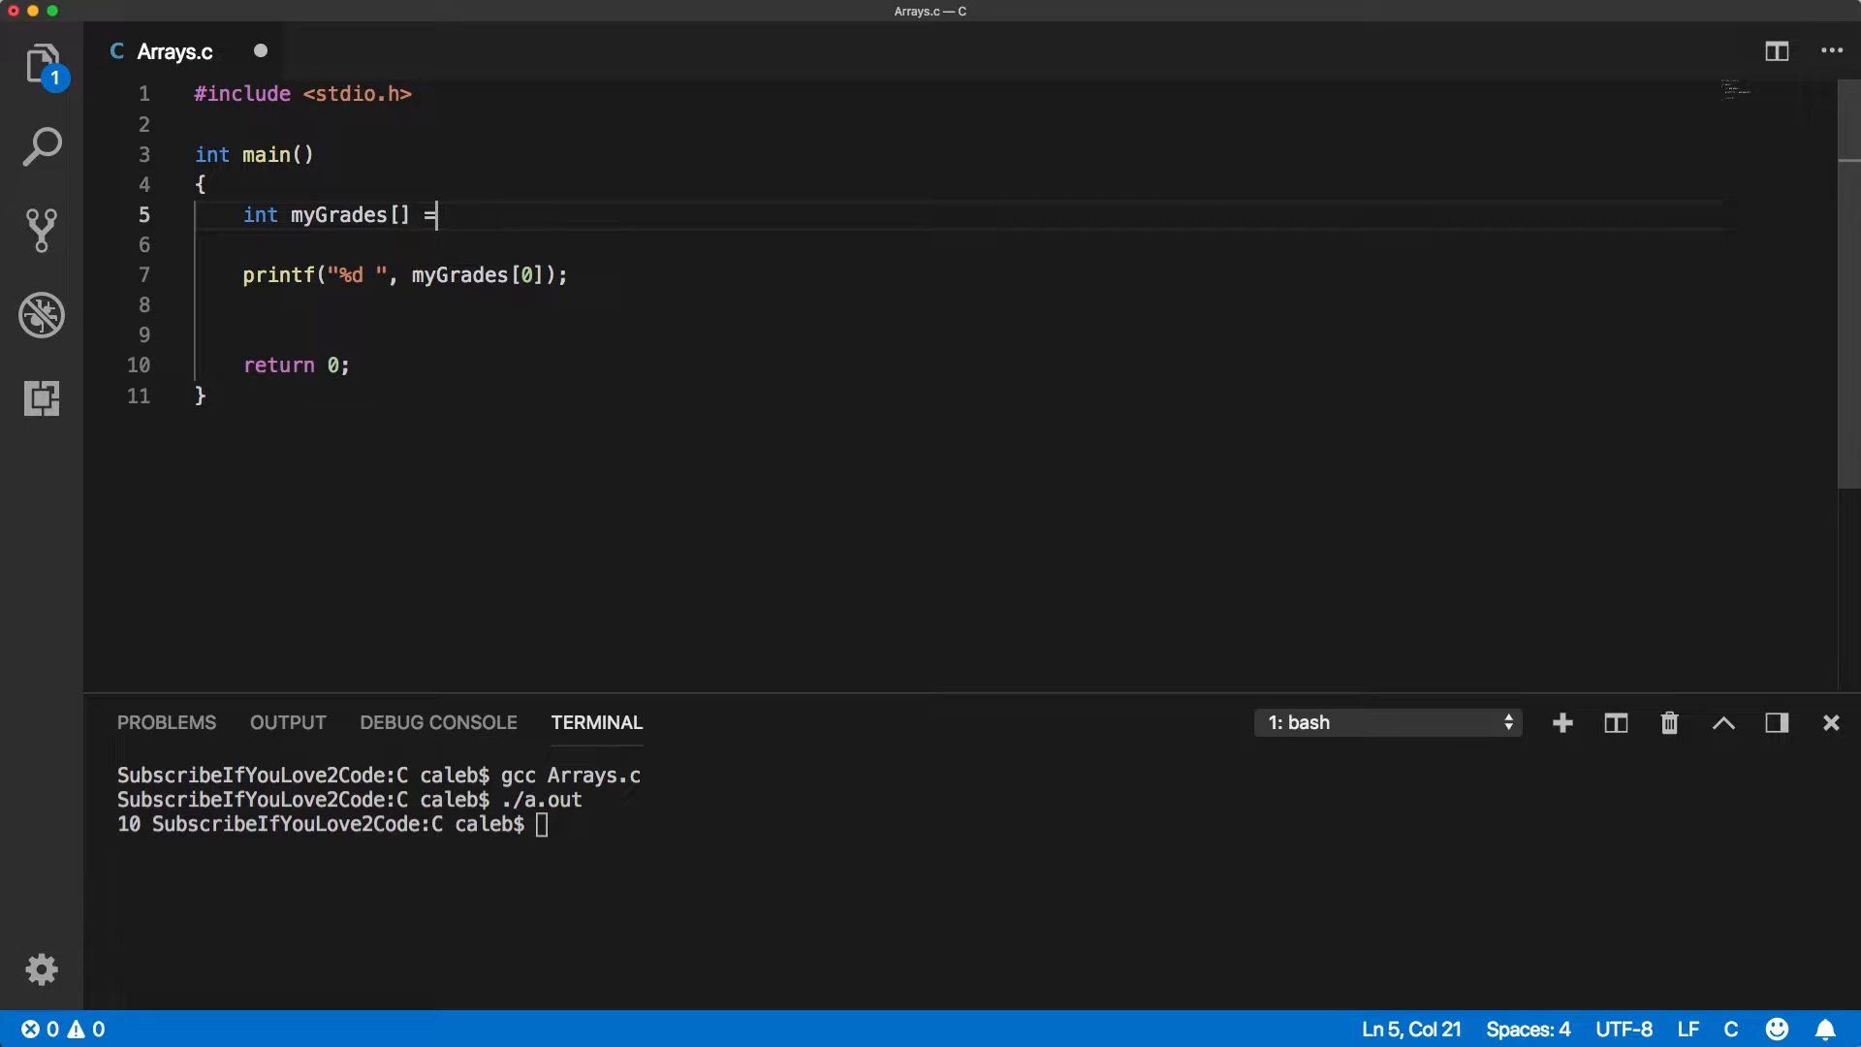
# Initialize myGrades with {10, 12, 14, 15, 16, 17, 54, 34, 23} and run ./a.out.
pyautogui.write('{};')
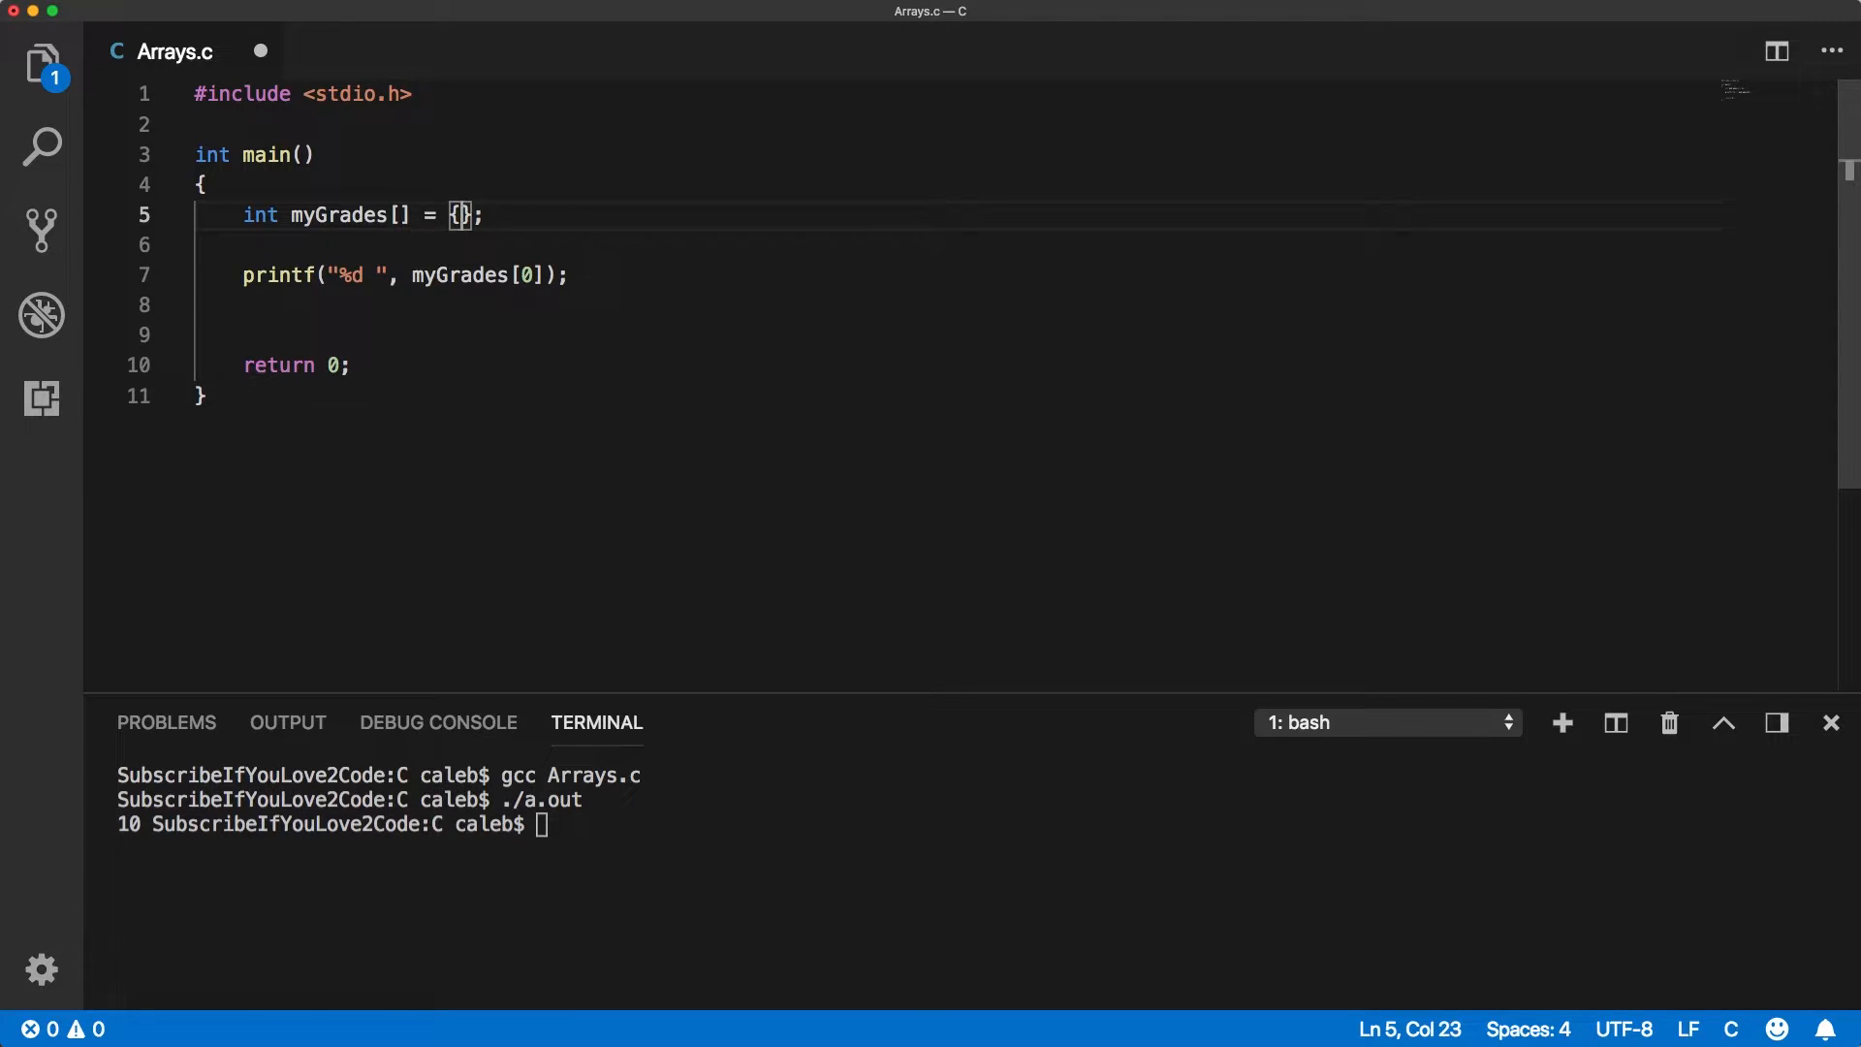
pyautogui.write('10,')
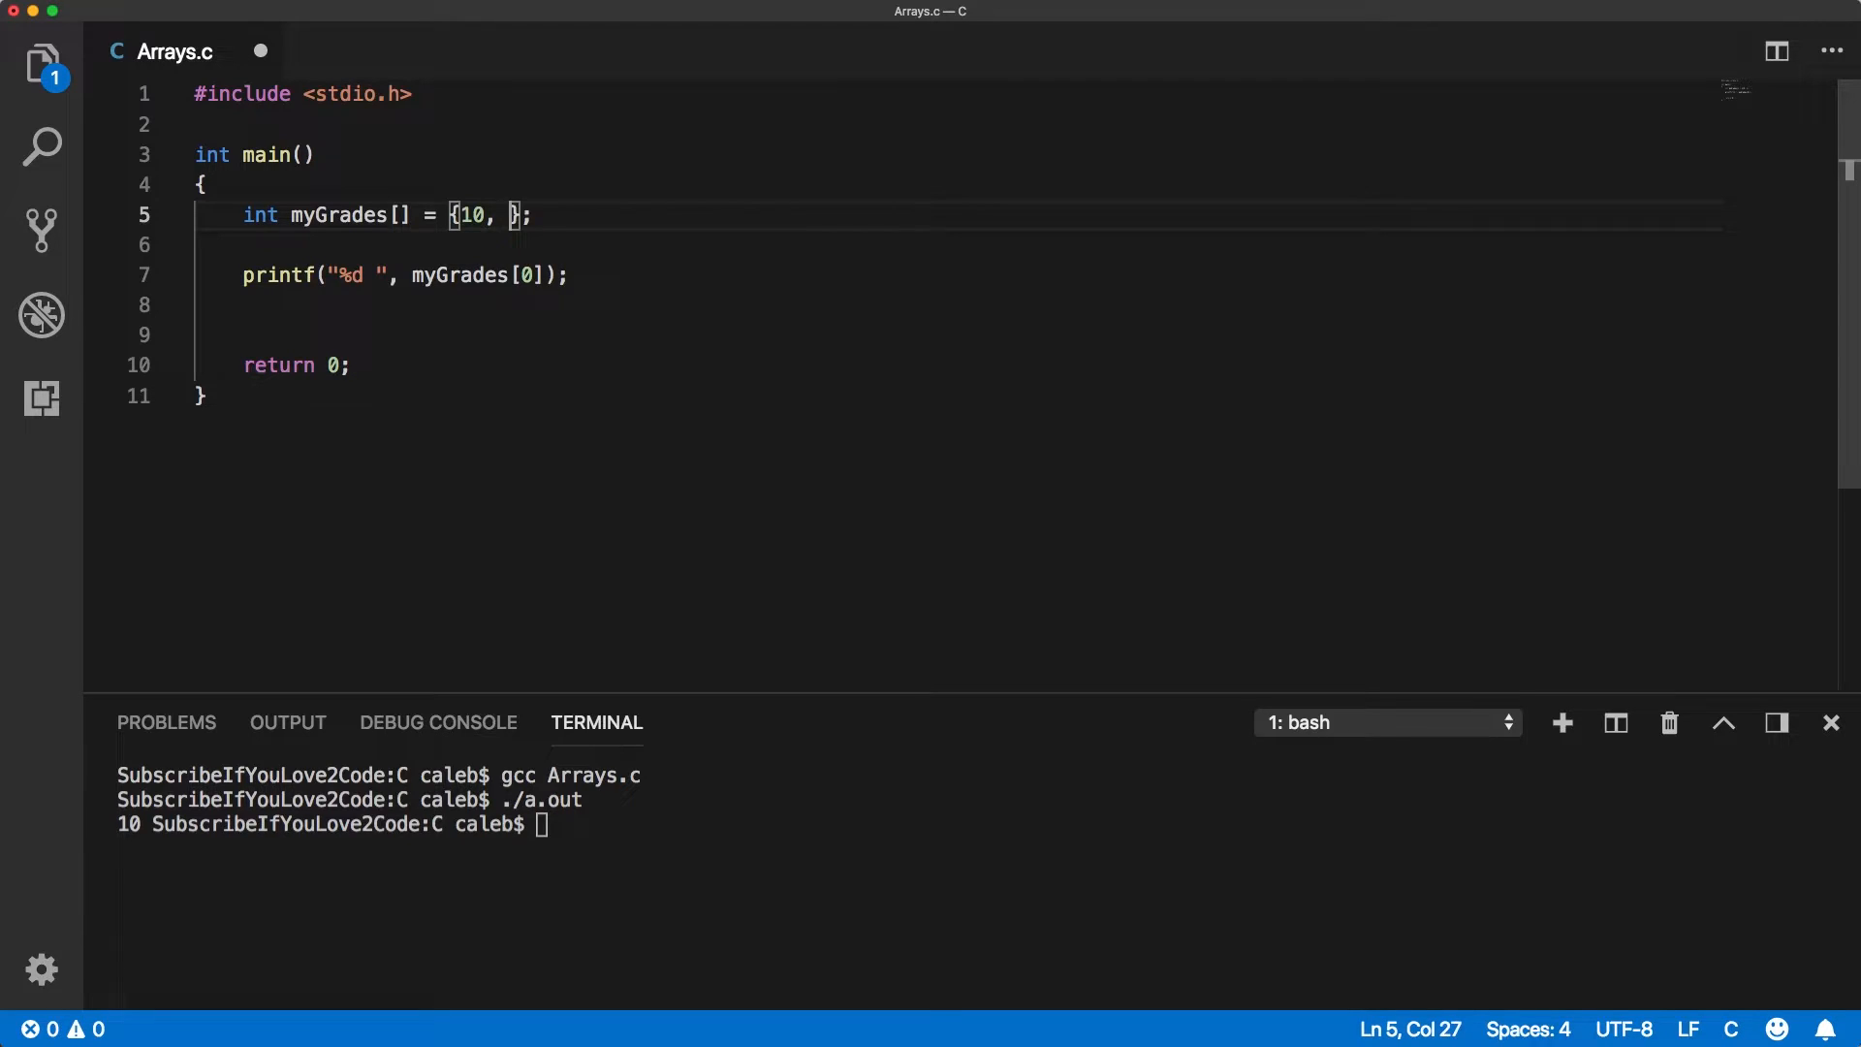
pyautogui.write('12, 14, 15, 16, 17, 54')
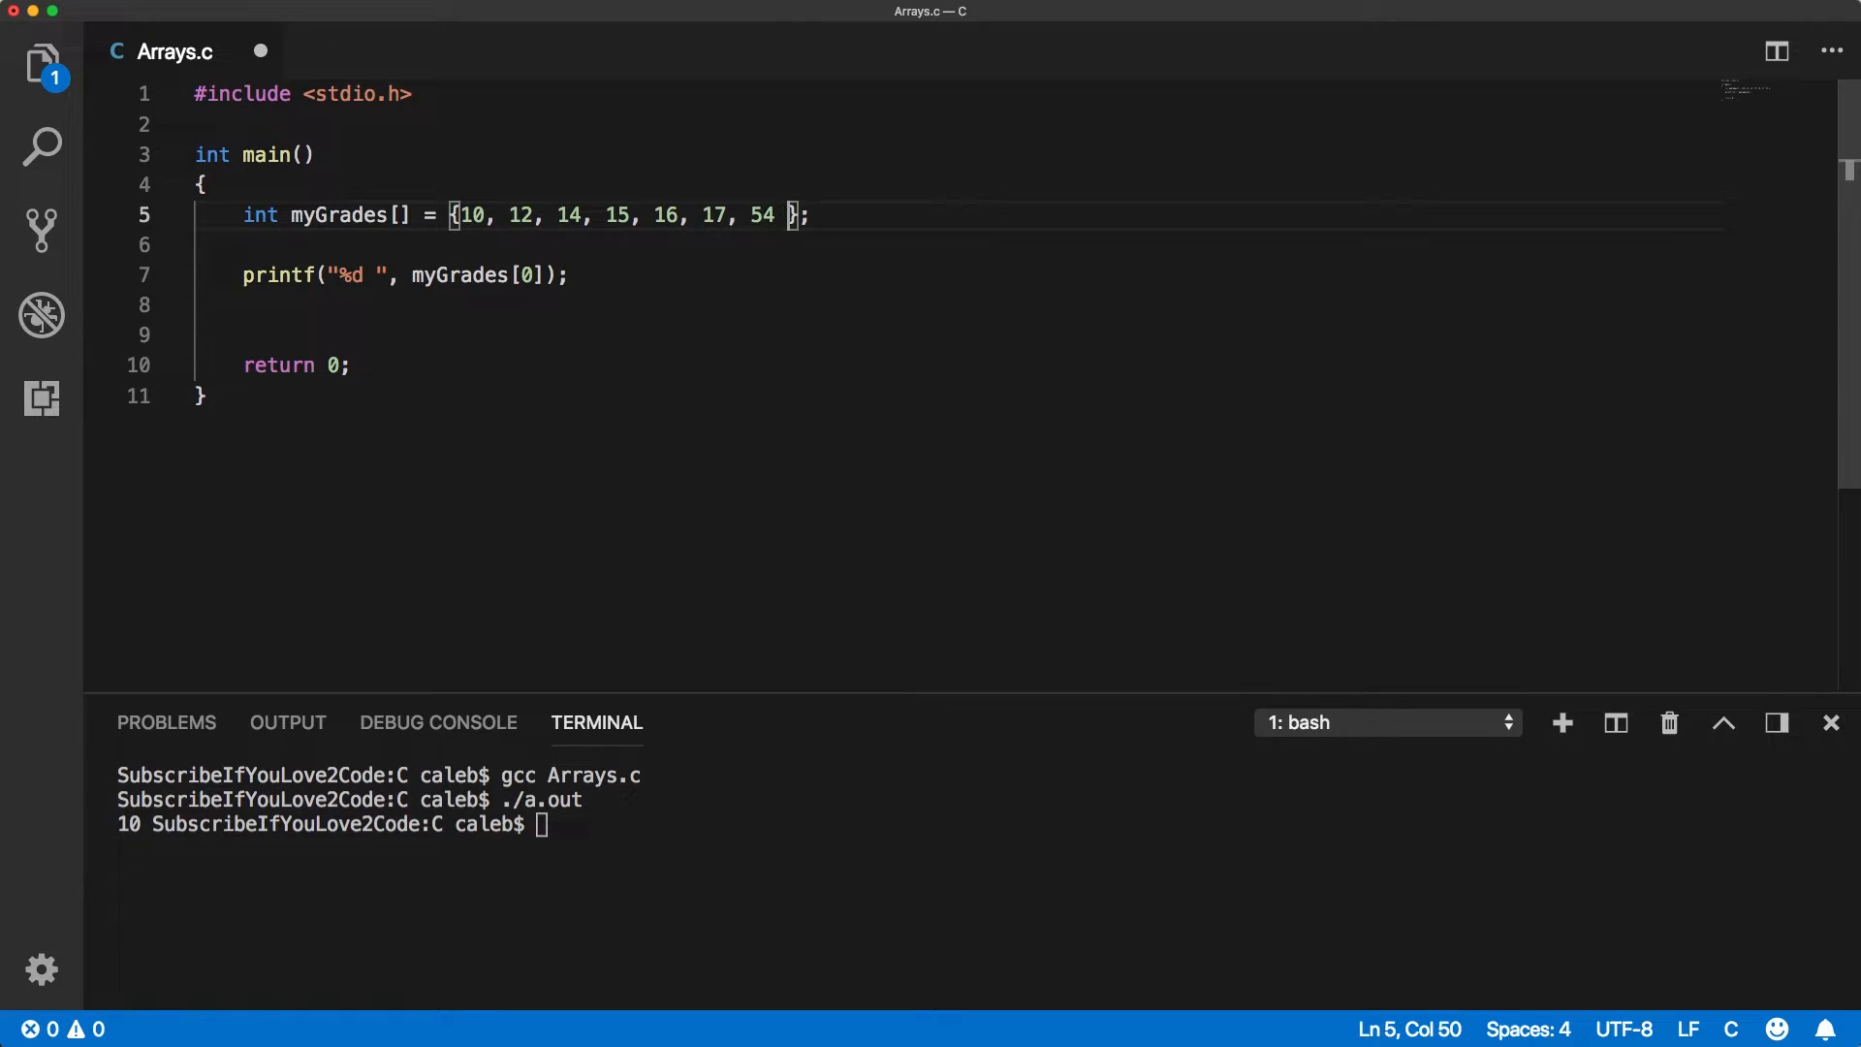
pyautogui.write(', 34')
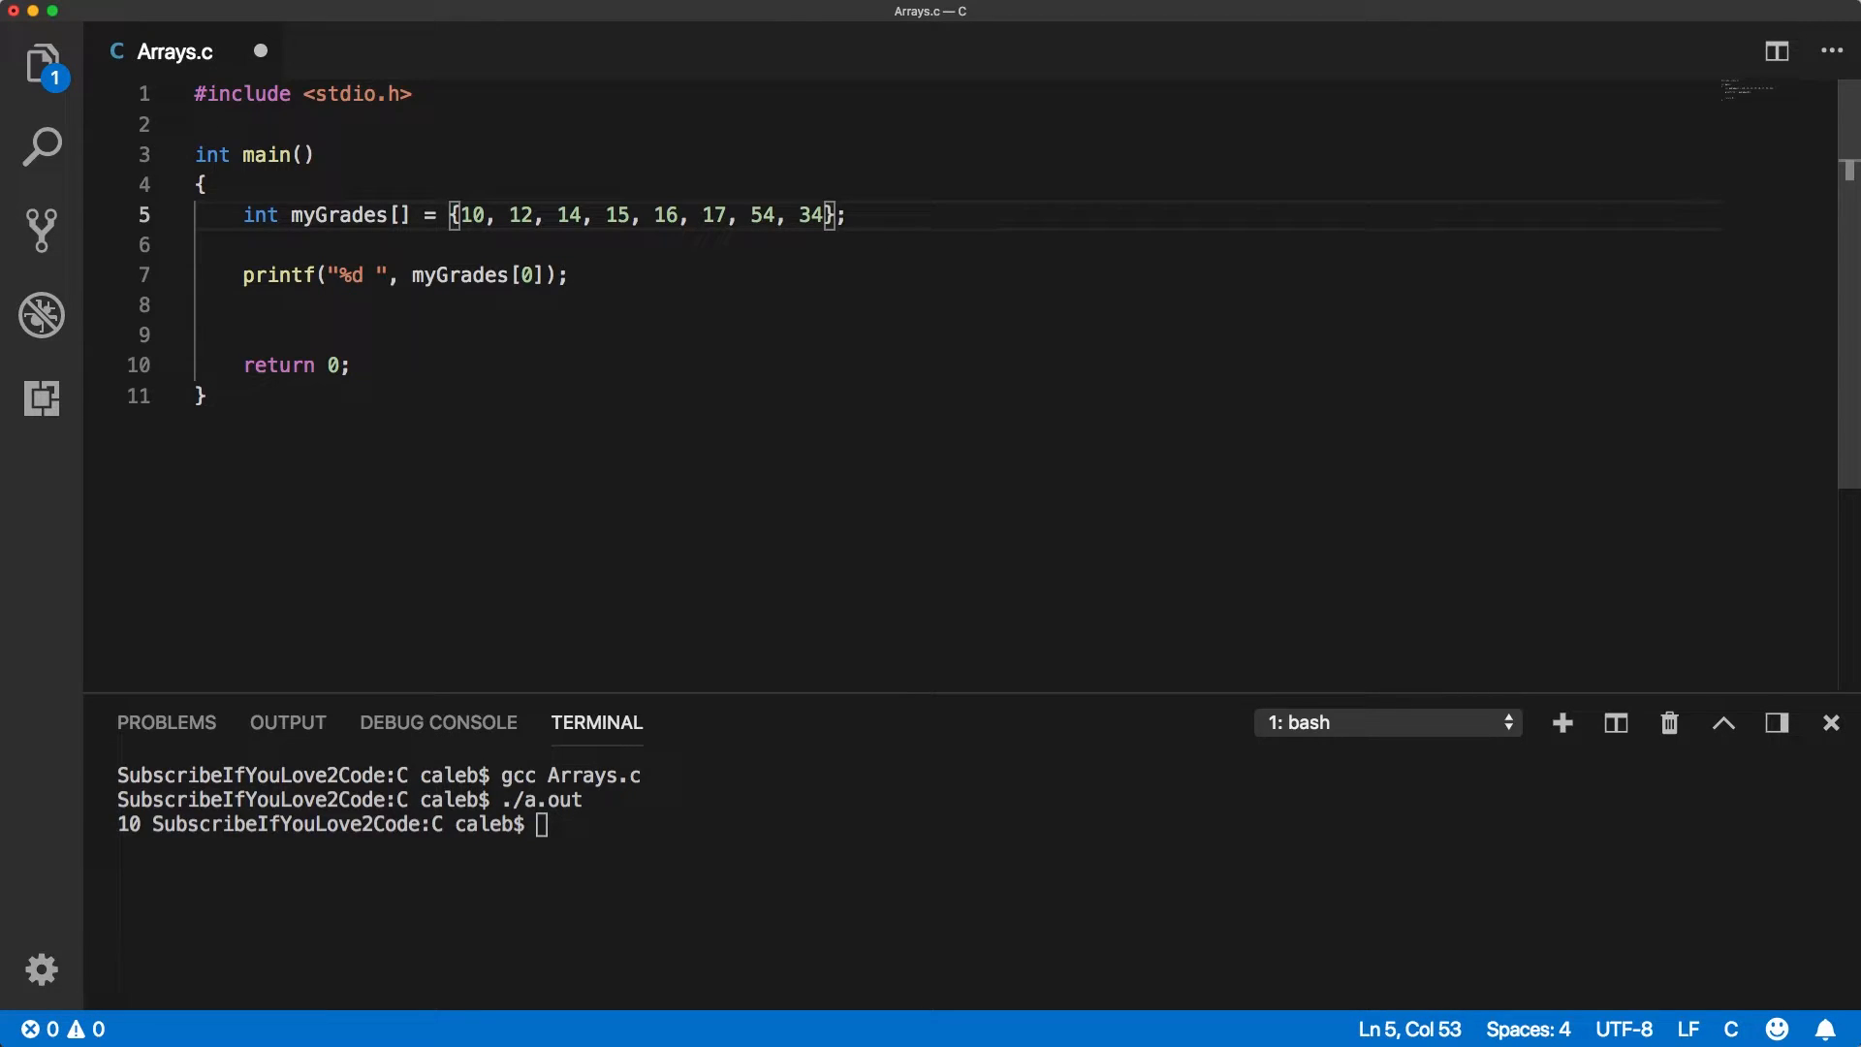
pyautogui.write(', 23')
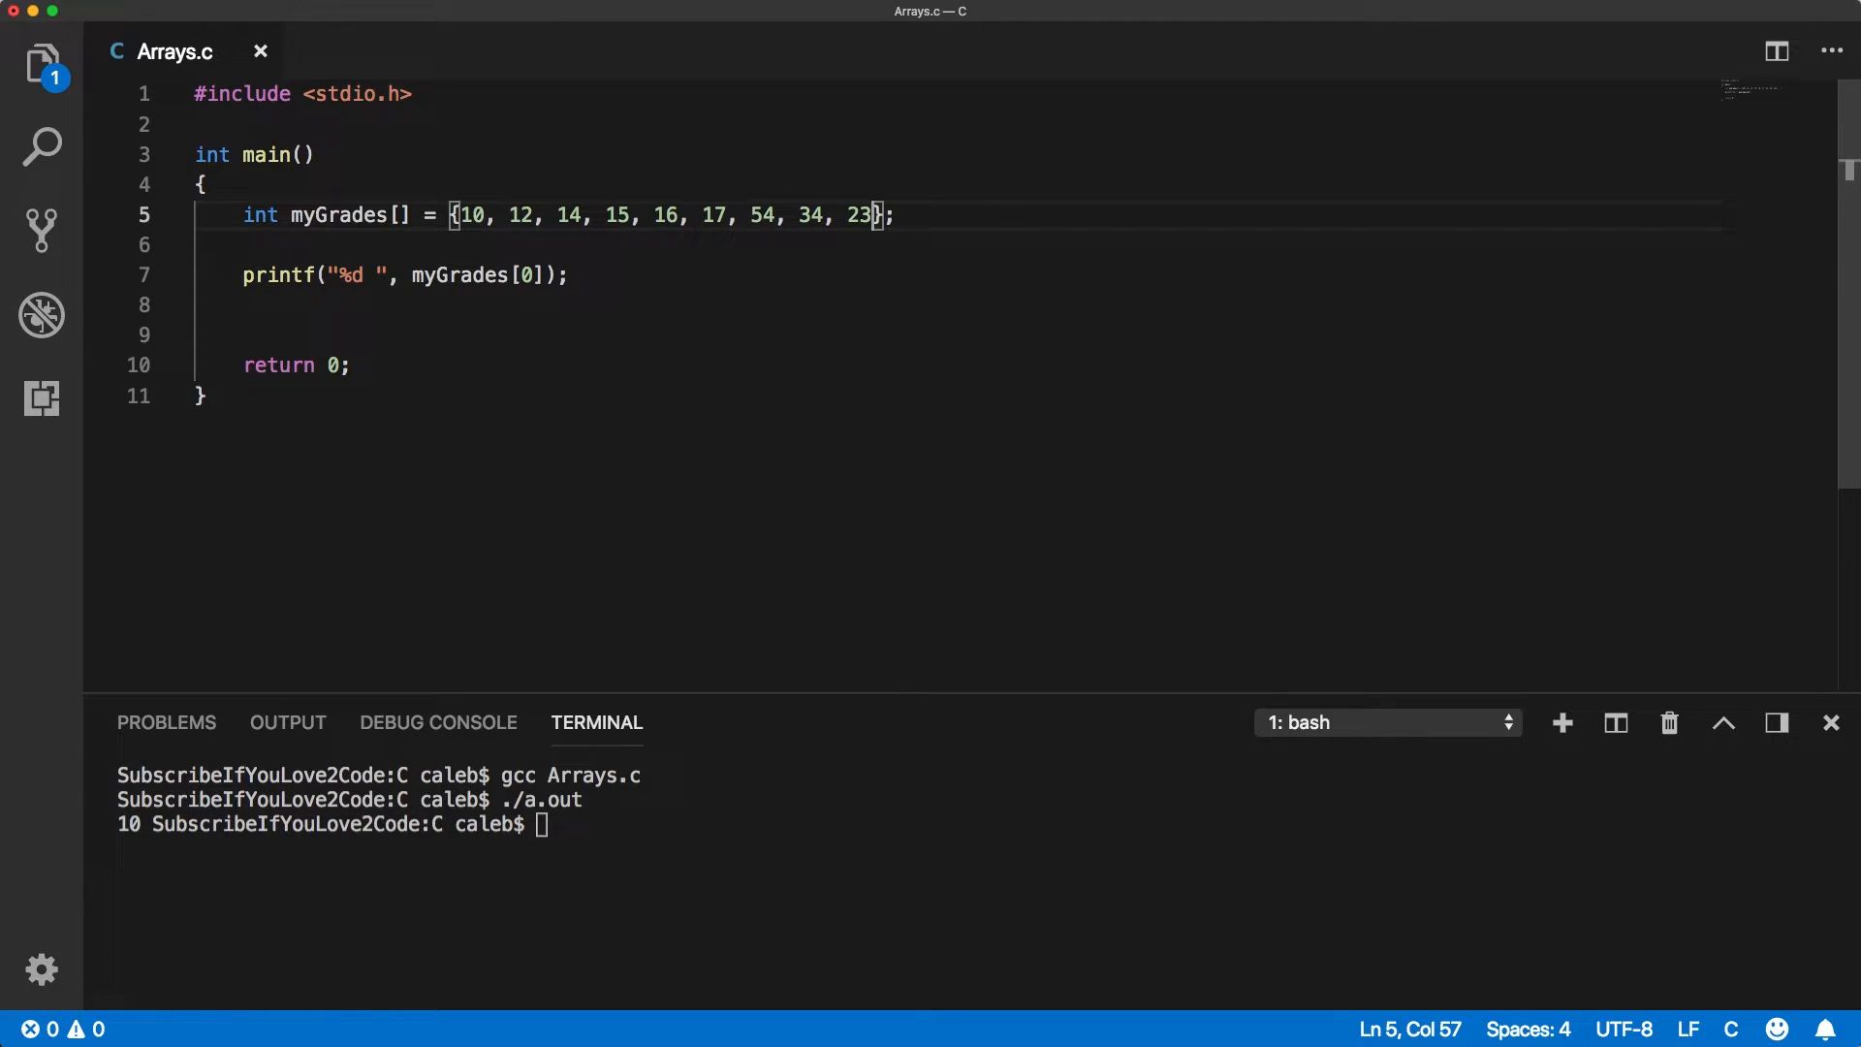
pyautogui.click(397, 215)
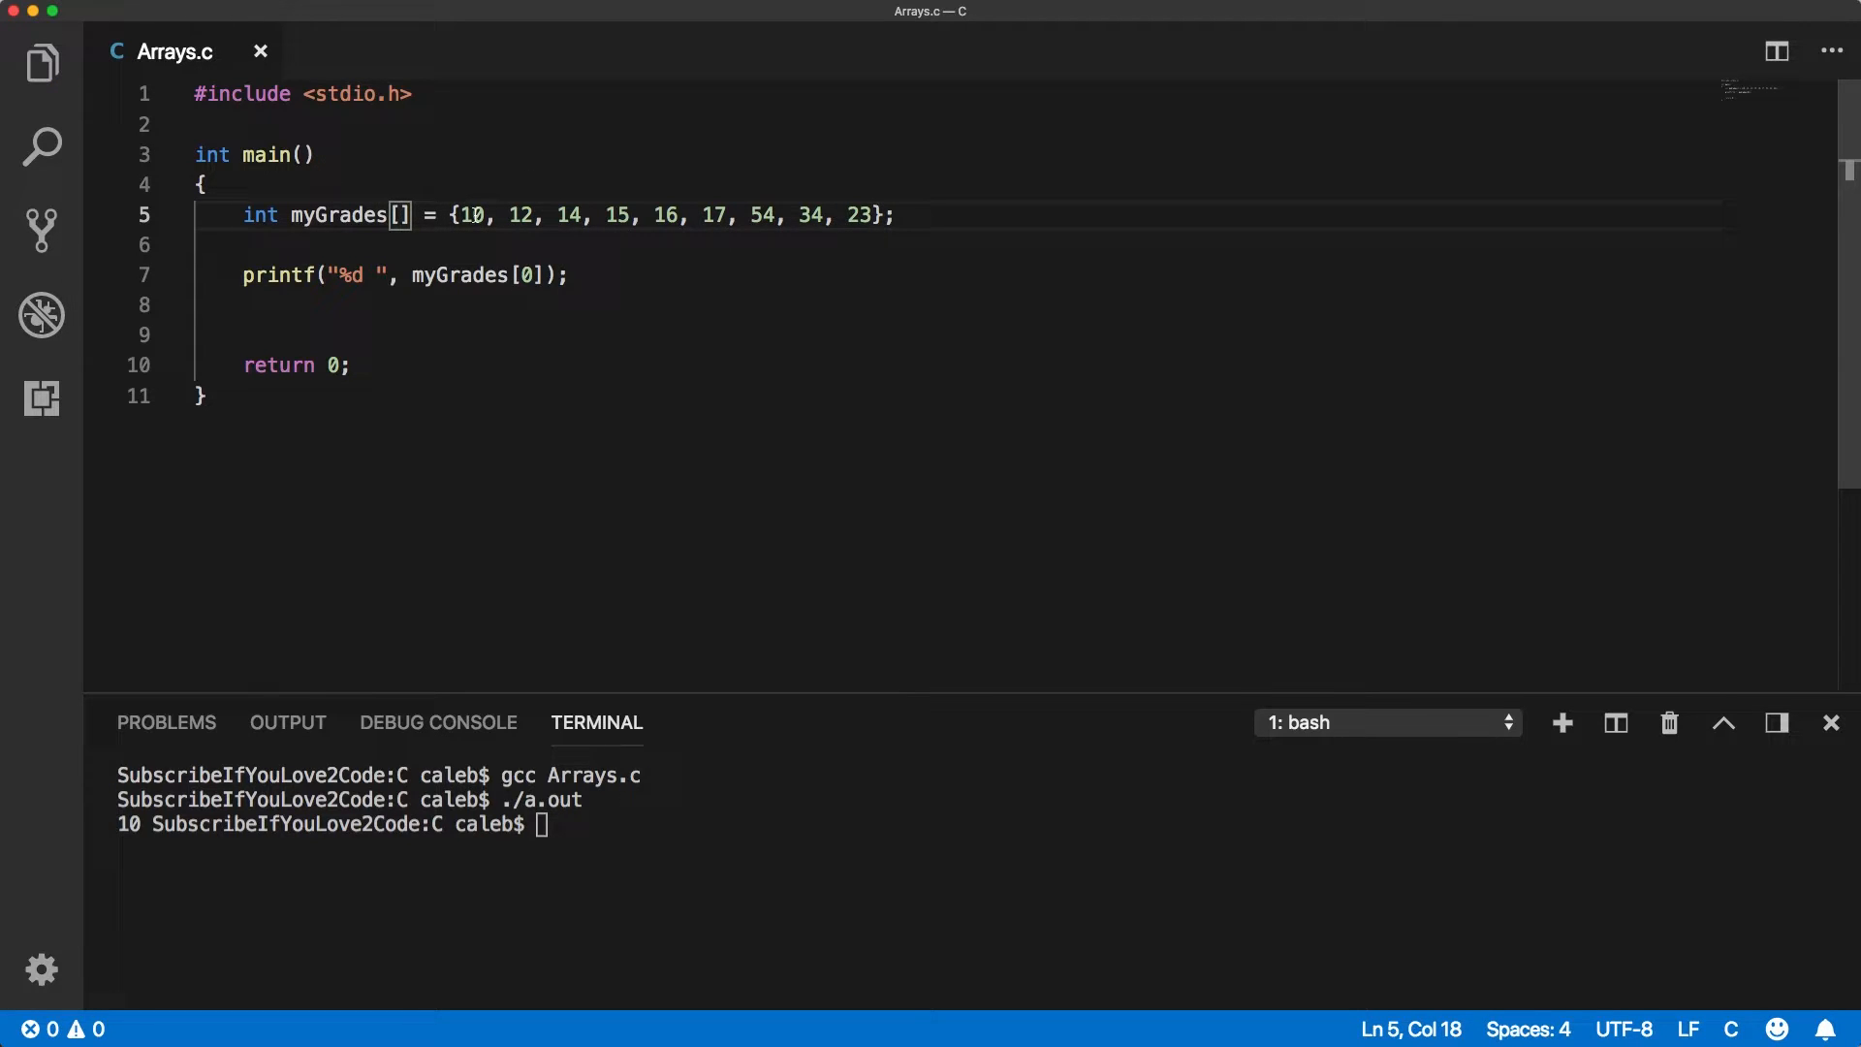
pyautogui.click(876, 215)
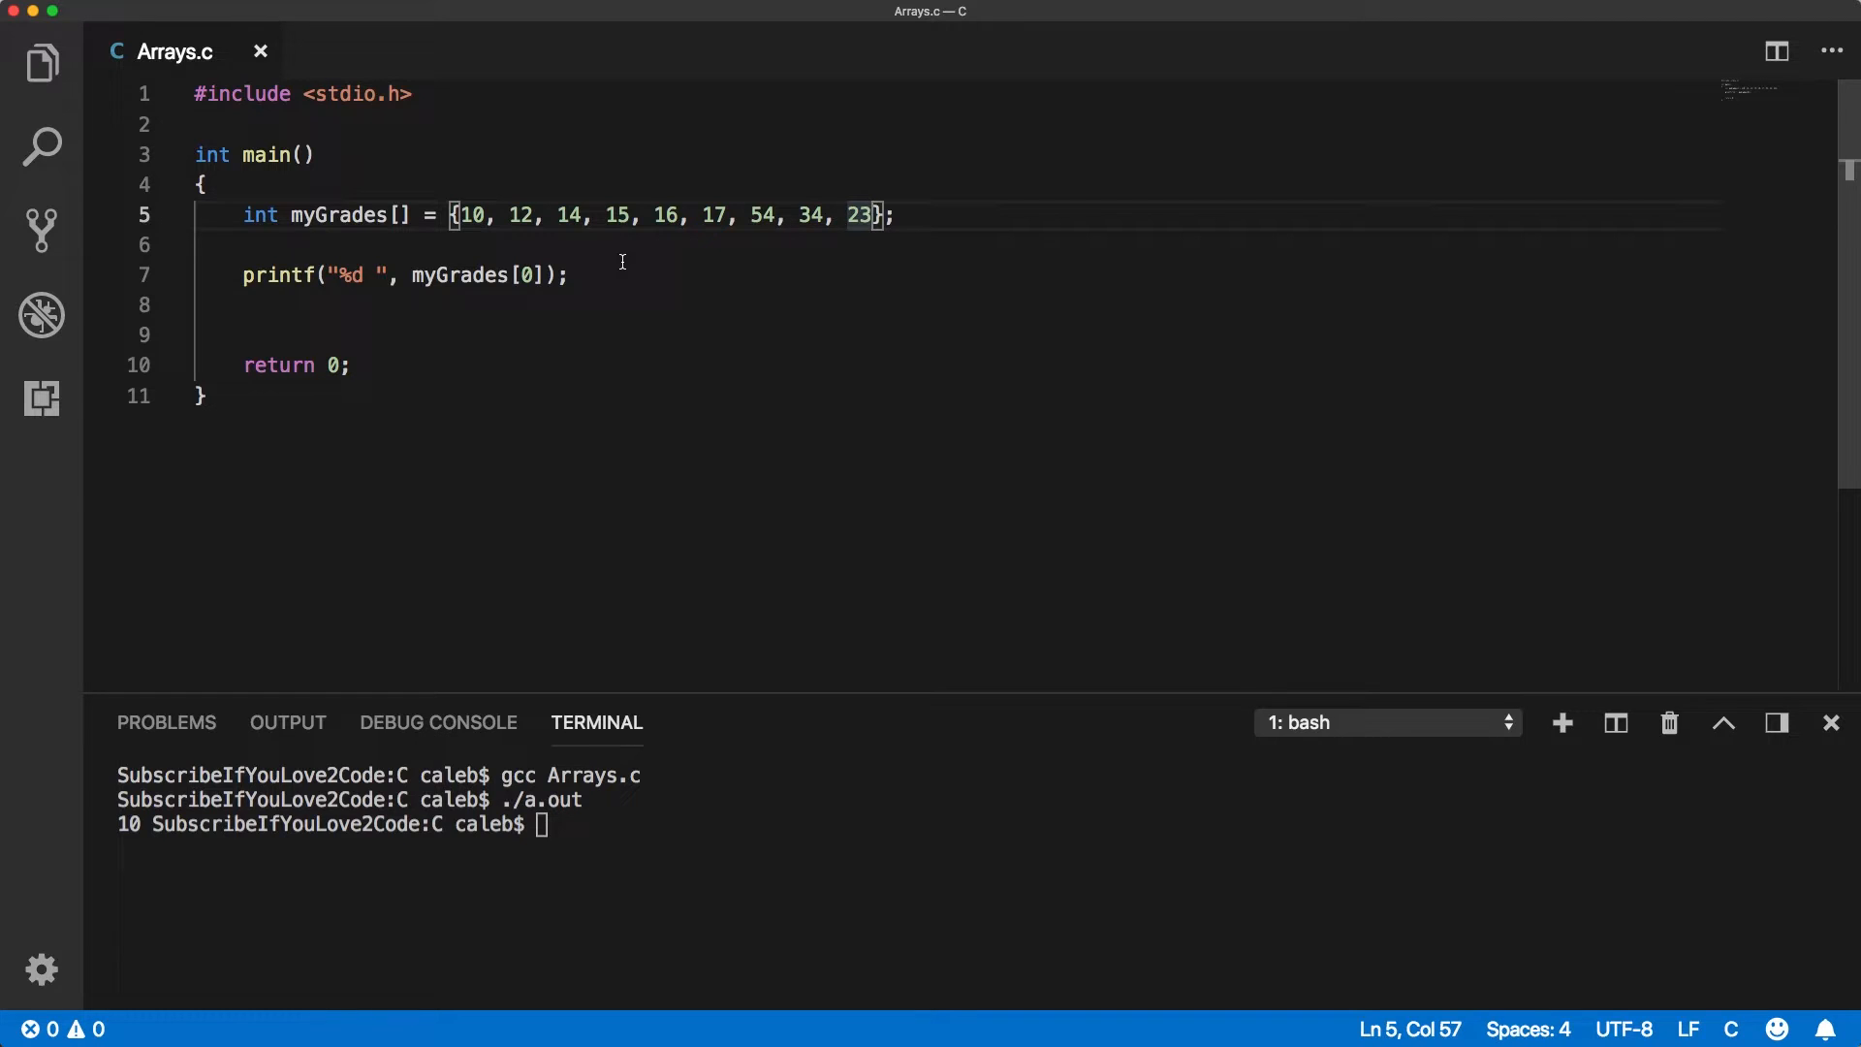
pyautogui.write('./a.out')
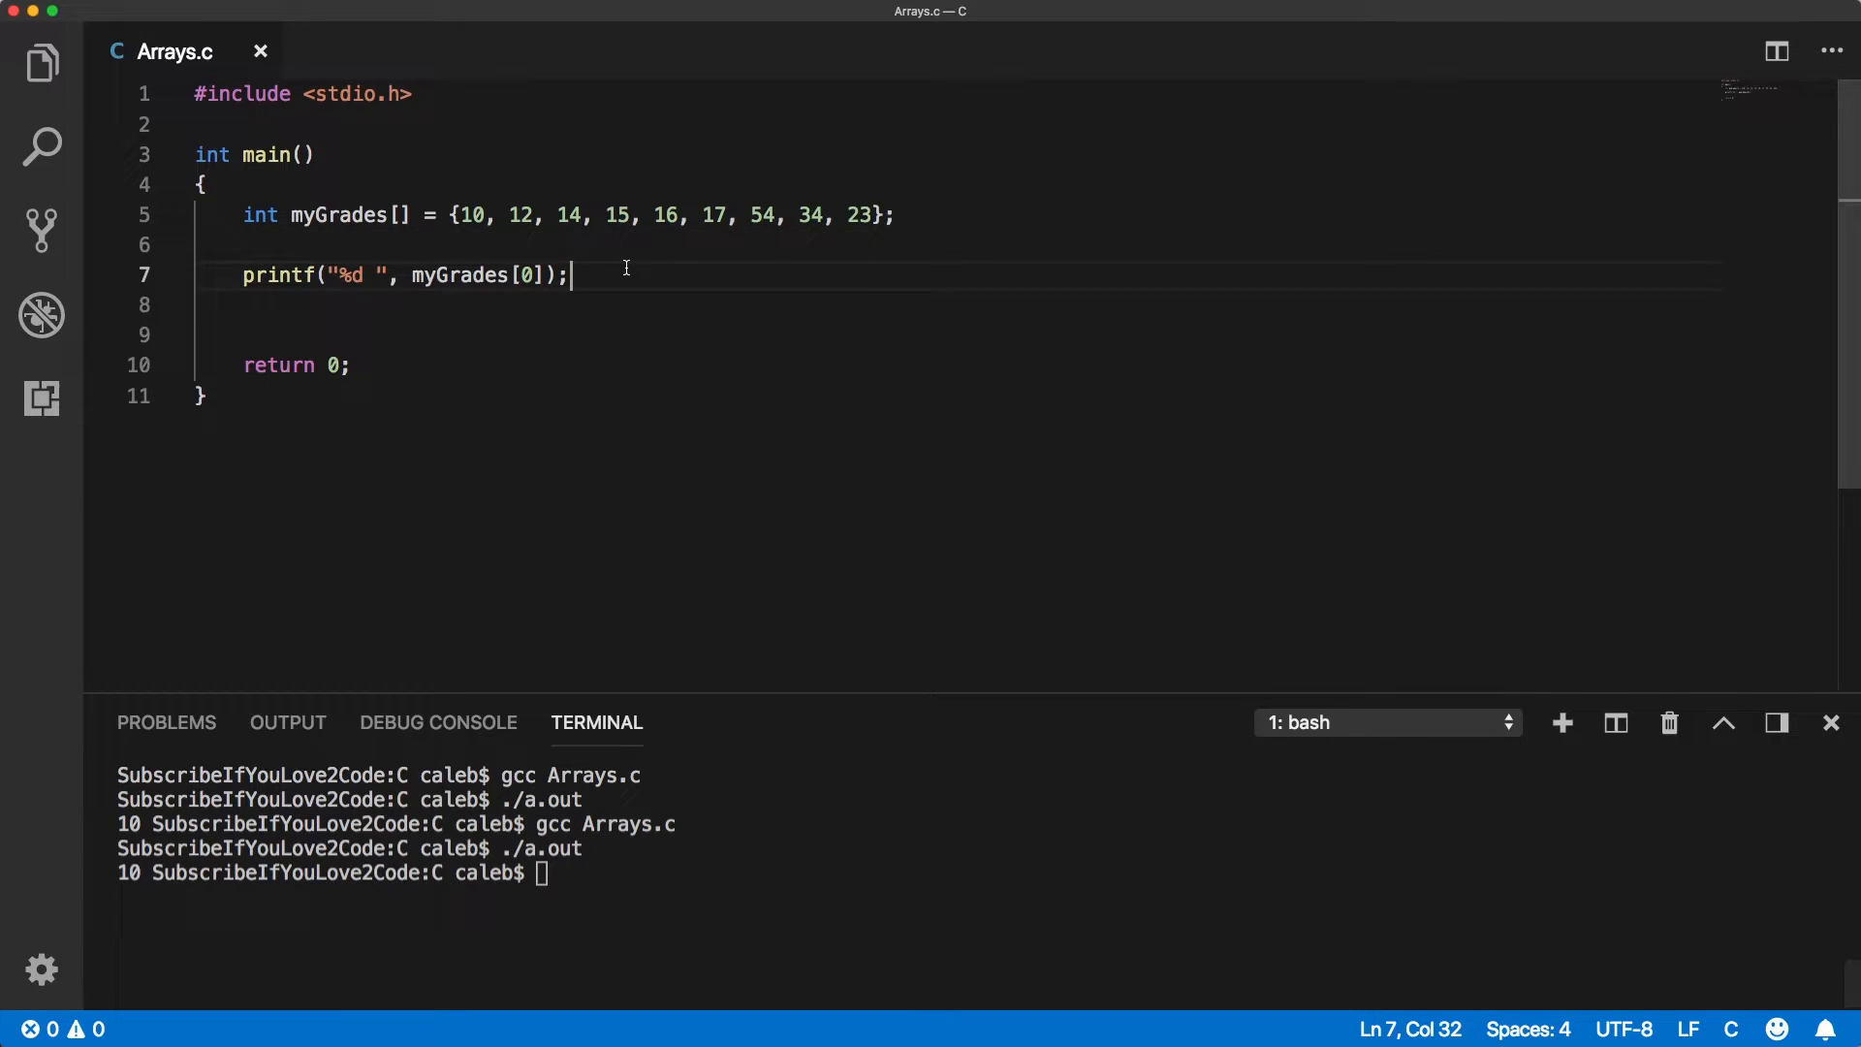
# Begin typing the //index comment below the printf line.
pyautogui.write('//index')
pyautogui.write('//eleme')
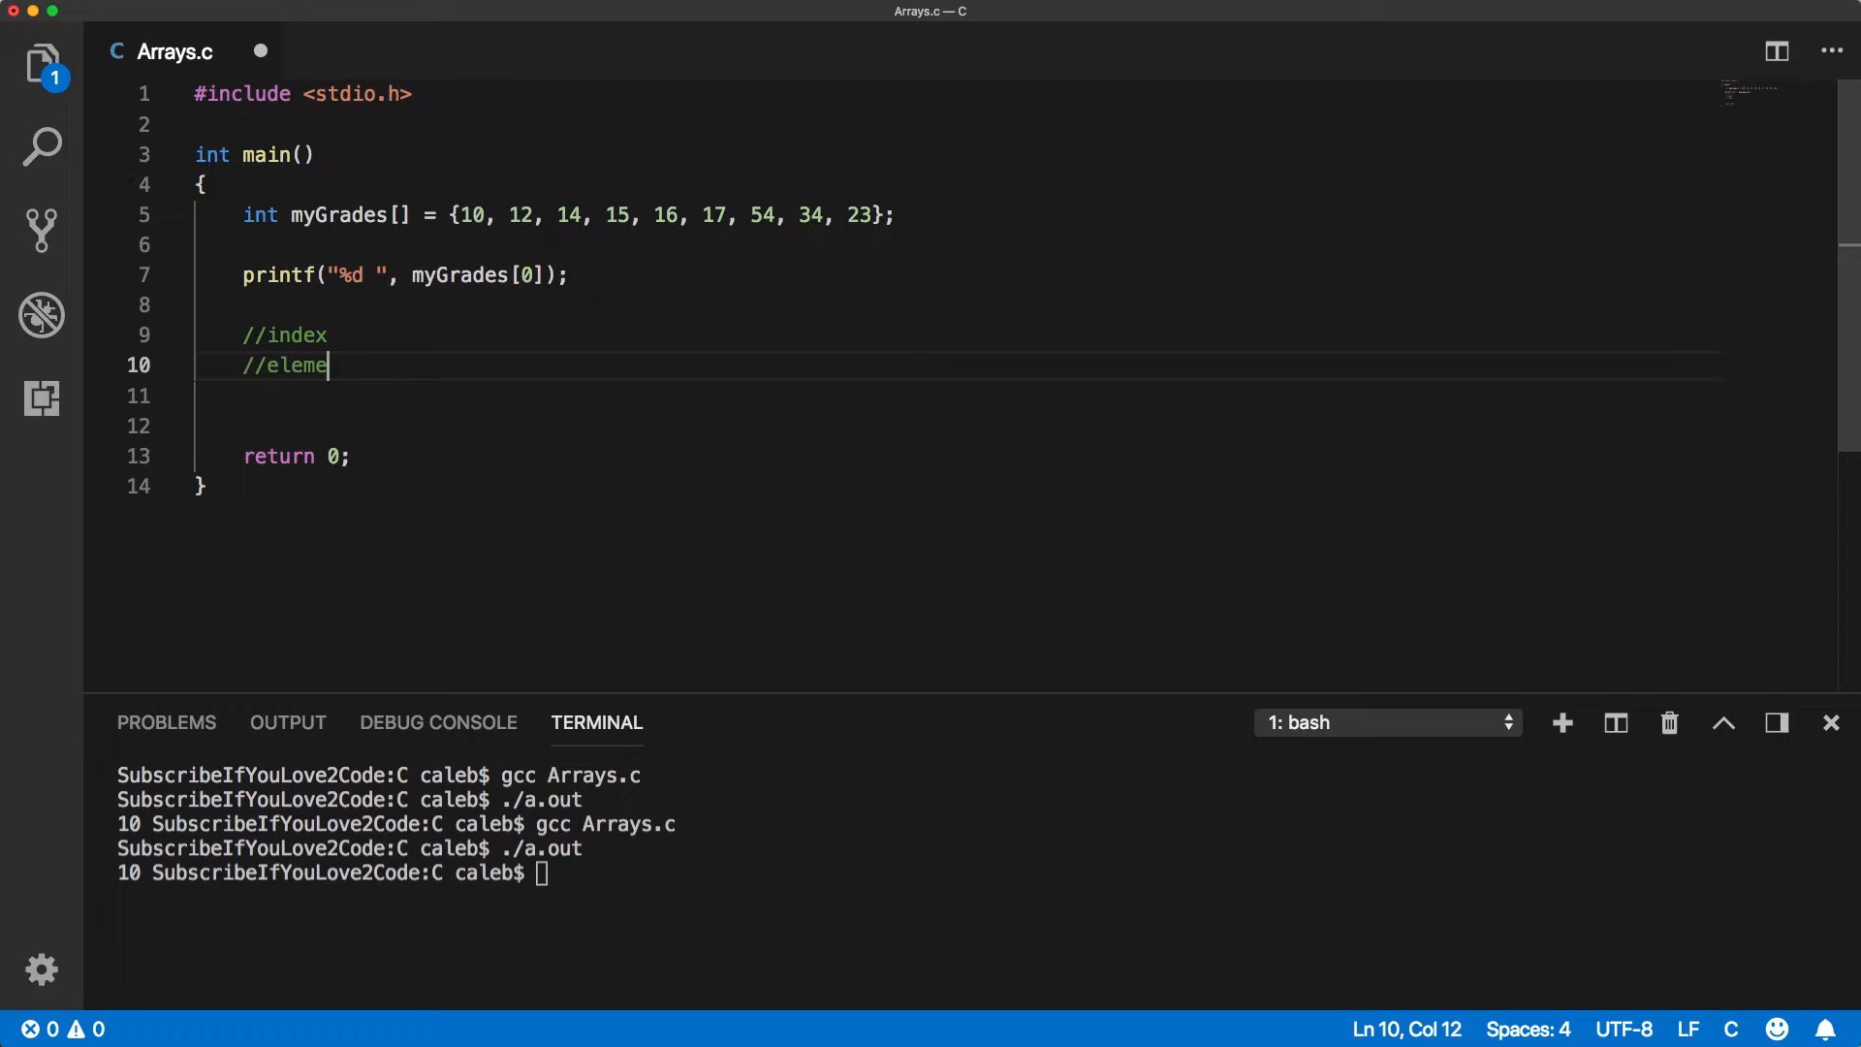
# Finish the comments //index = 0 based number, //element and //size.
pyautogui.write('nt')
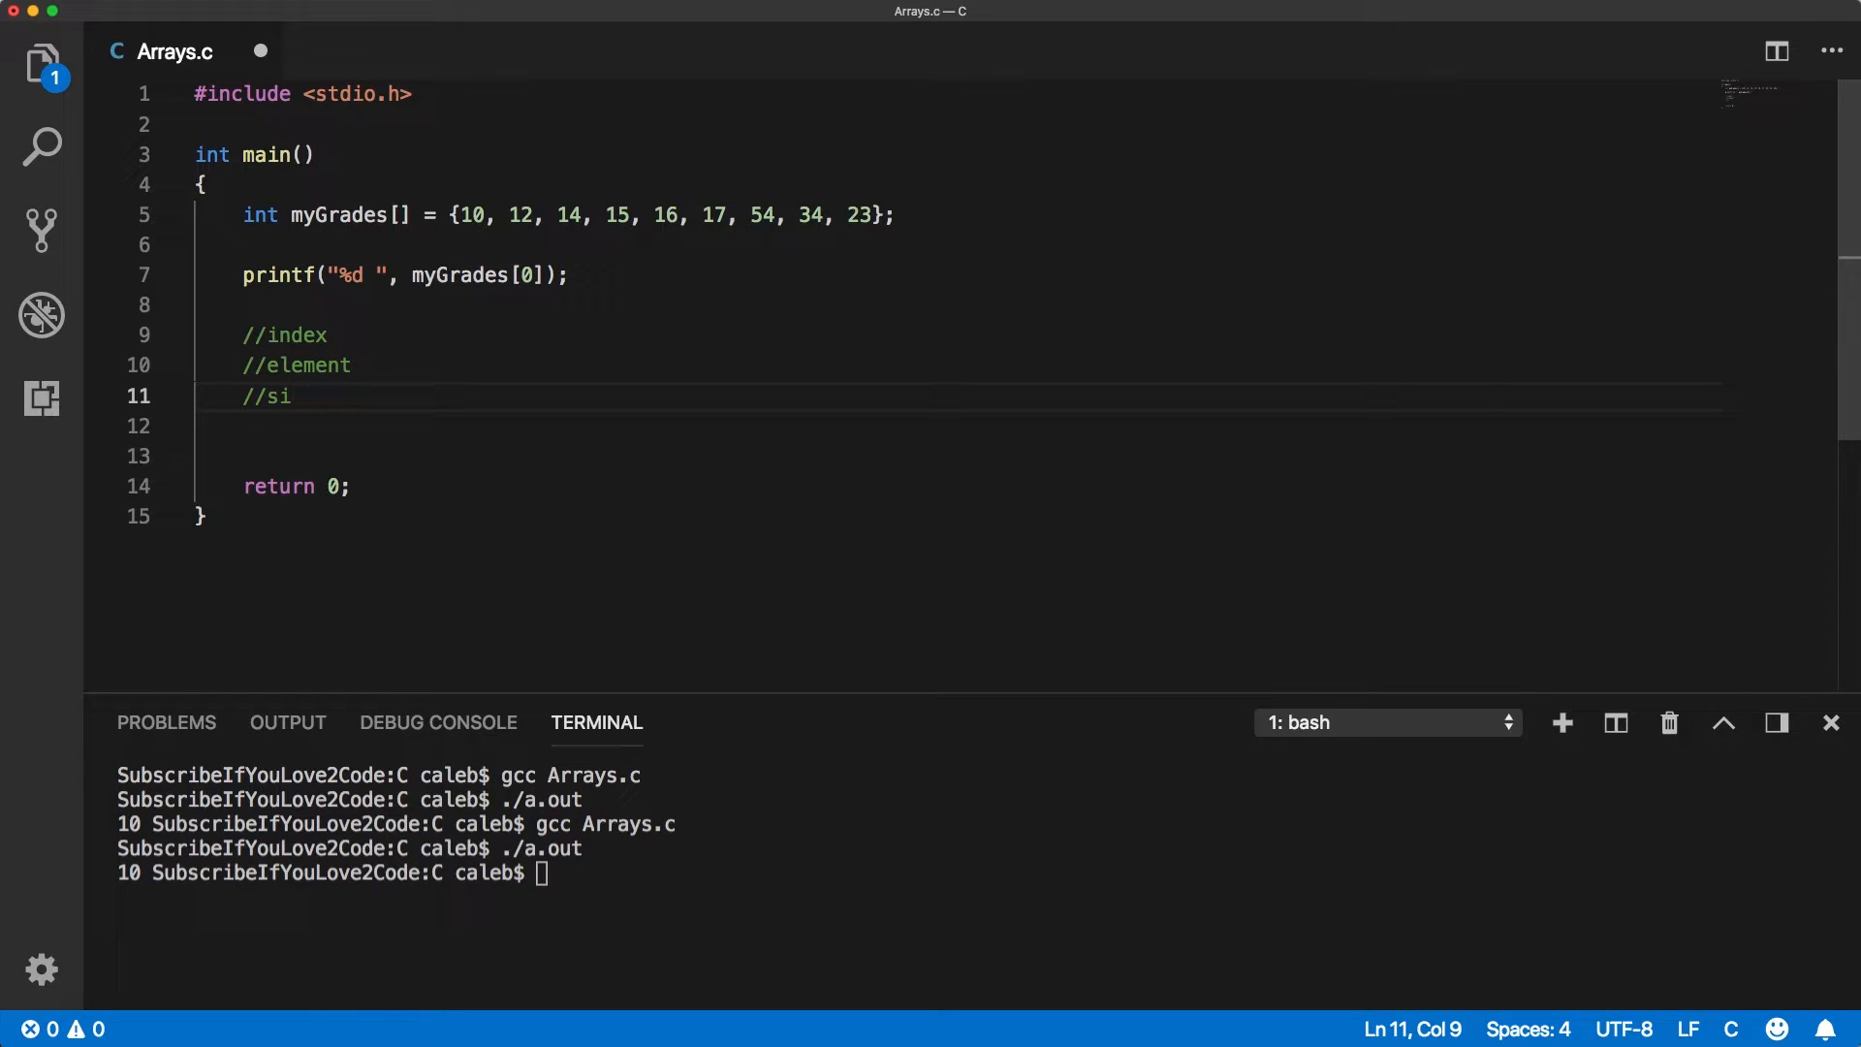
pyautogui.write('ze')
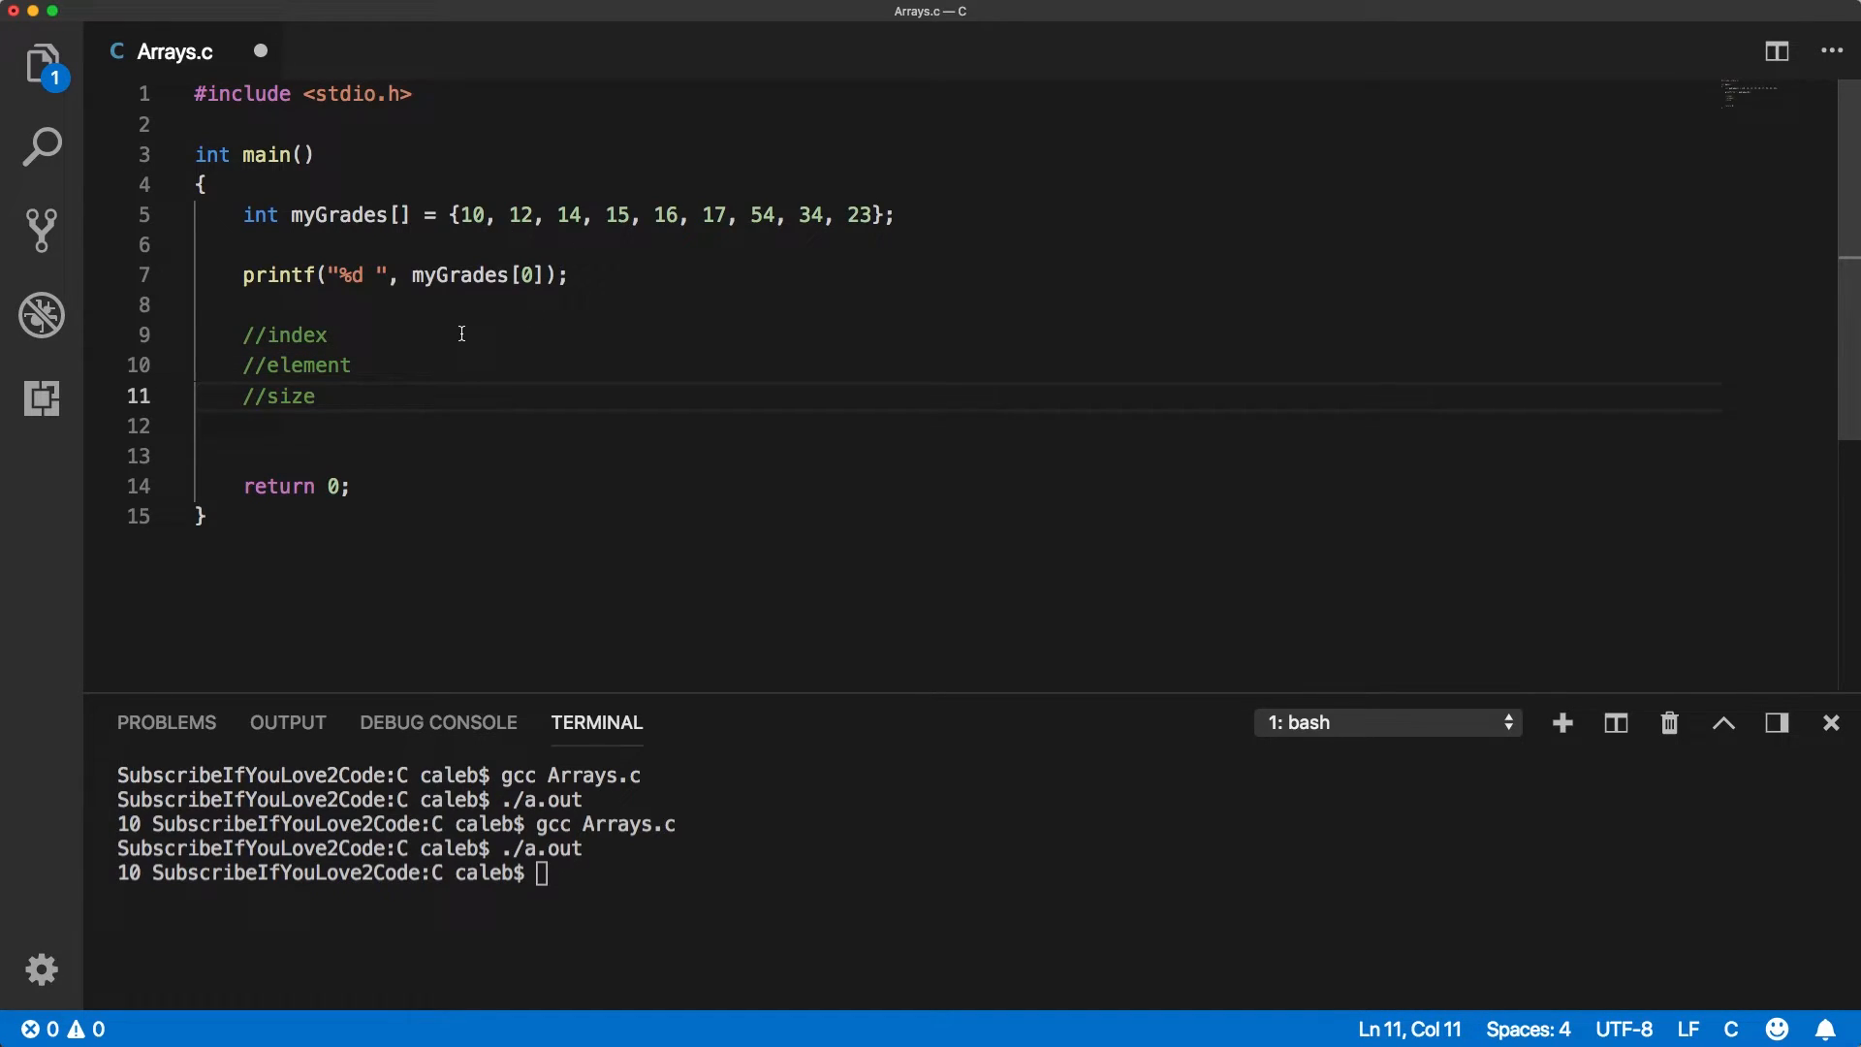
pyautogui.write('=')
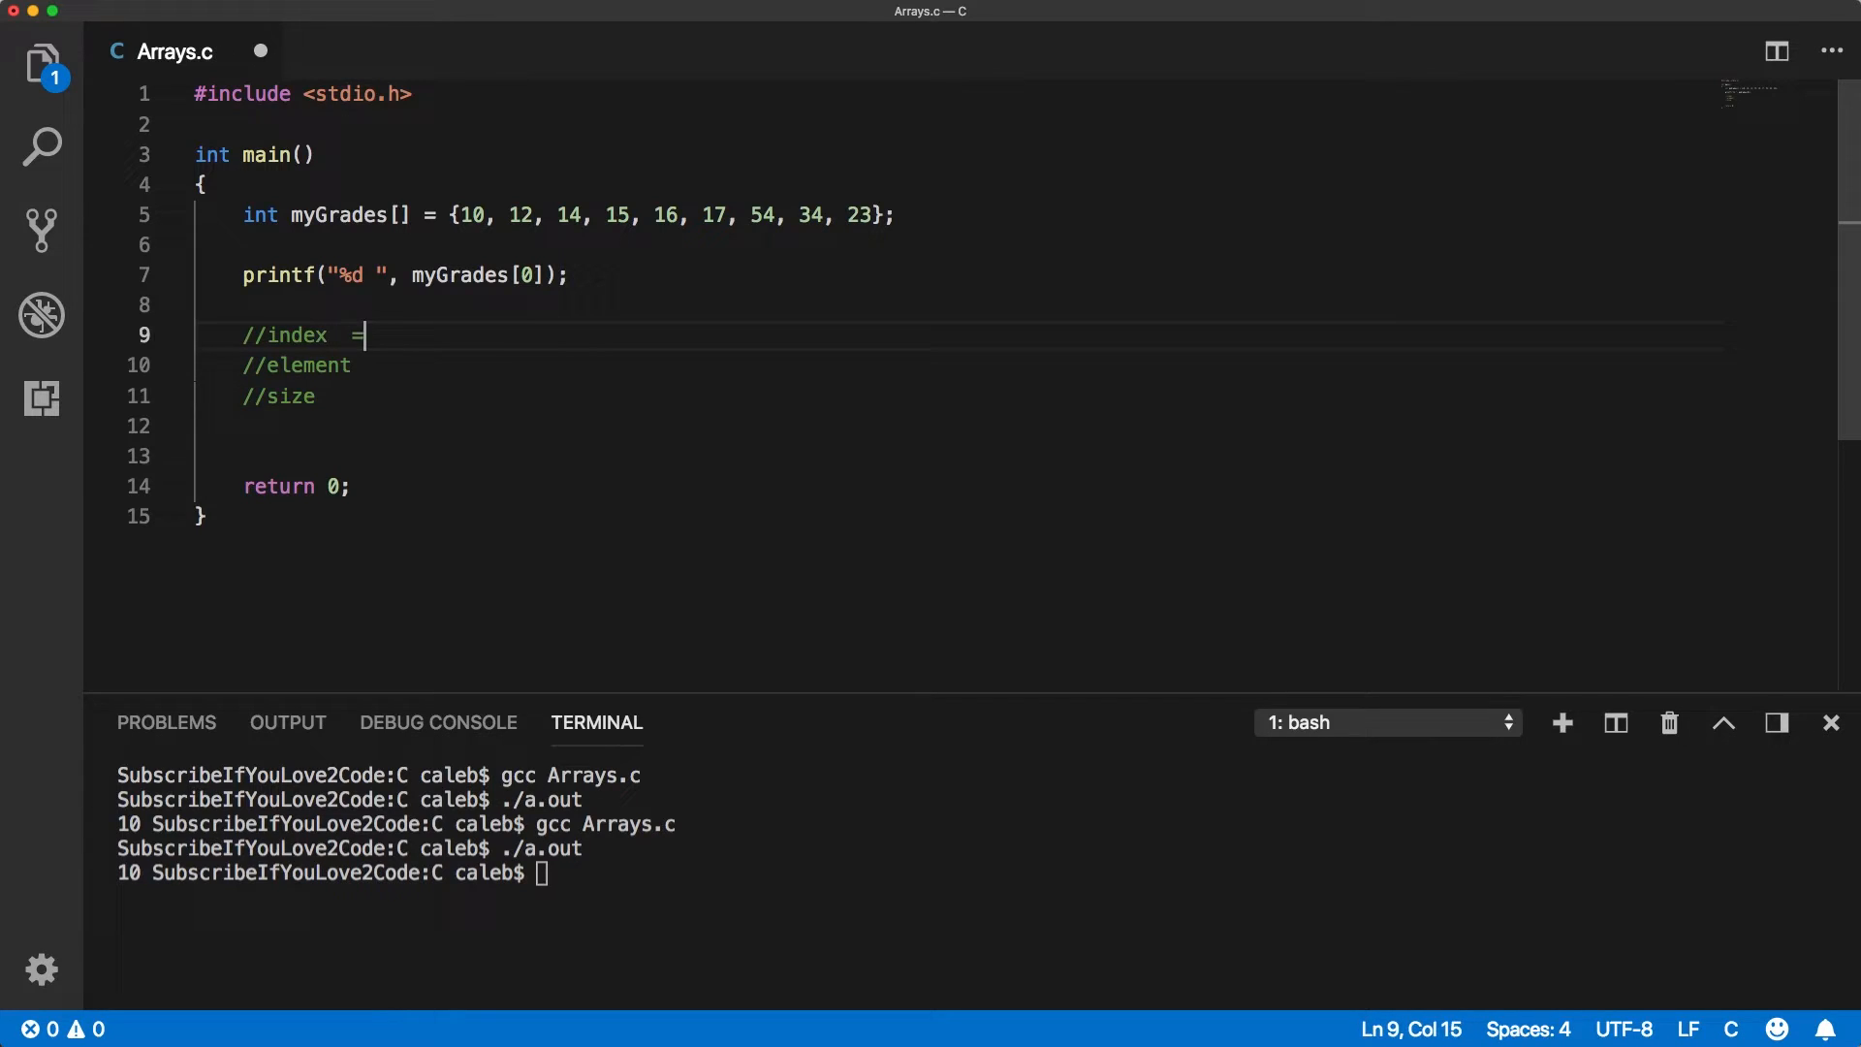
pyautogui.write('0 based number')
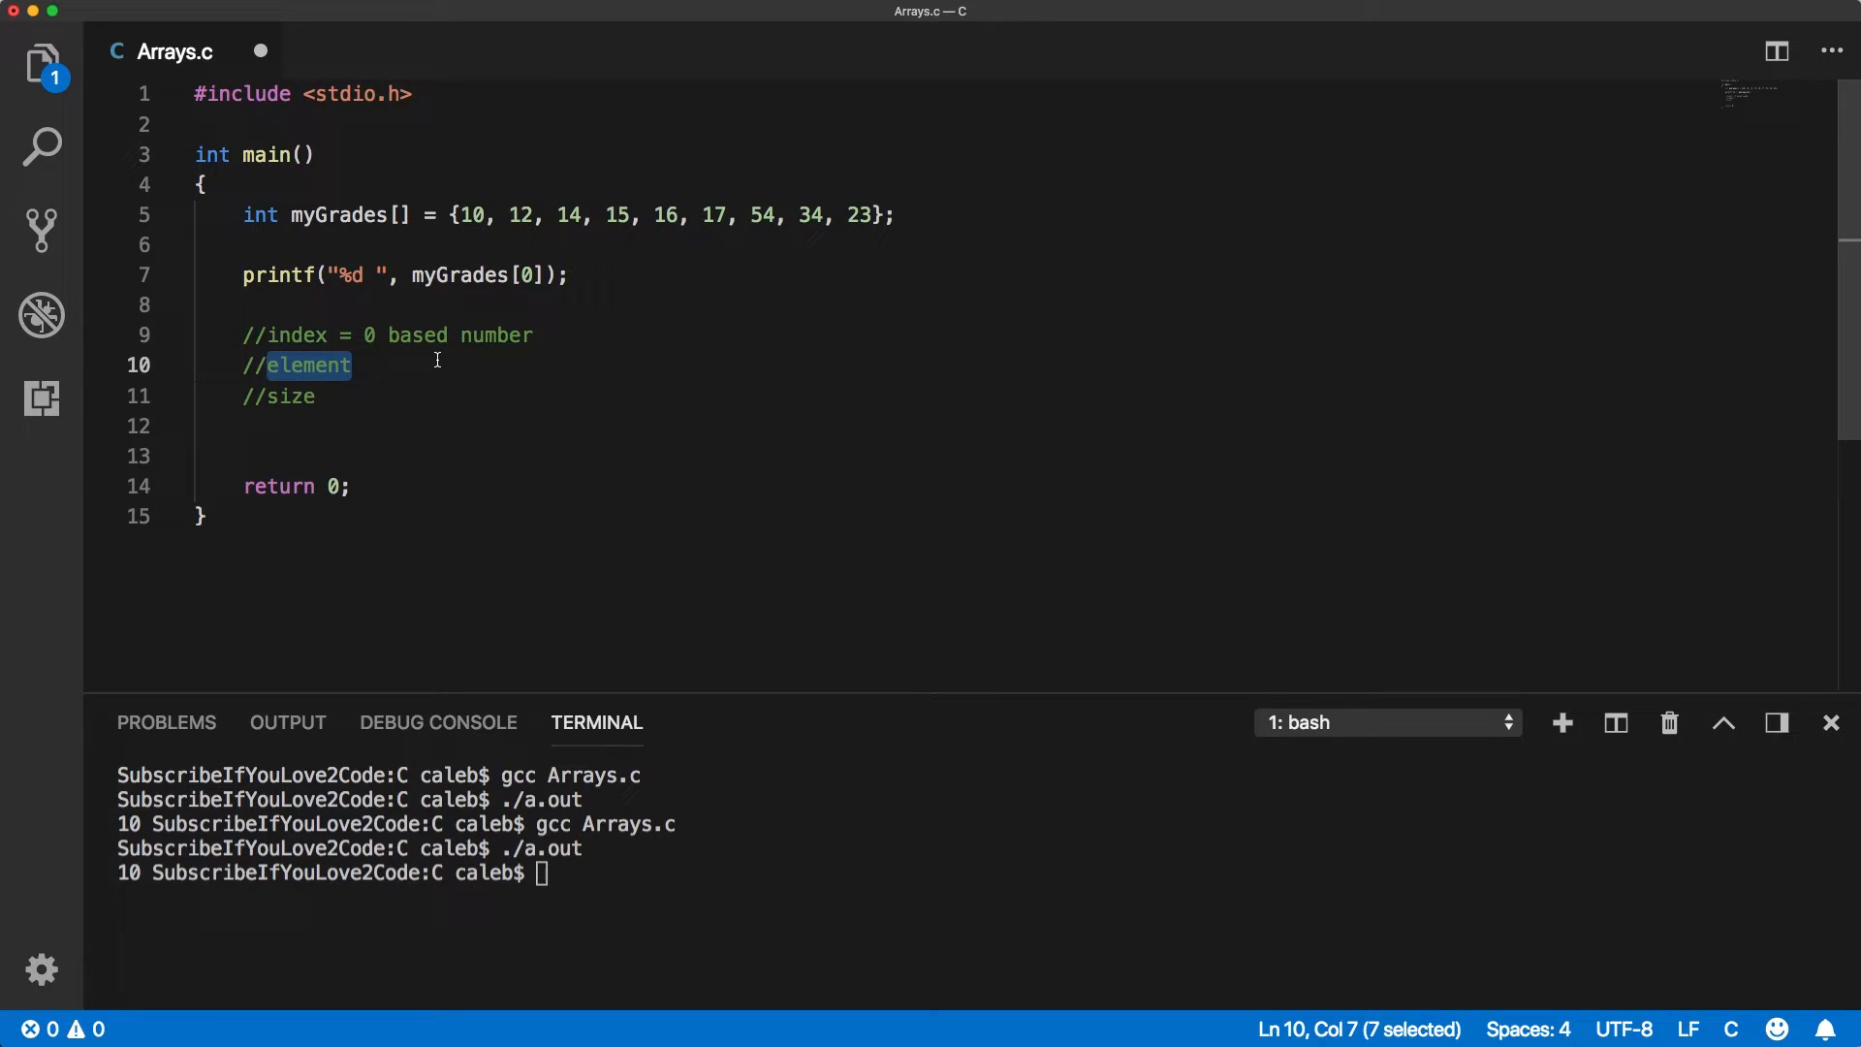
# Point out the element comment and example grades 14 and 10, then move below the comments.
pyautogui.click(472, 215)
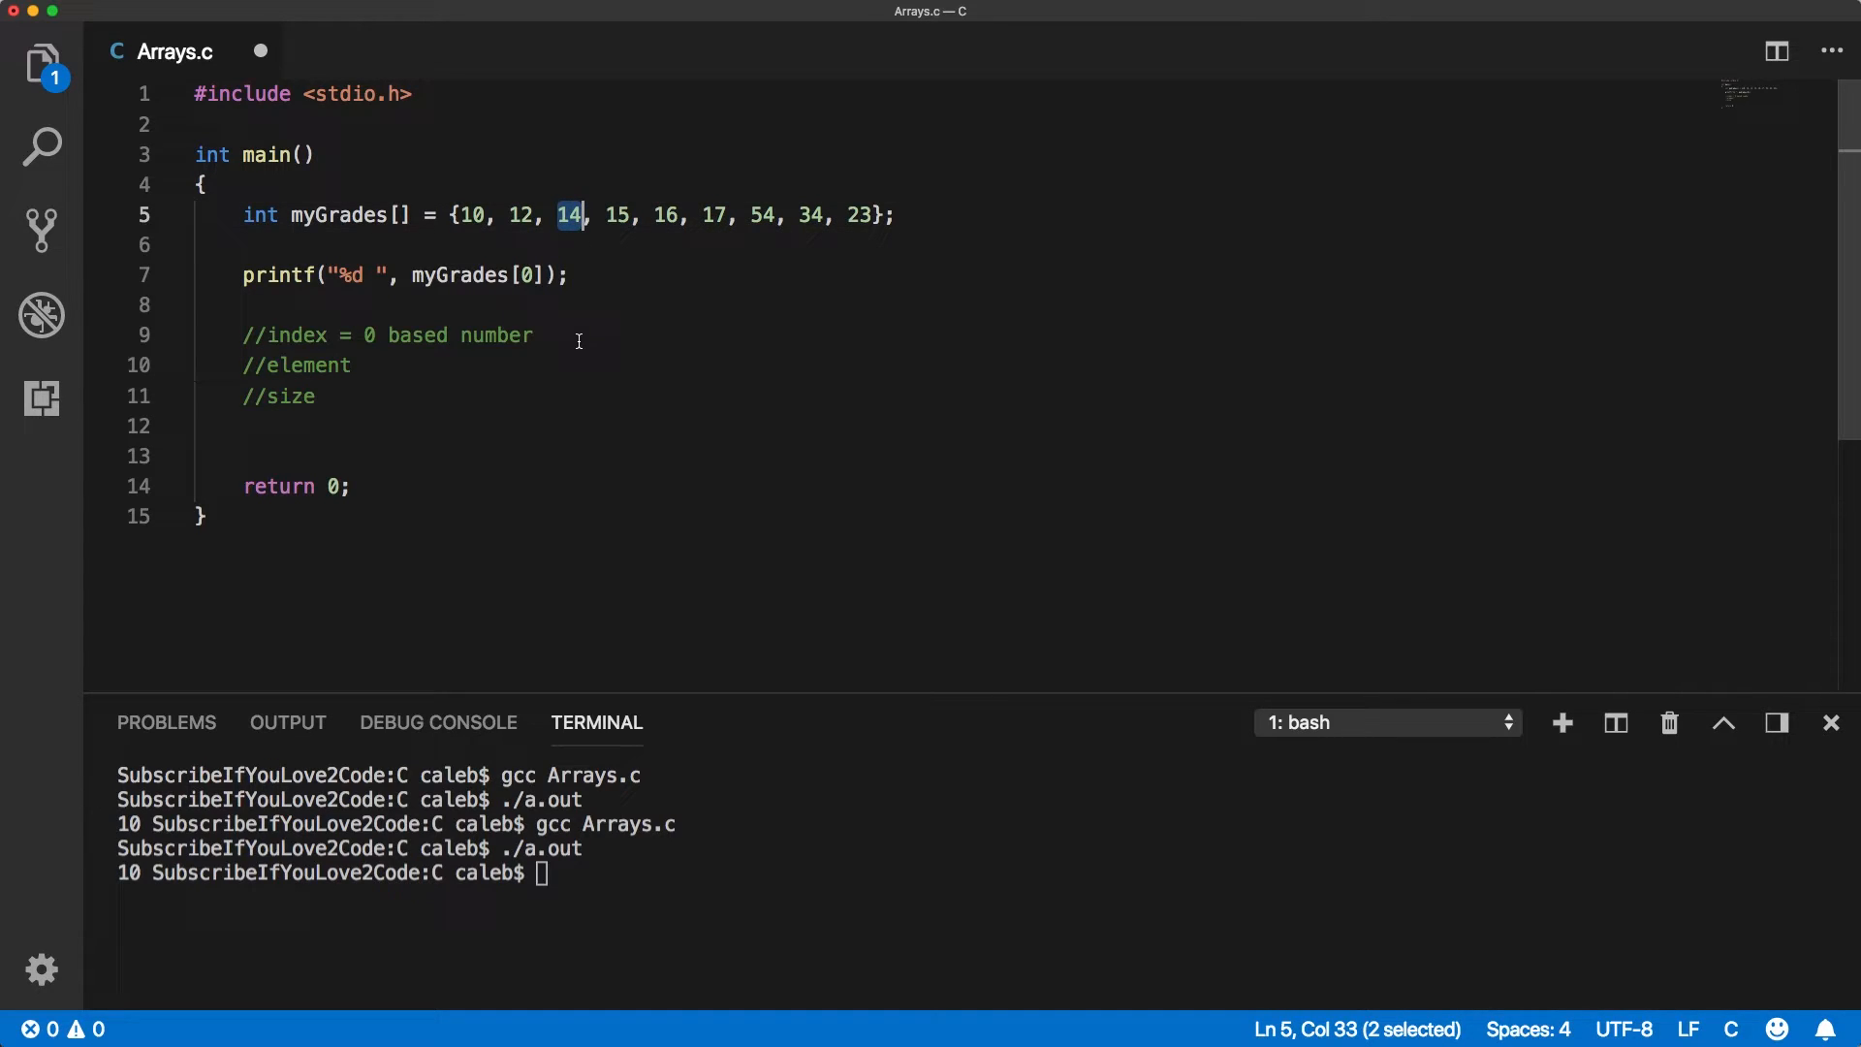
pyautogui.click(577, 365)
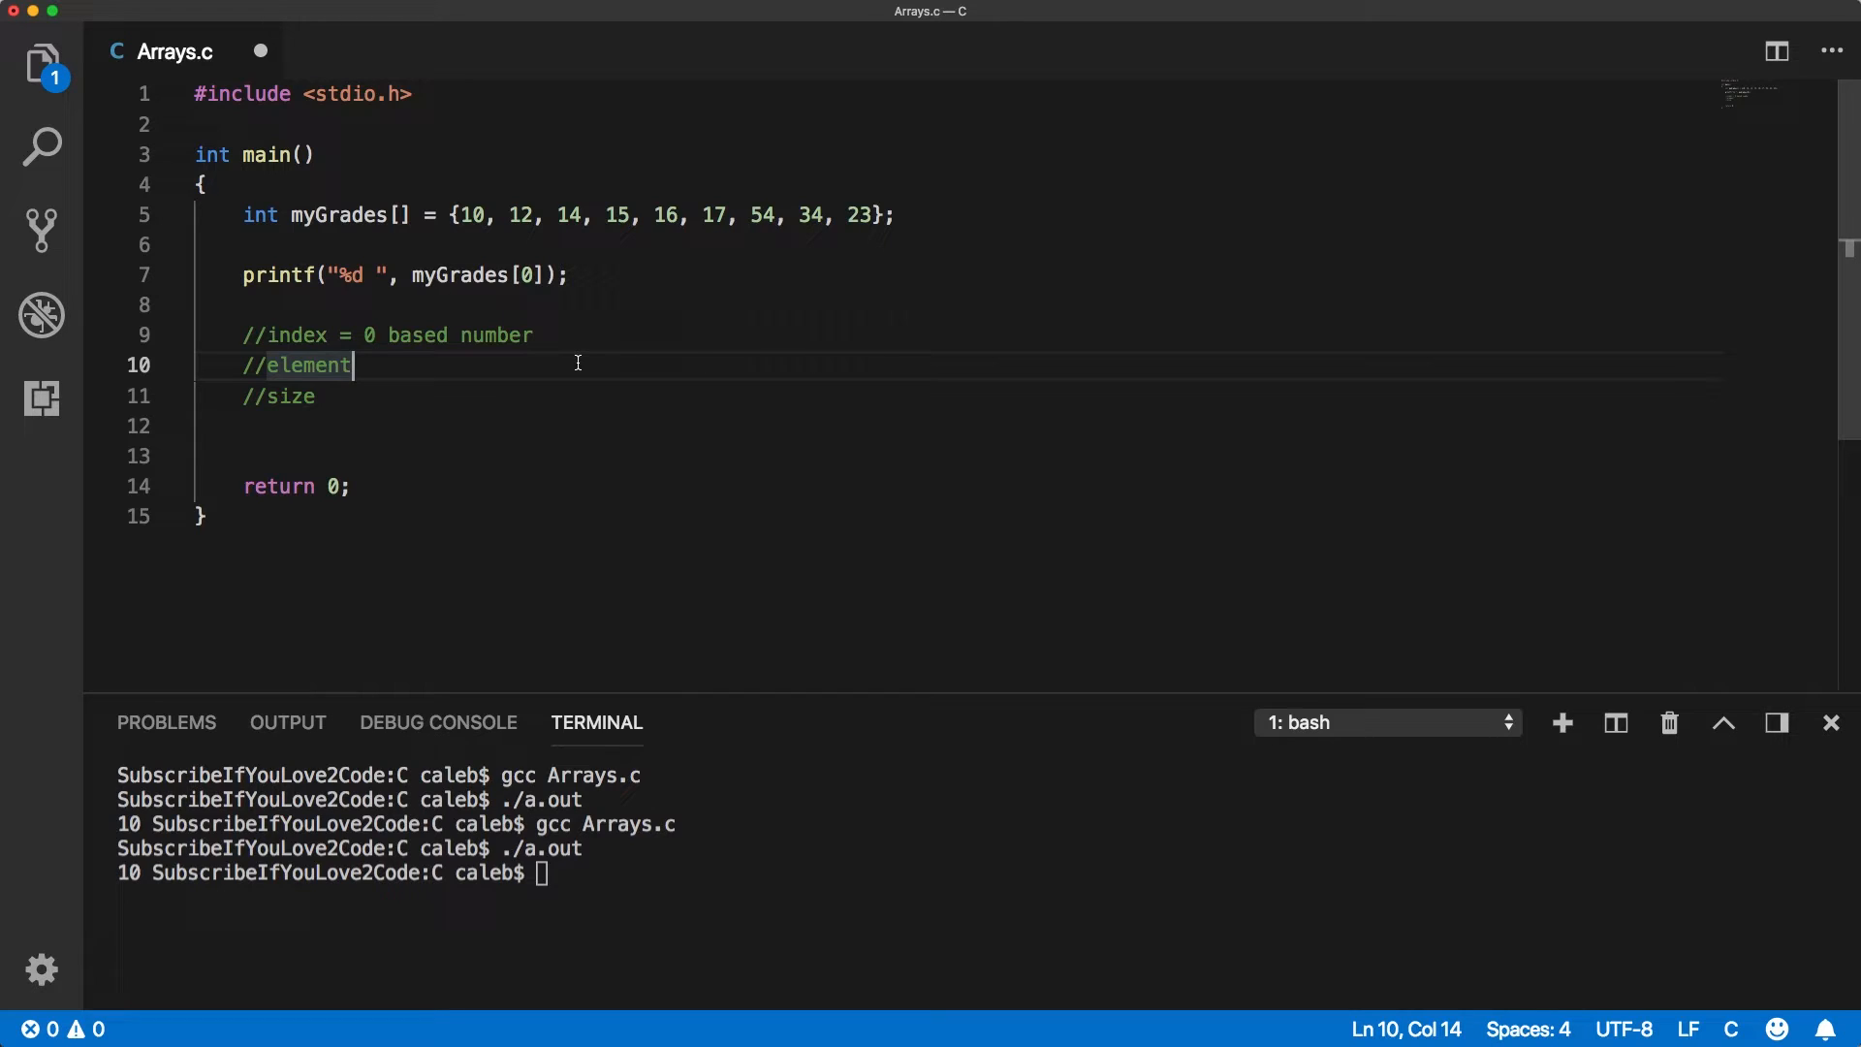
pyautogui.click(487, 215)
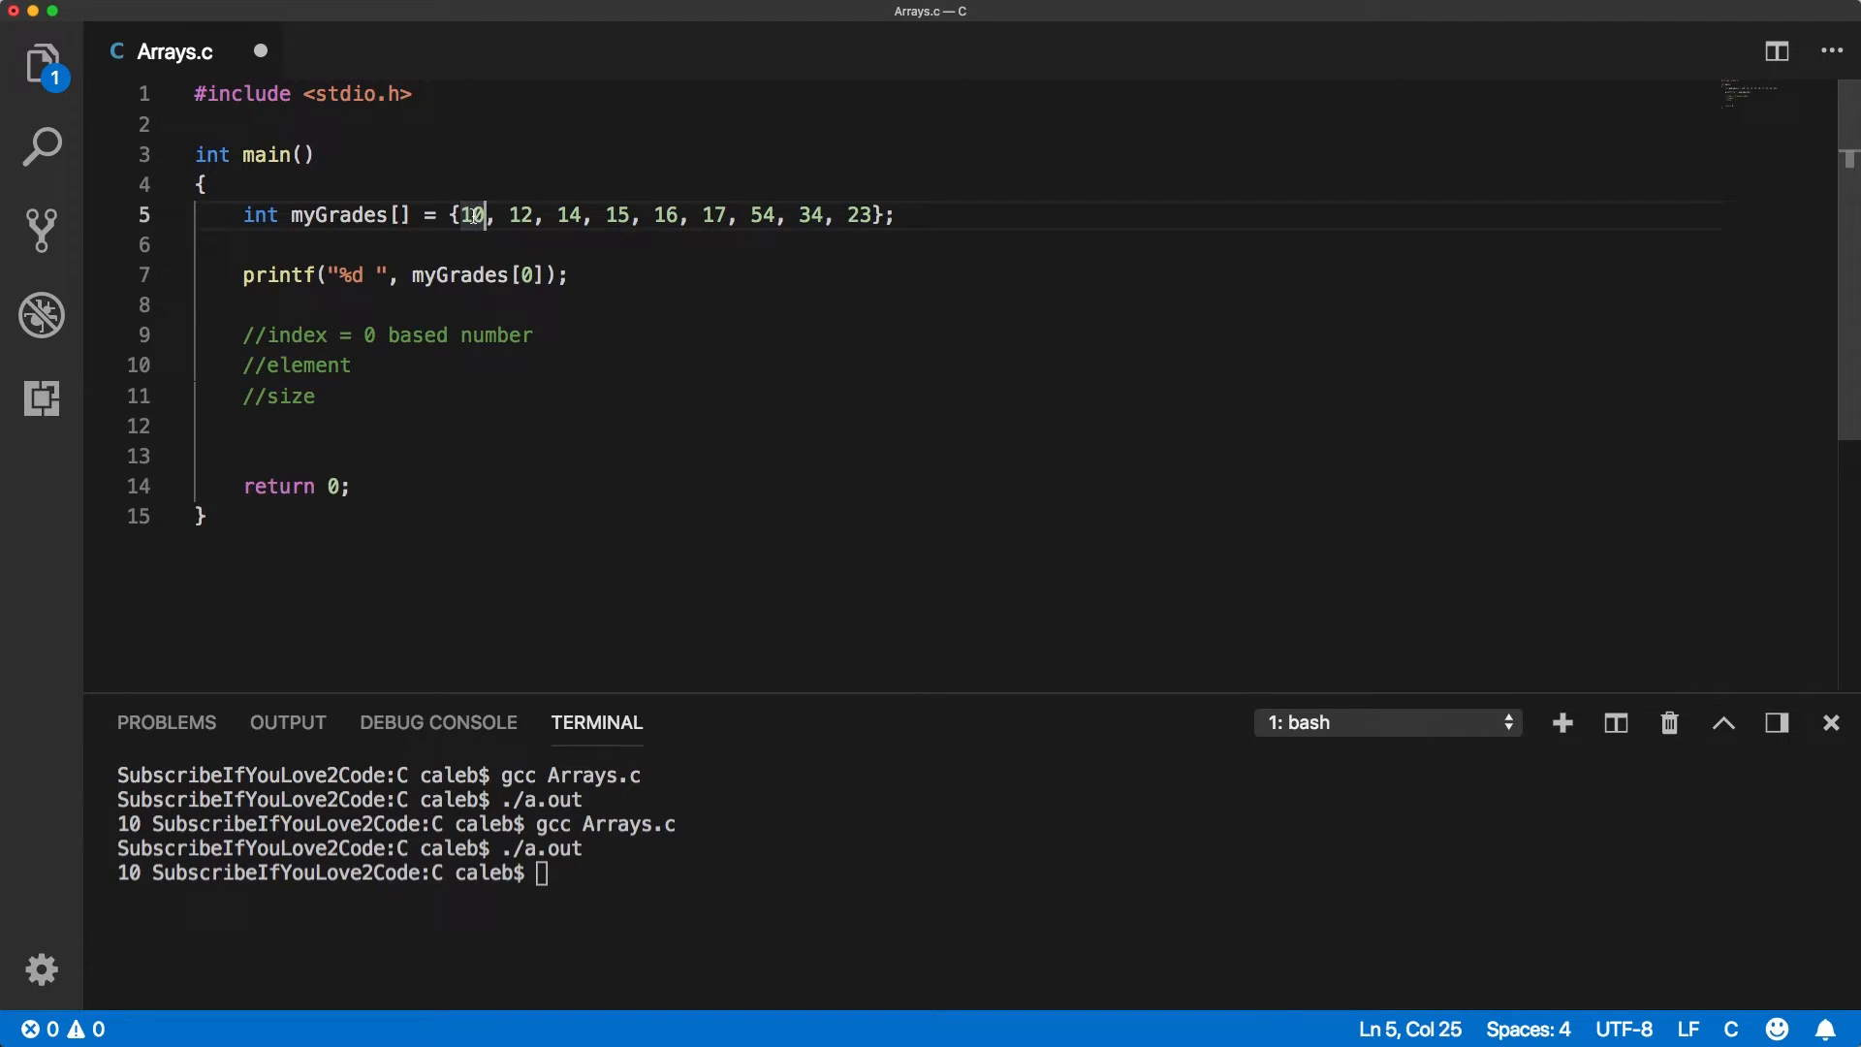
pyautogui.doubleClick(472, 215)
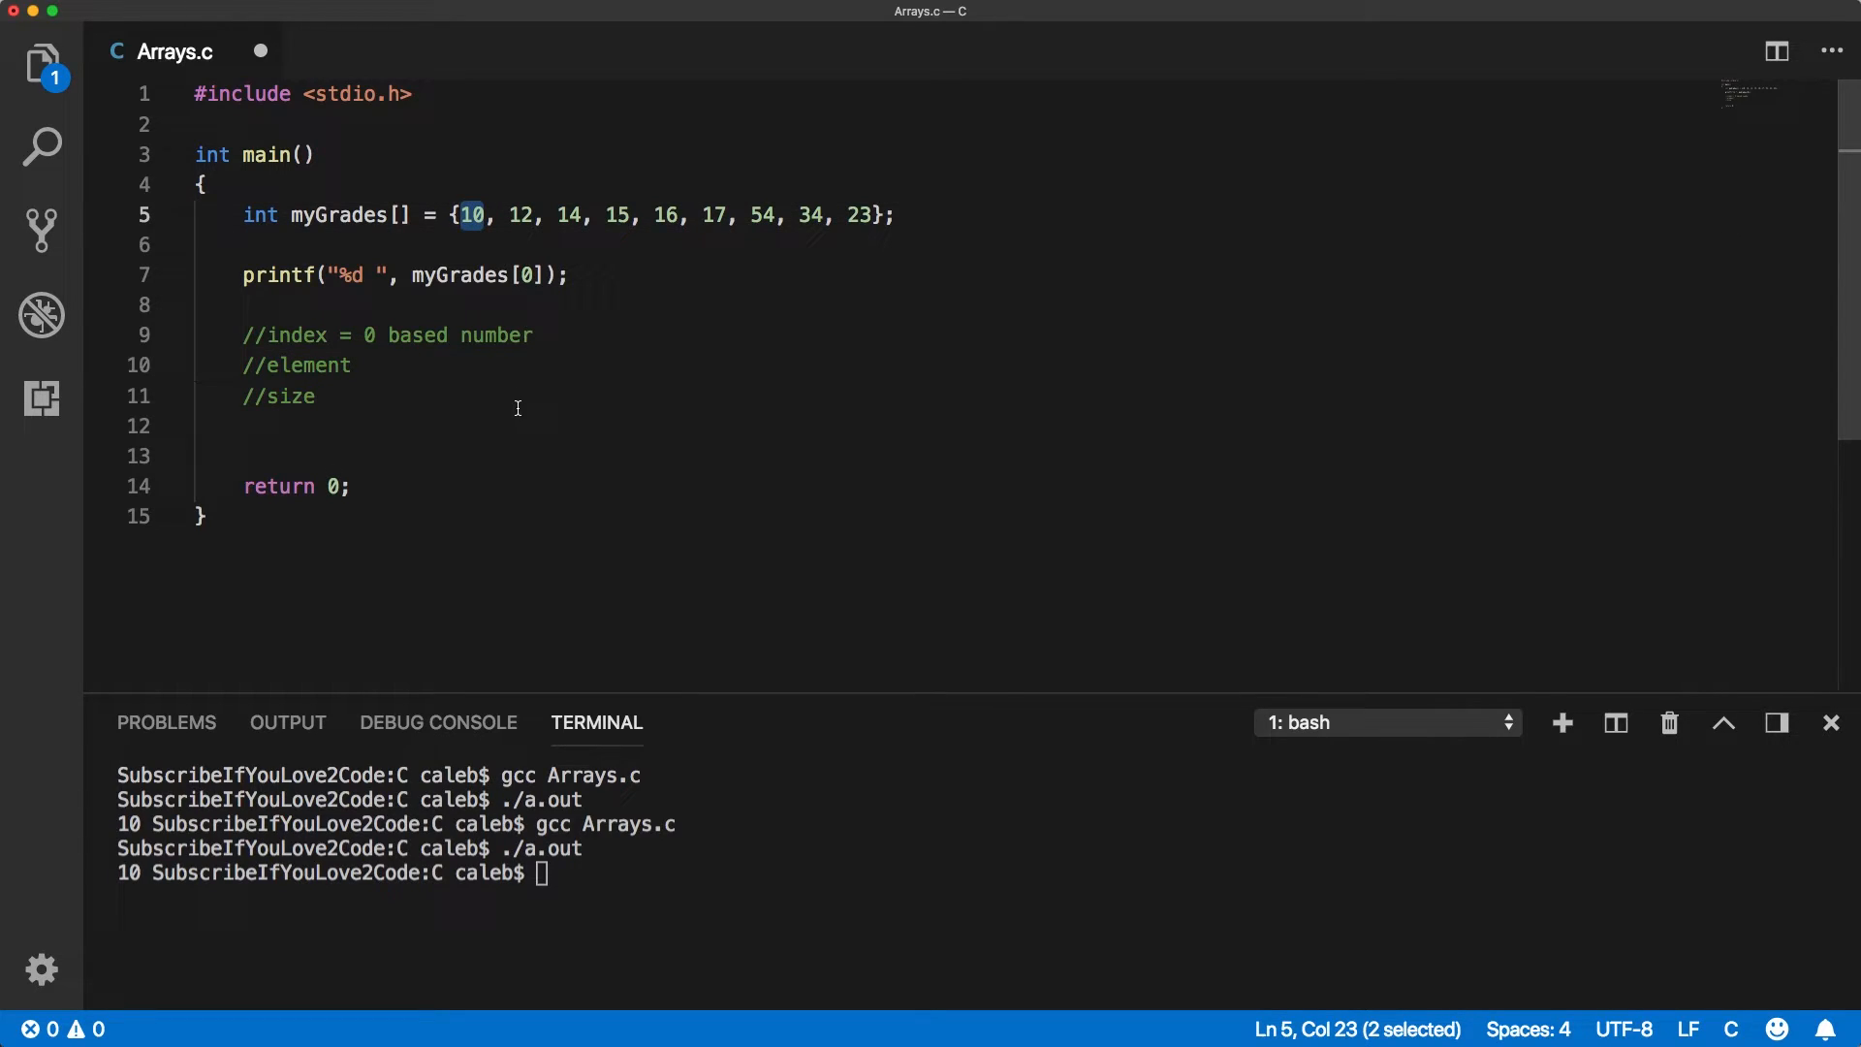
pyautogui.moveTo(527, 381)
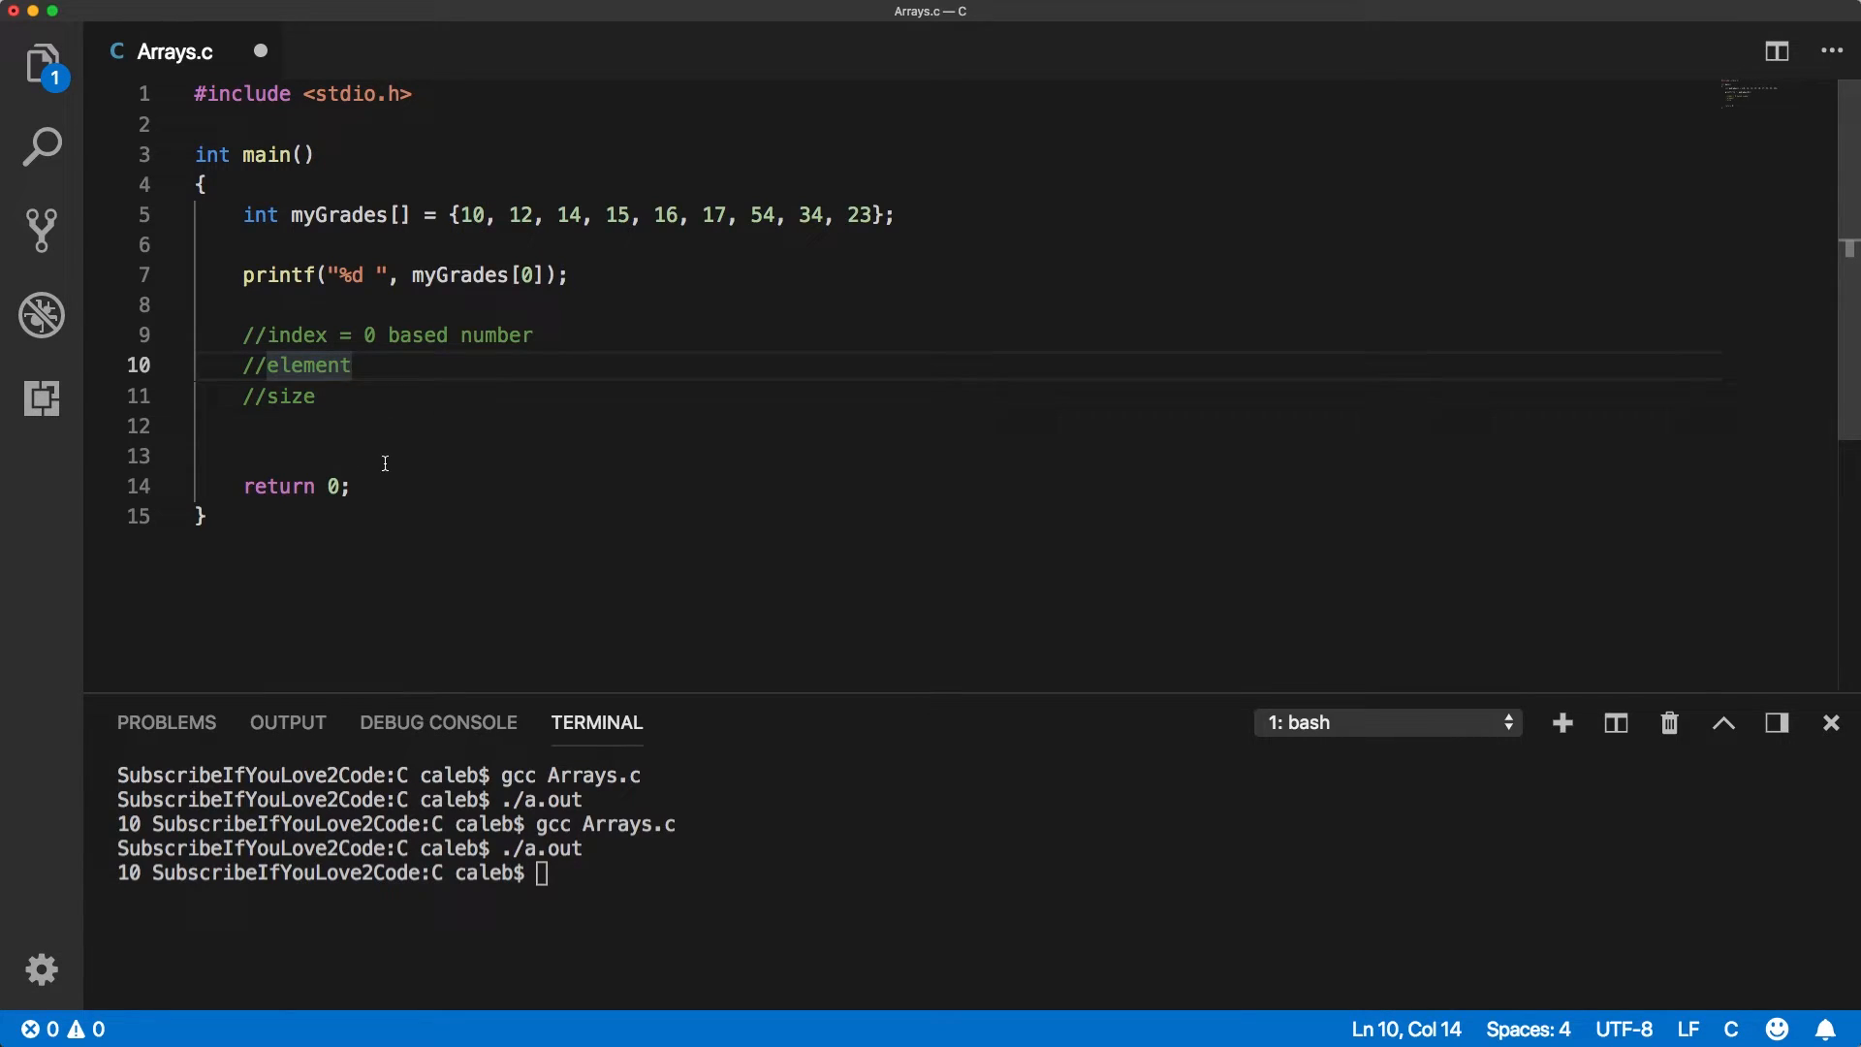
pyautogui.click(418, 427)
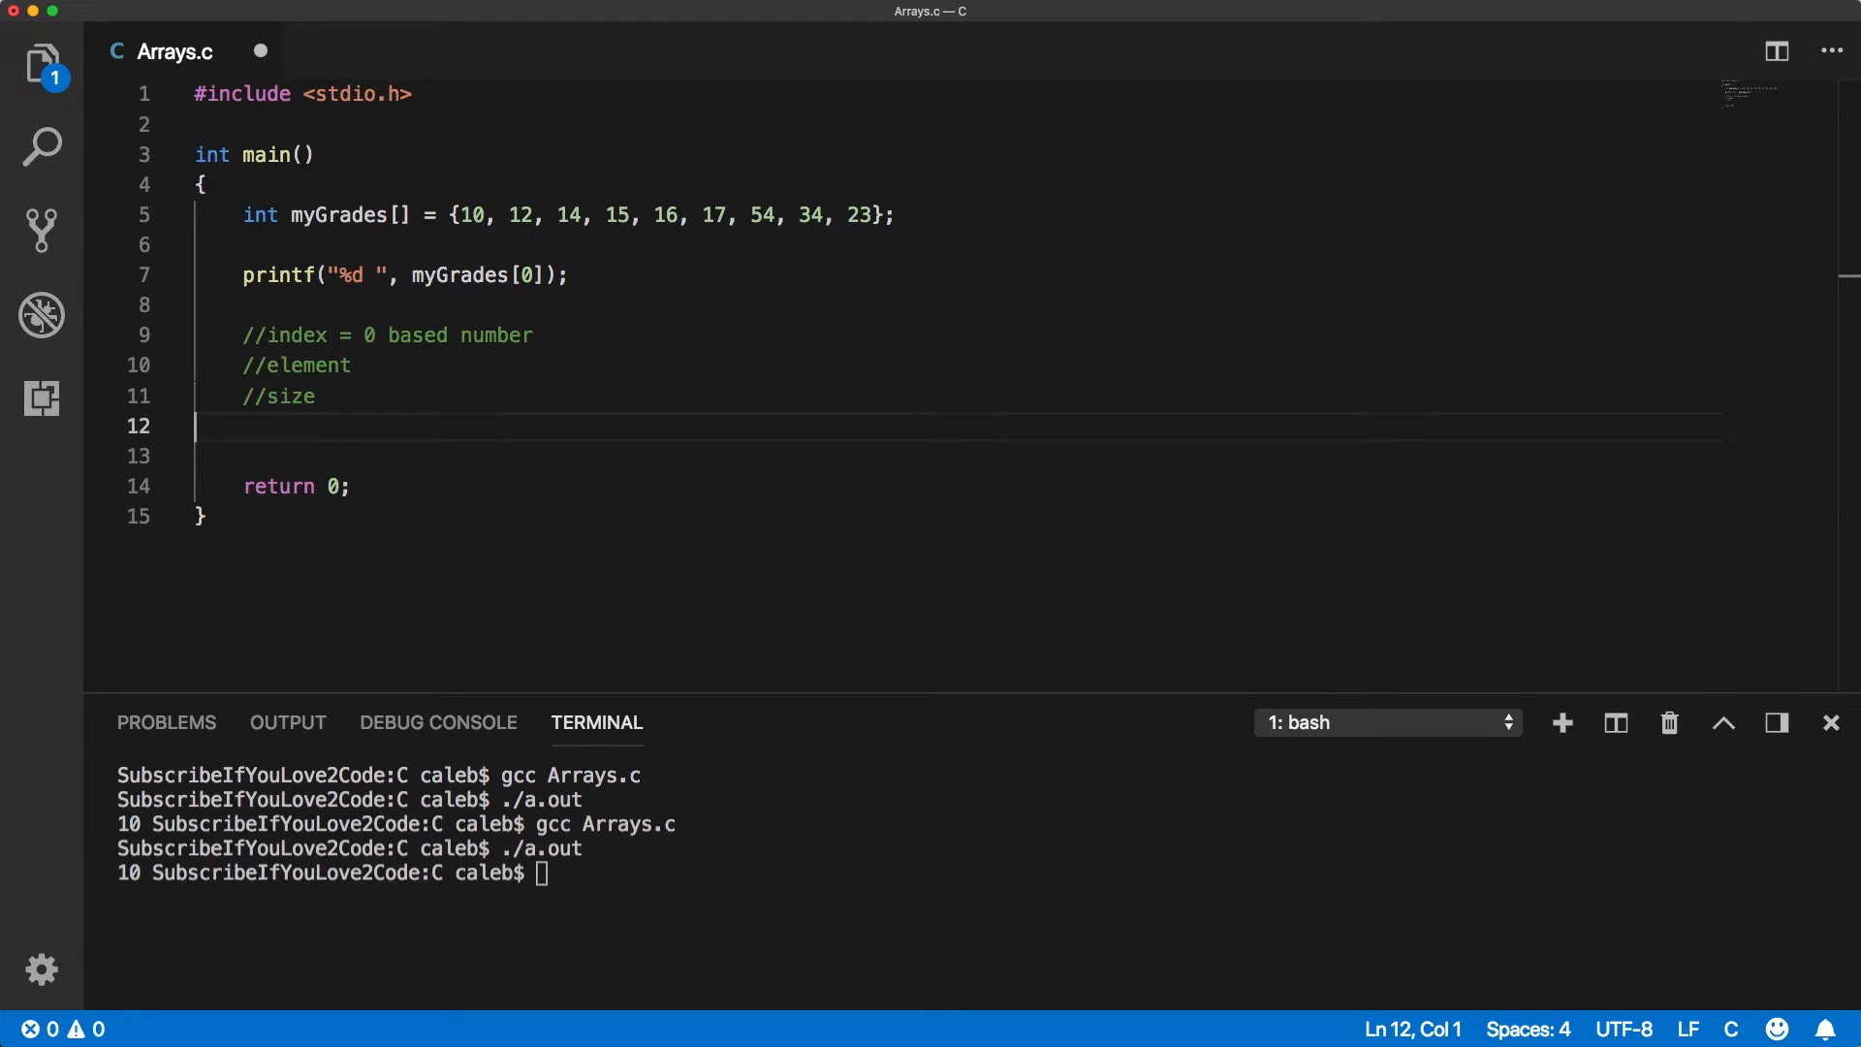
pyautogui.moveTo(520, 170)
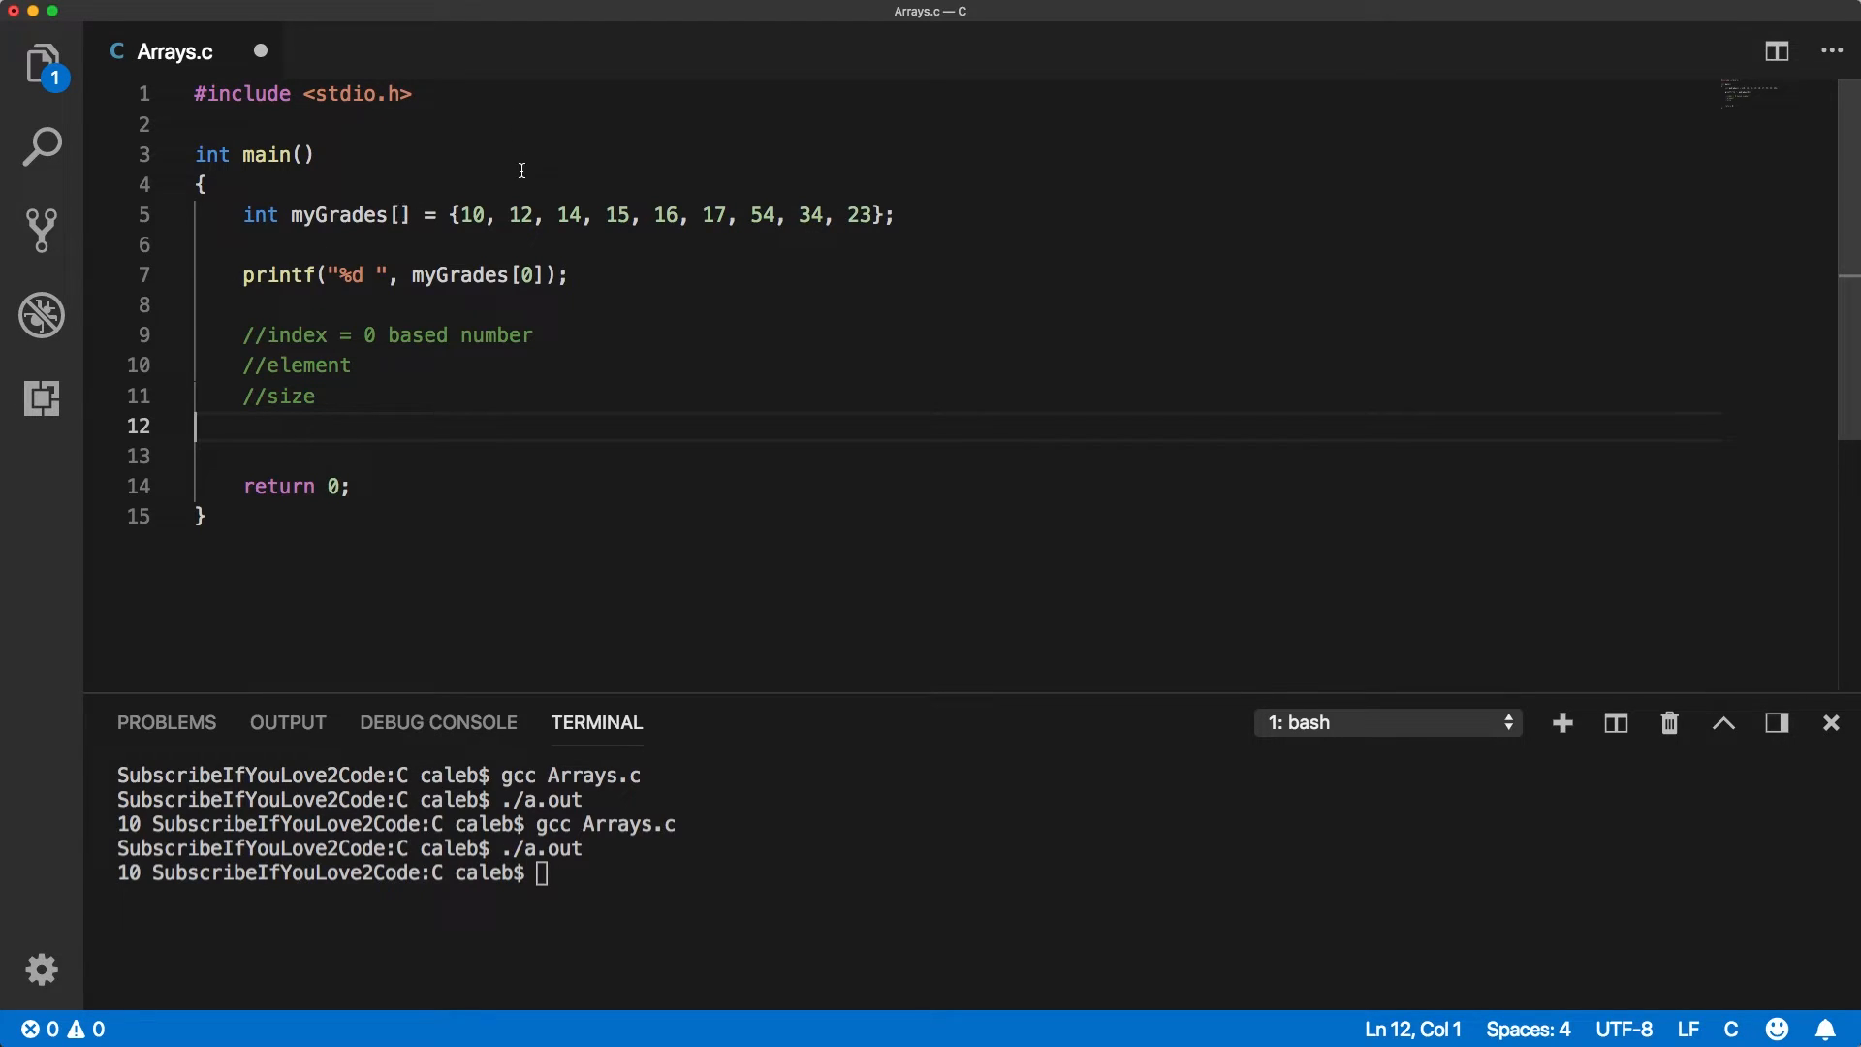
# Write int x = myGrades[4] + 10; on line 13 with a blank line below.
pyautogui.press('Return')
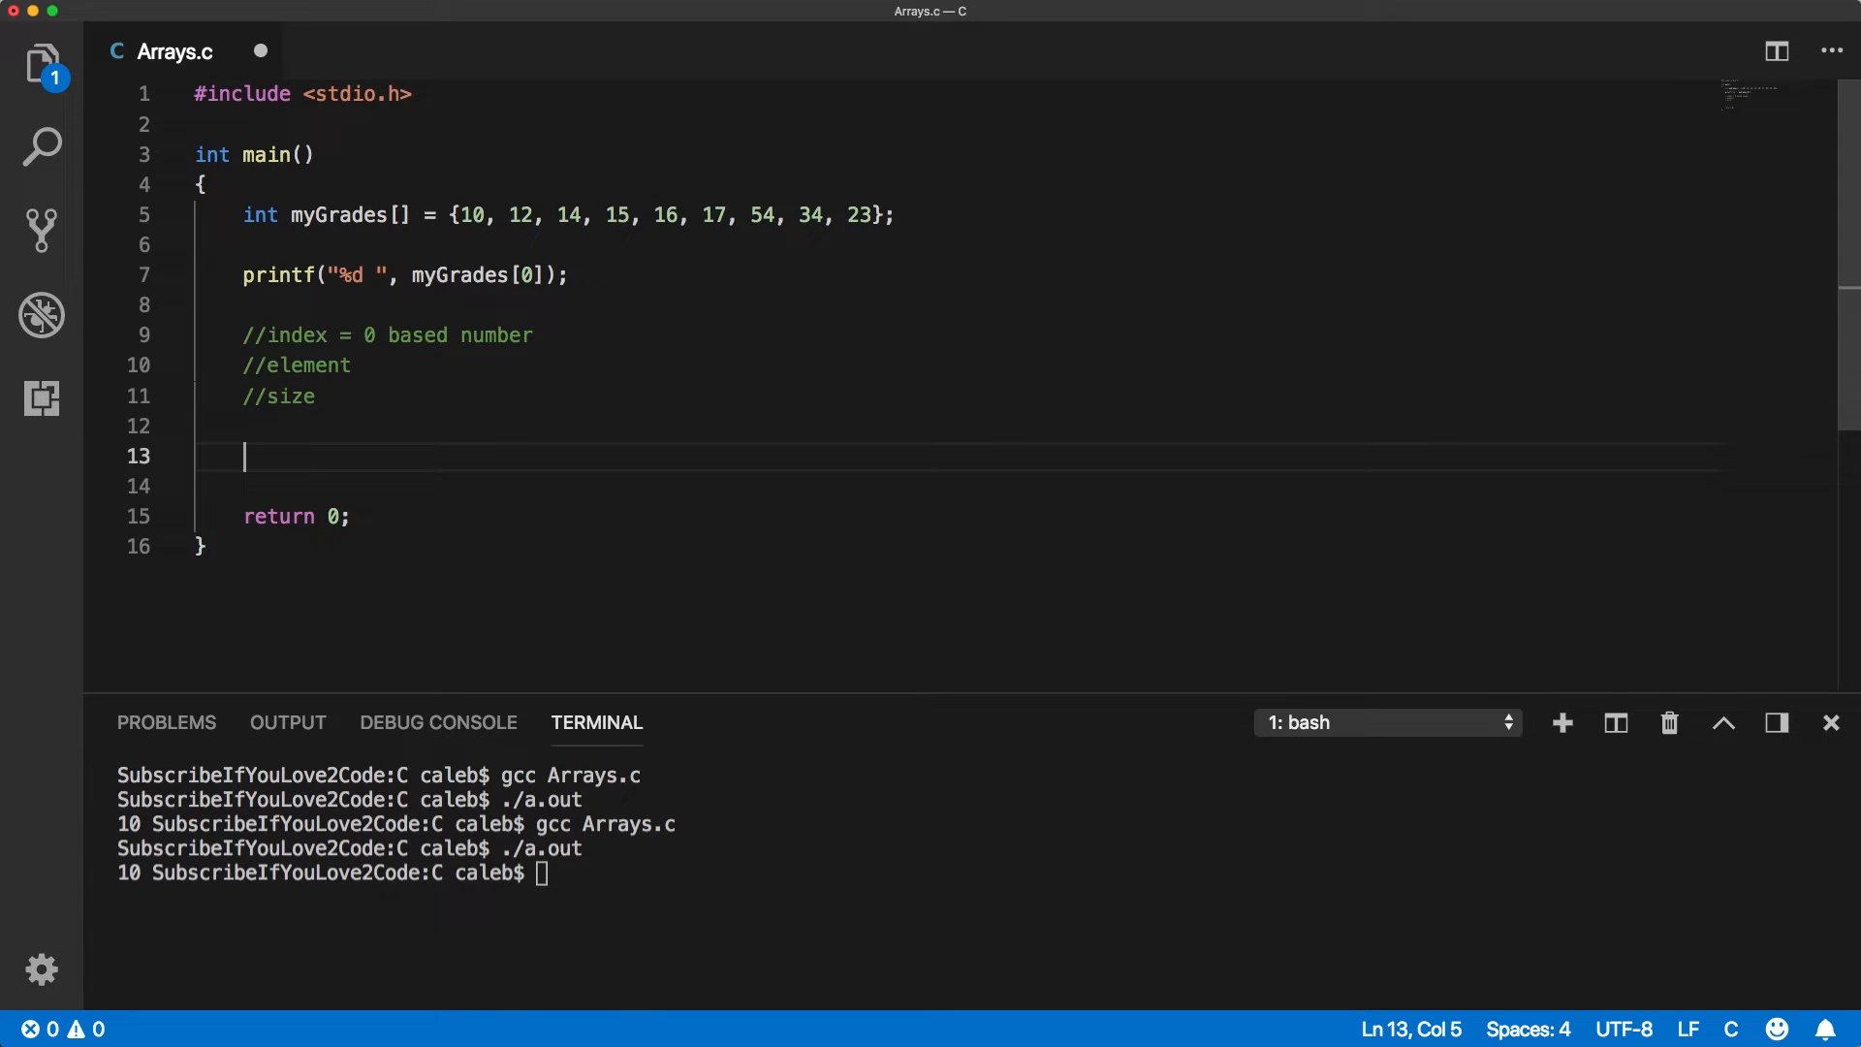
pyautogui.write('m')
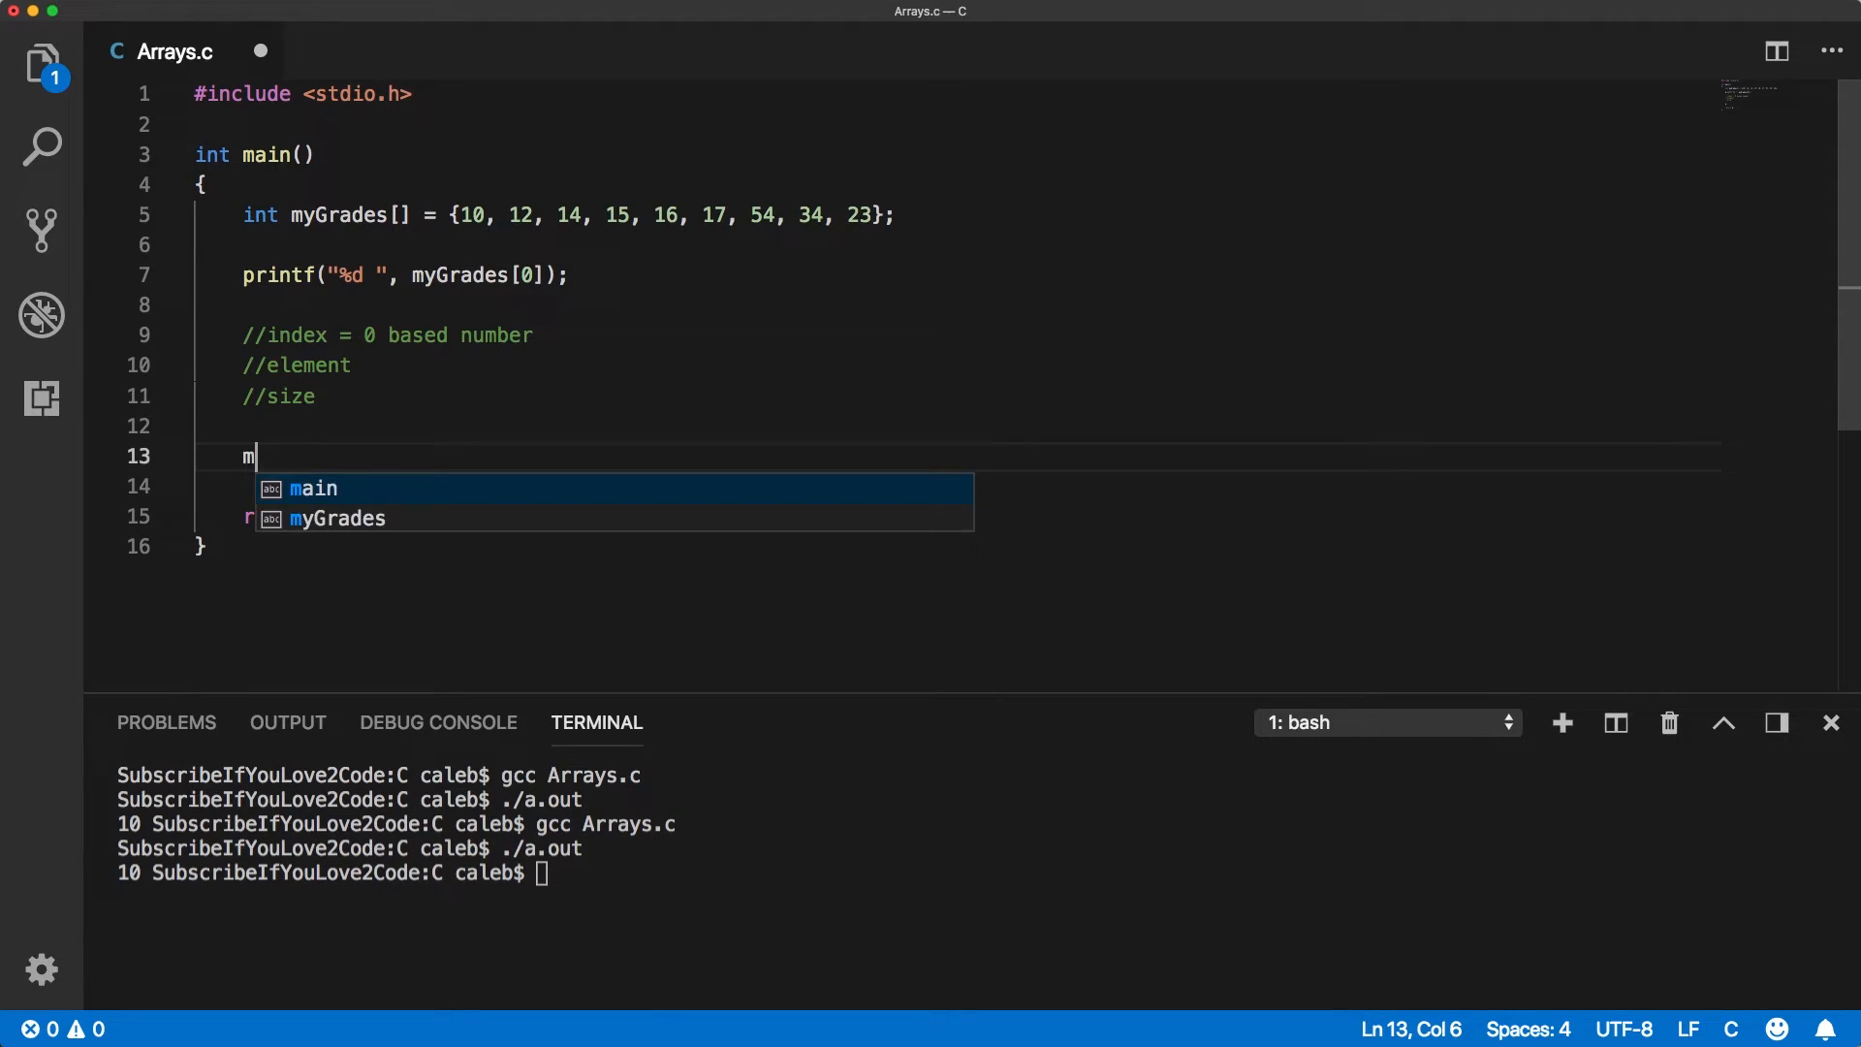
pyautogui.write('yGrades')
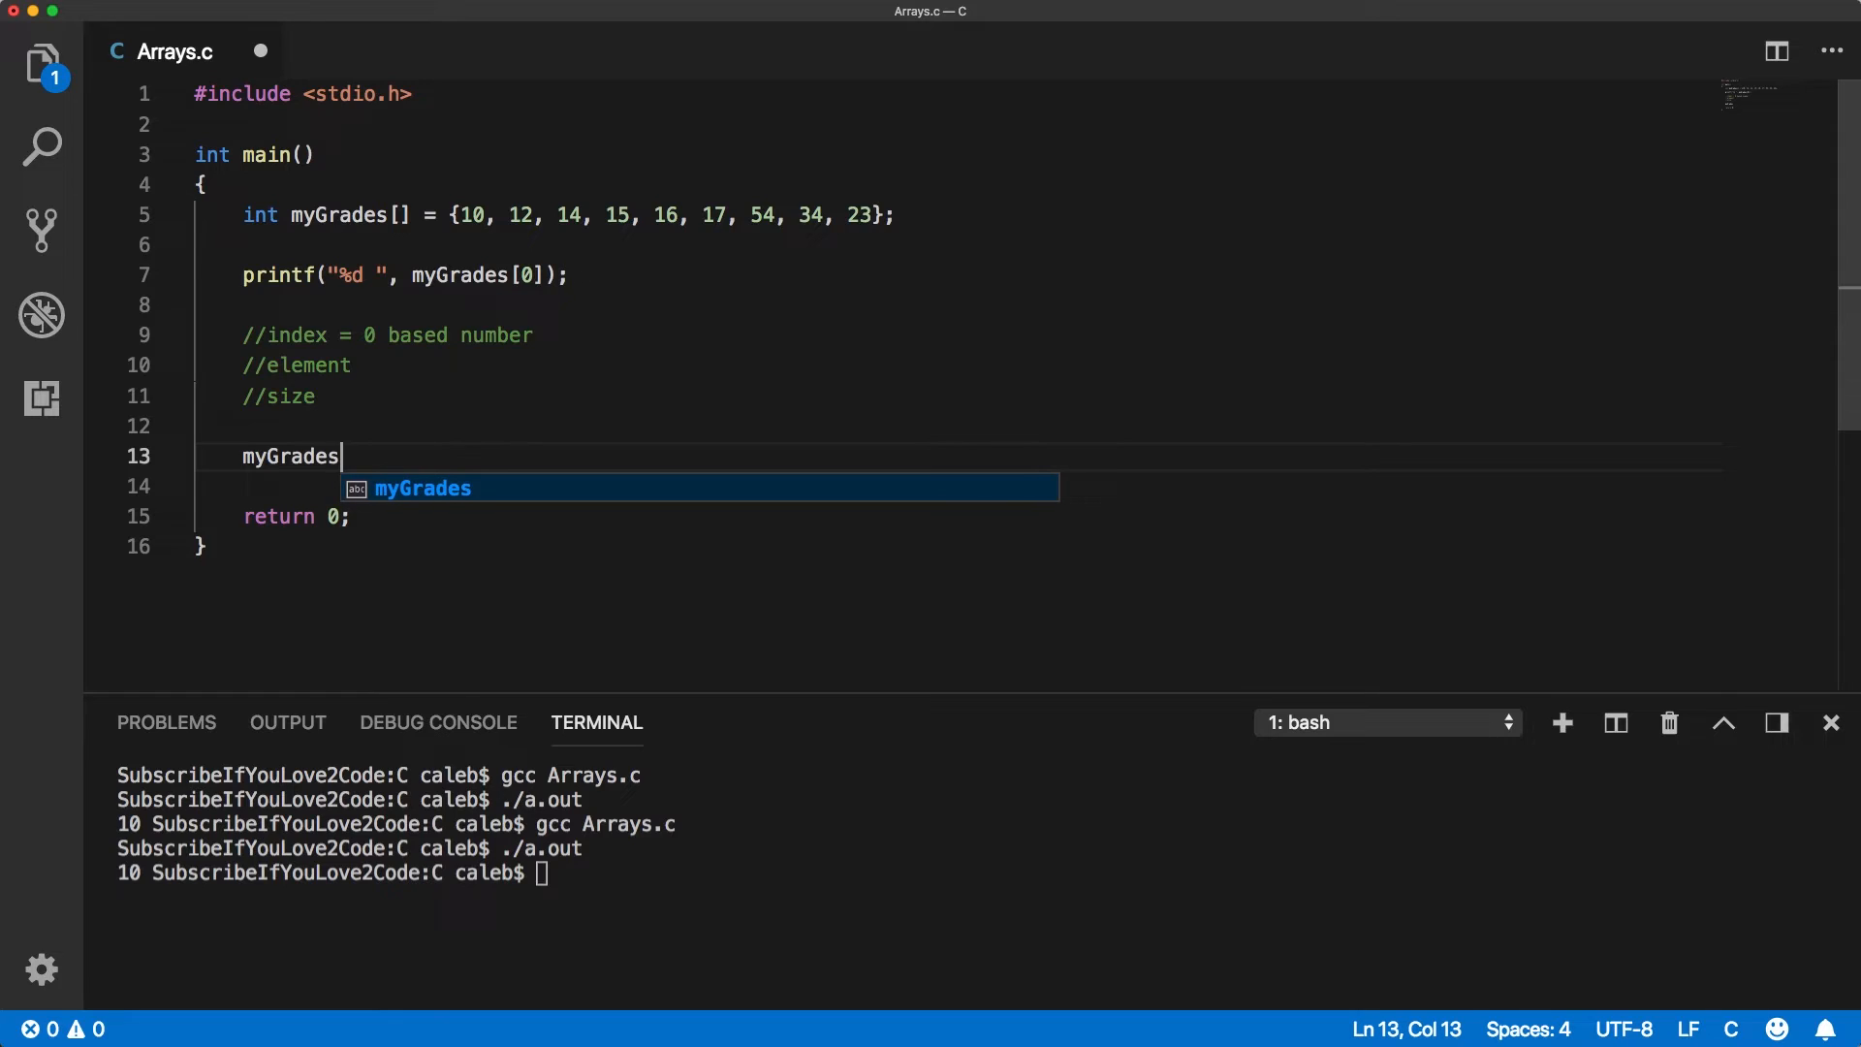
pyautogui.write('[]')
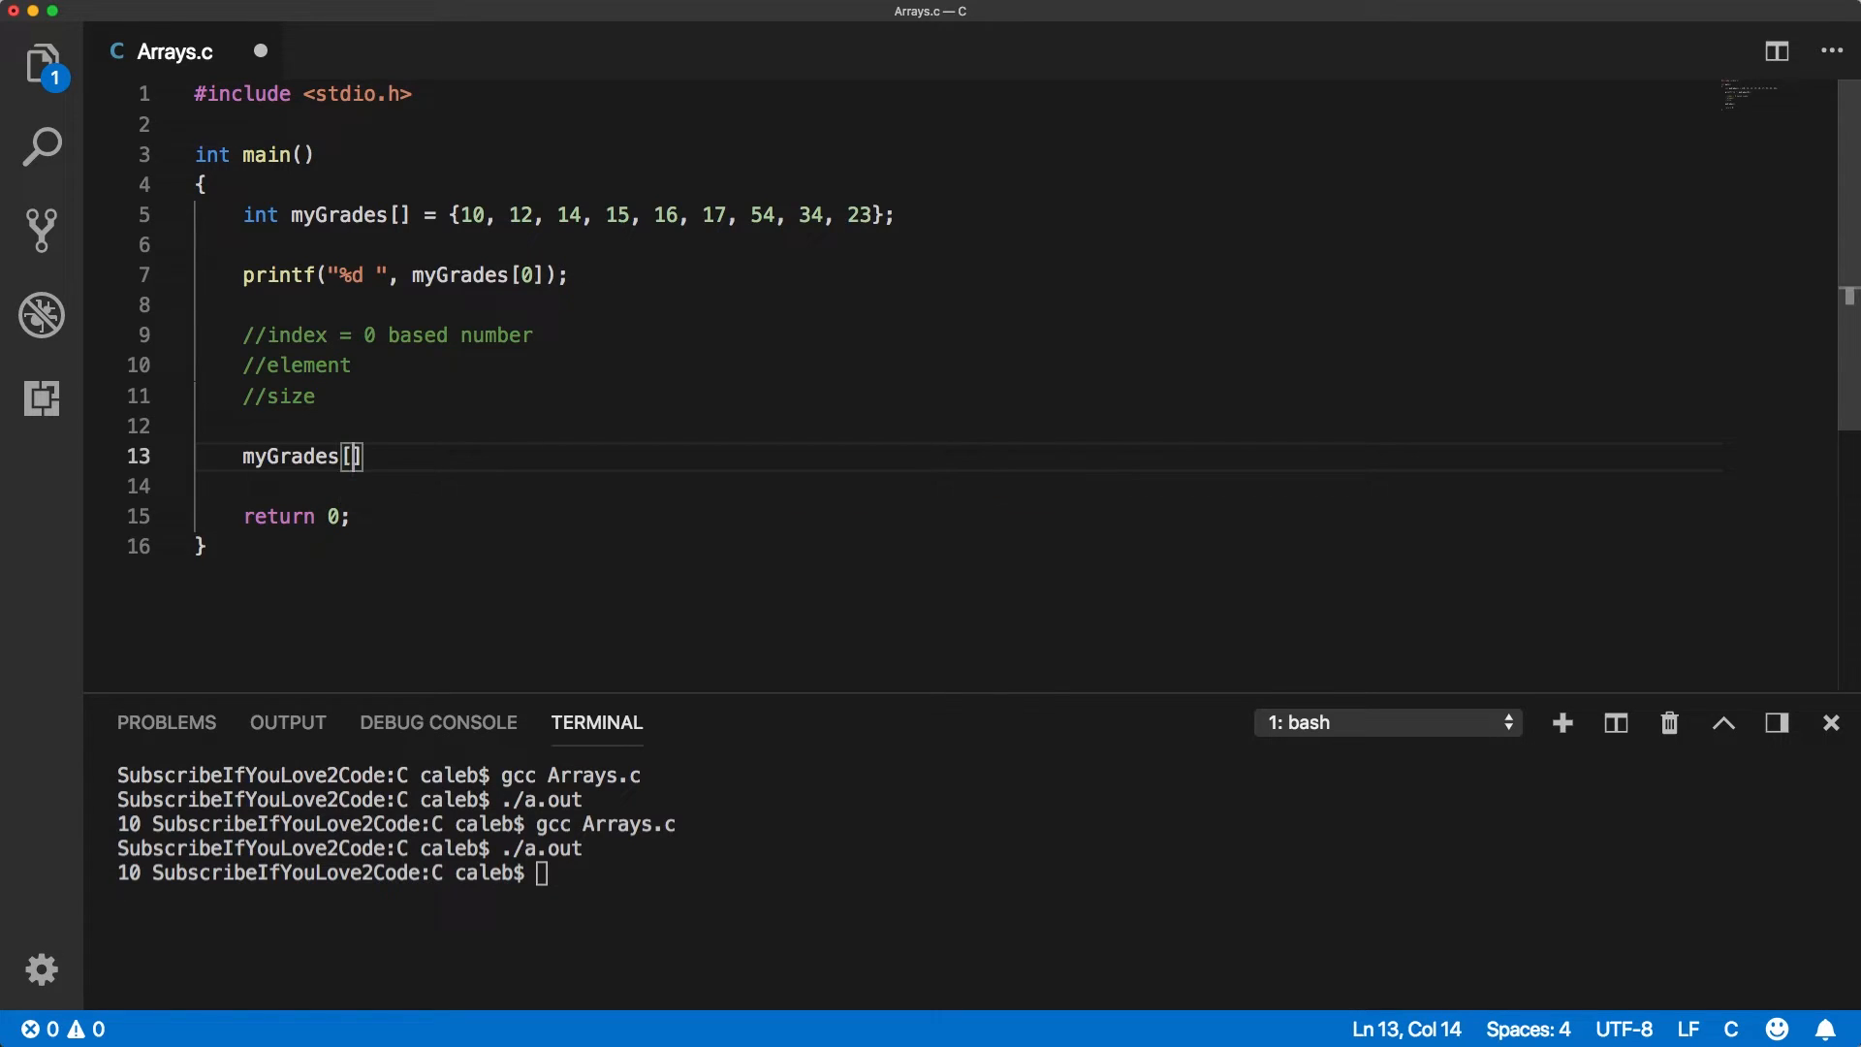
pyautogui.write('4')
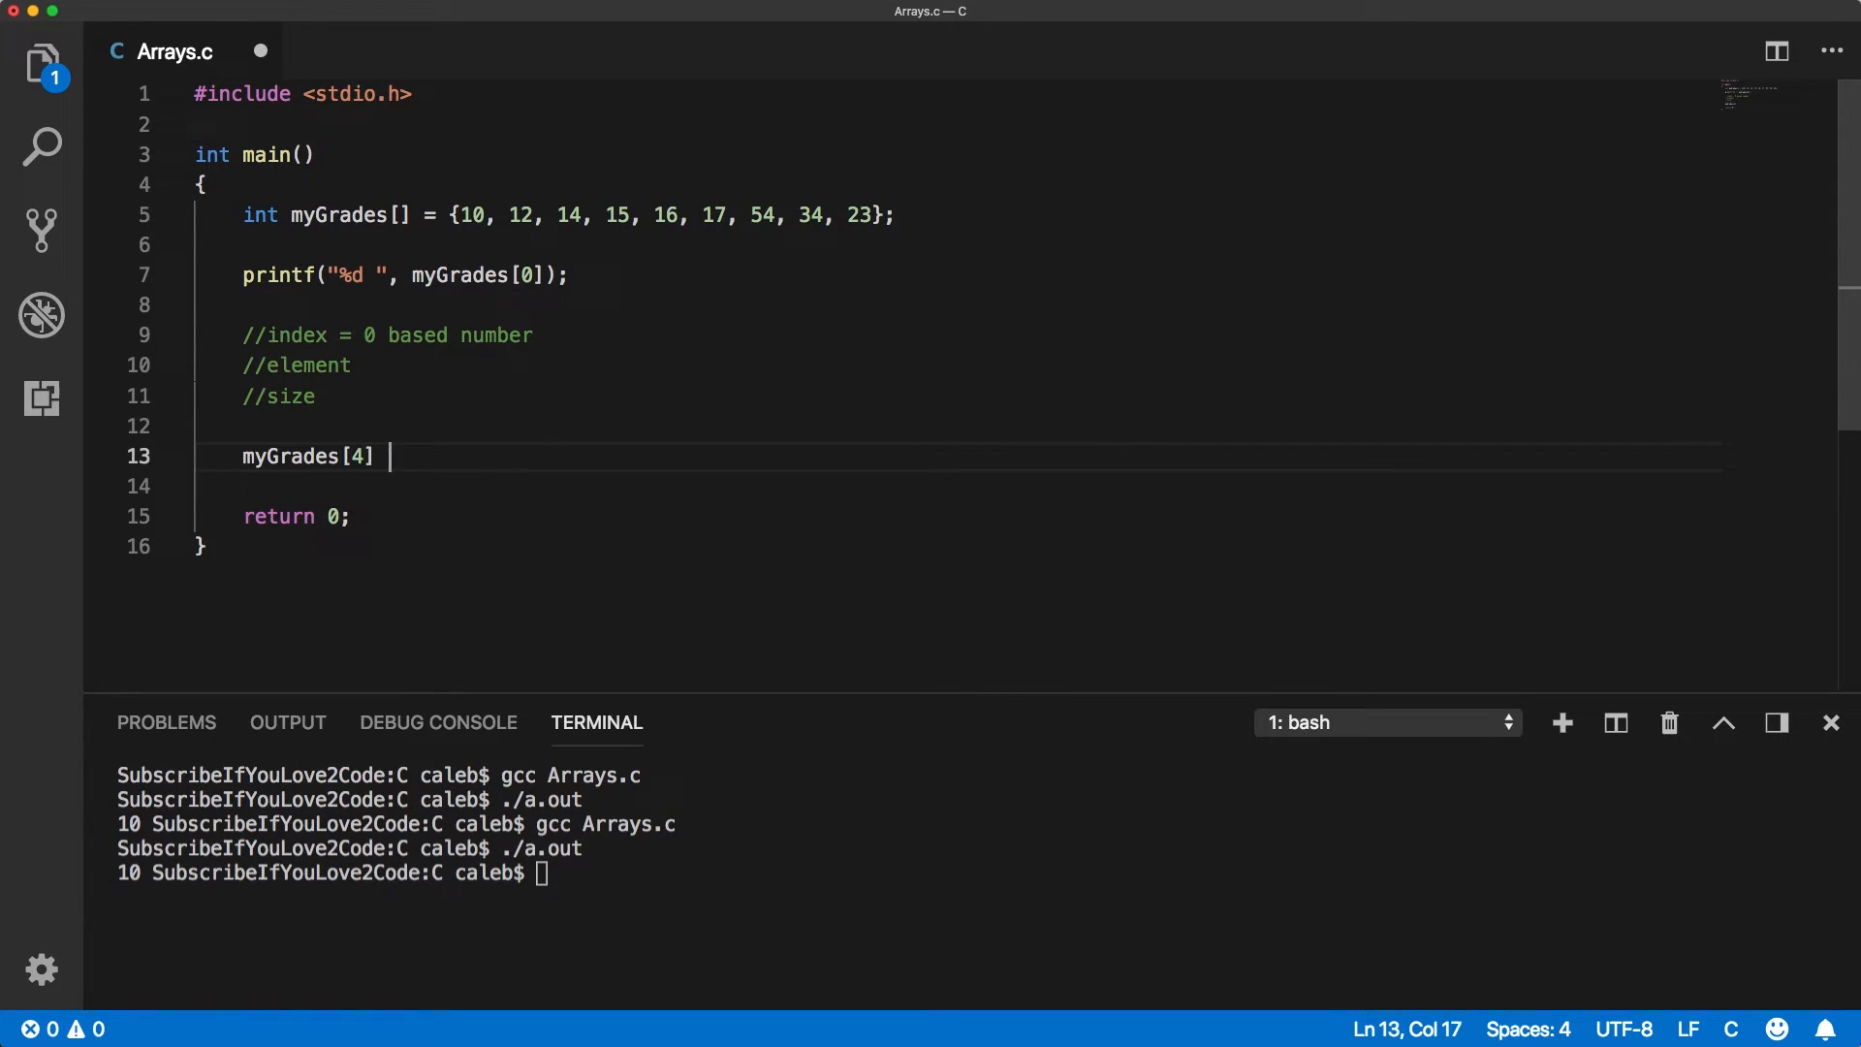
pyautogui.write('+ 10;')
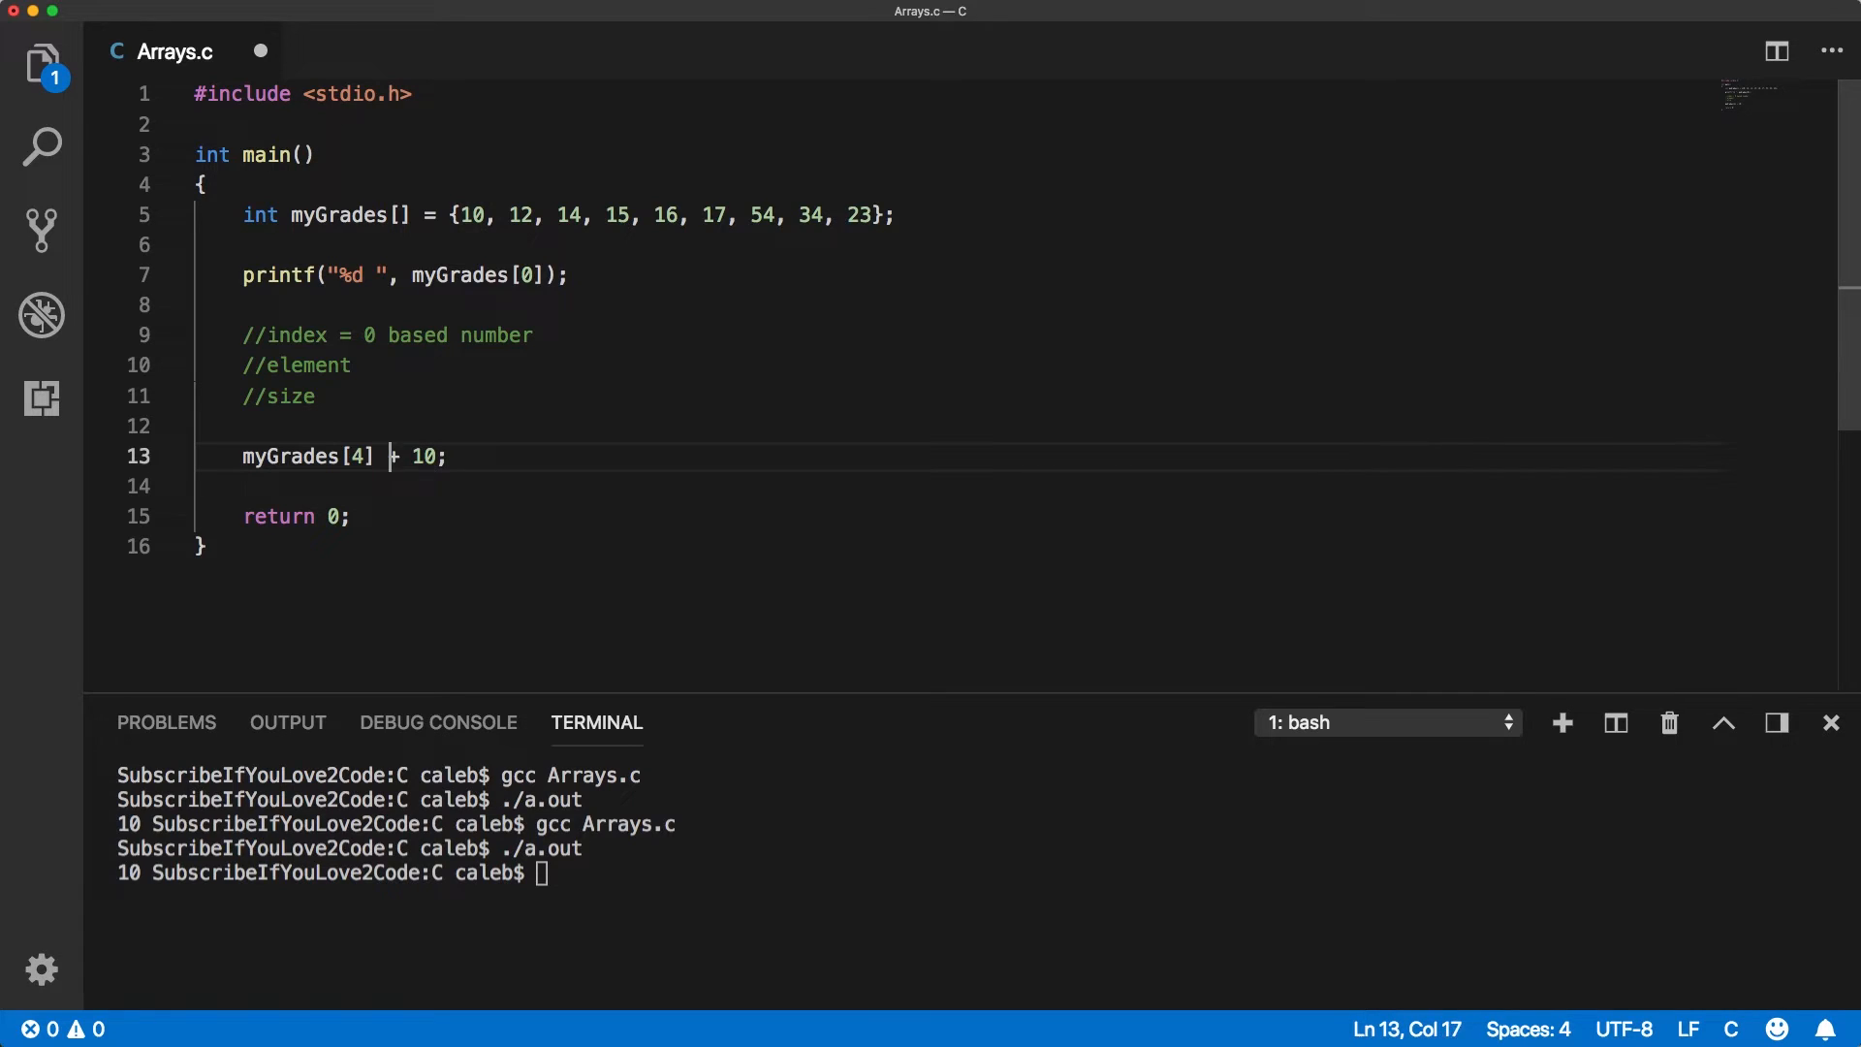
pyautogui.write('int')
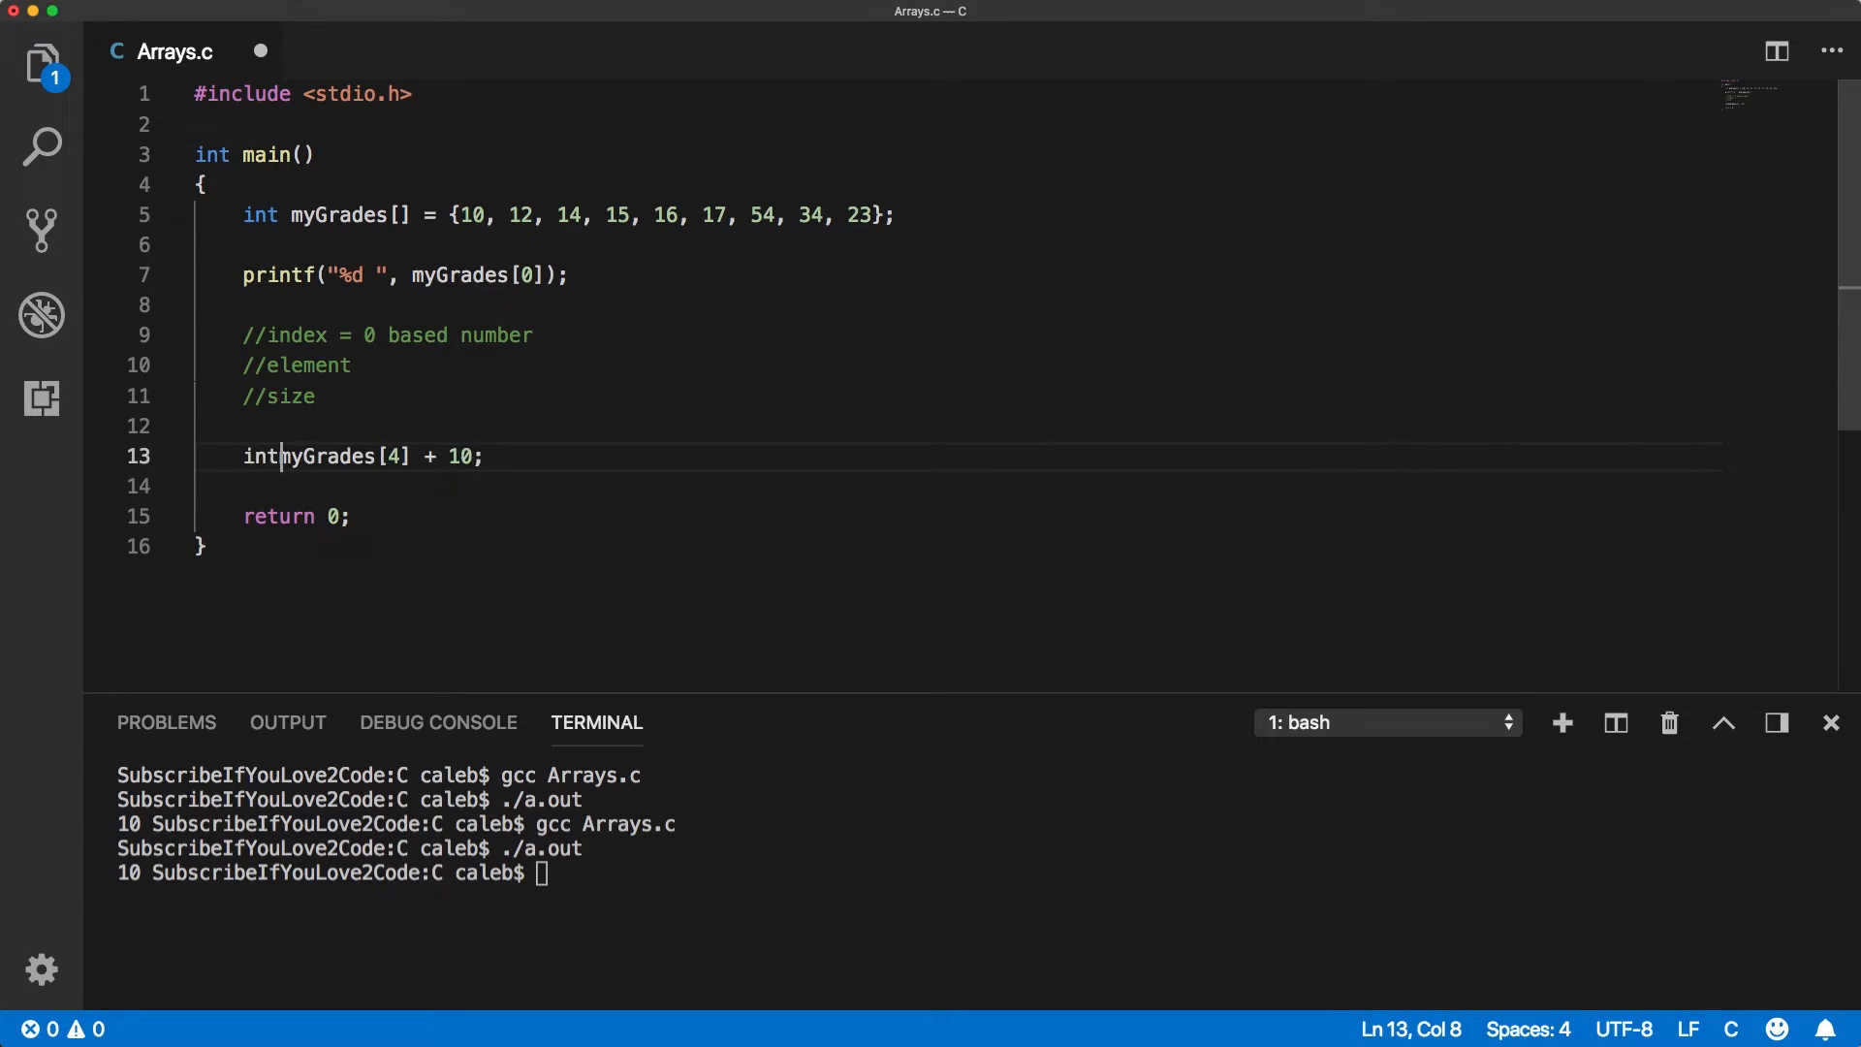
pyautogui.write('x =')
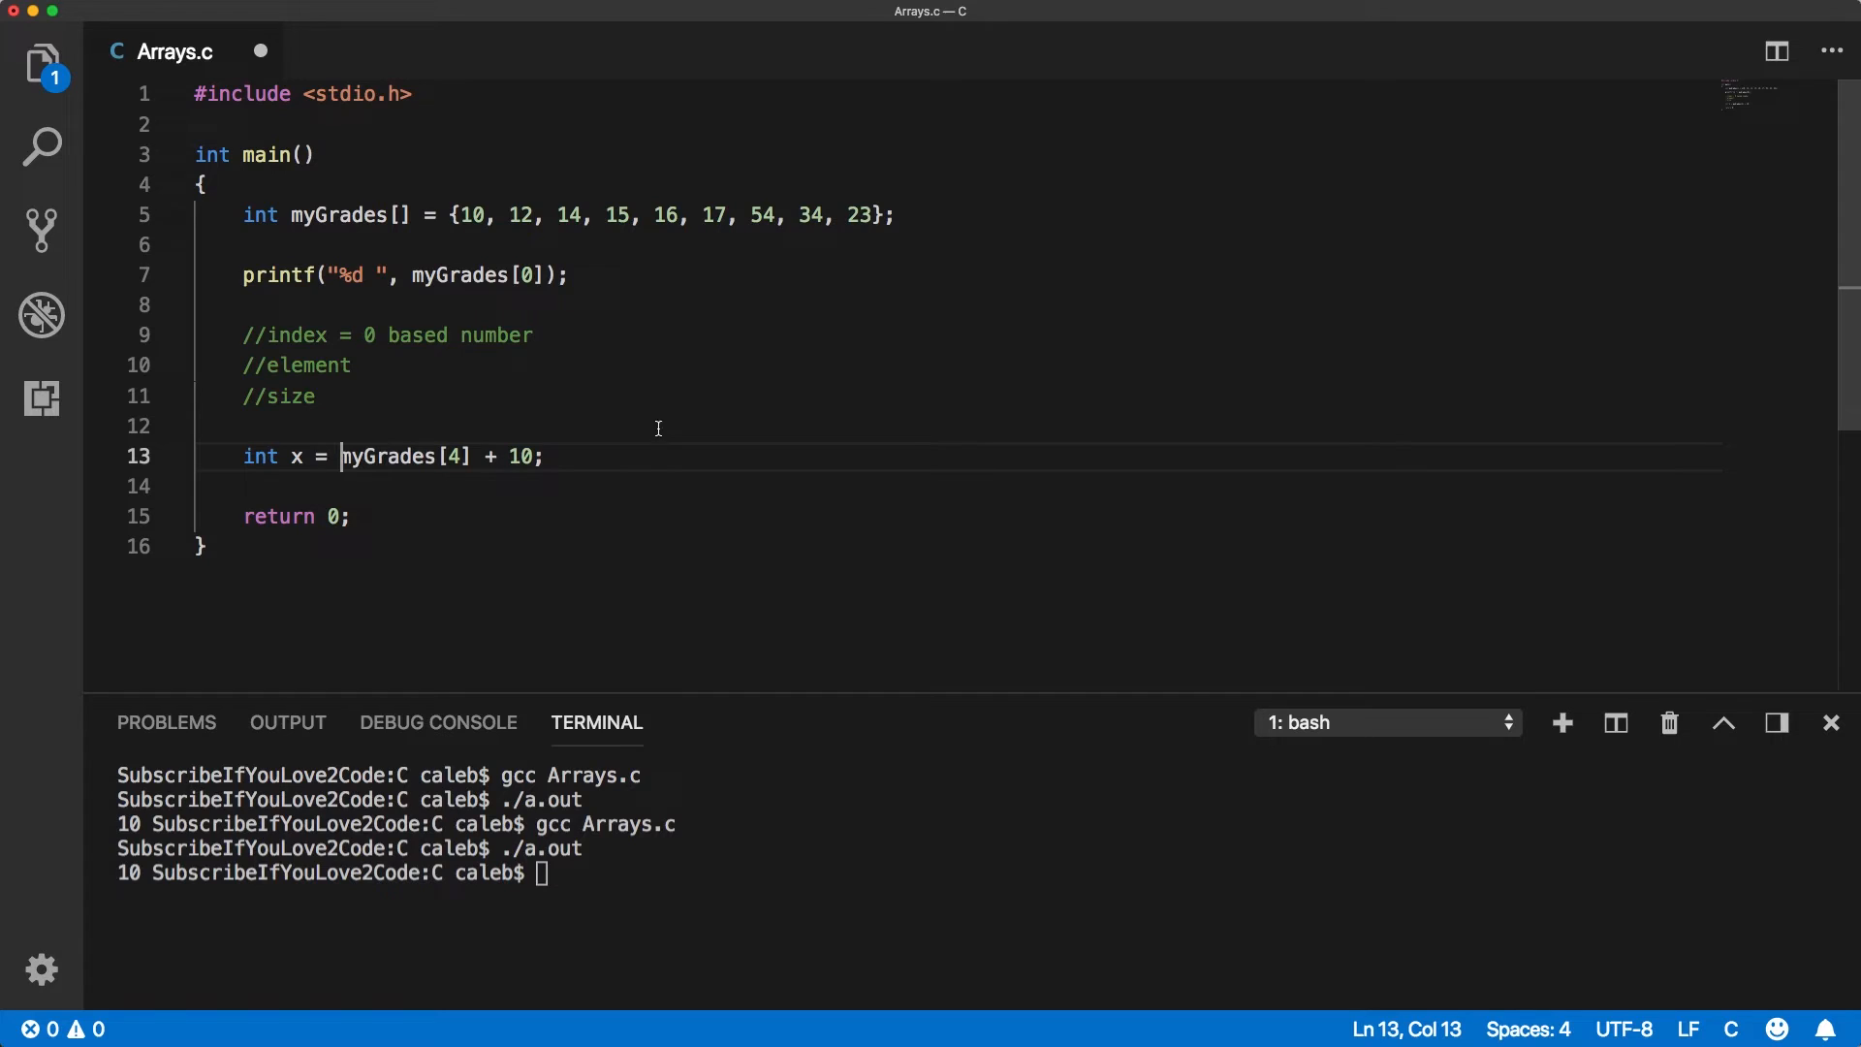
pyautogui.press('Return')
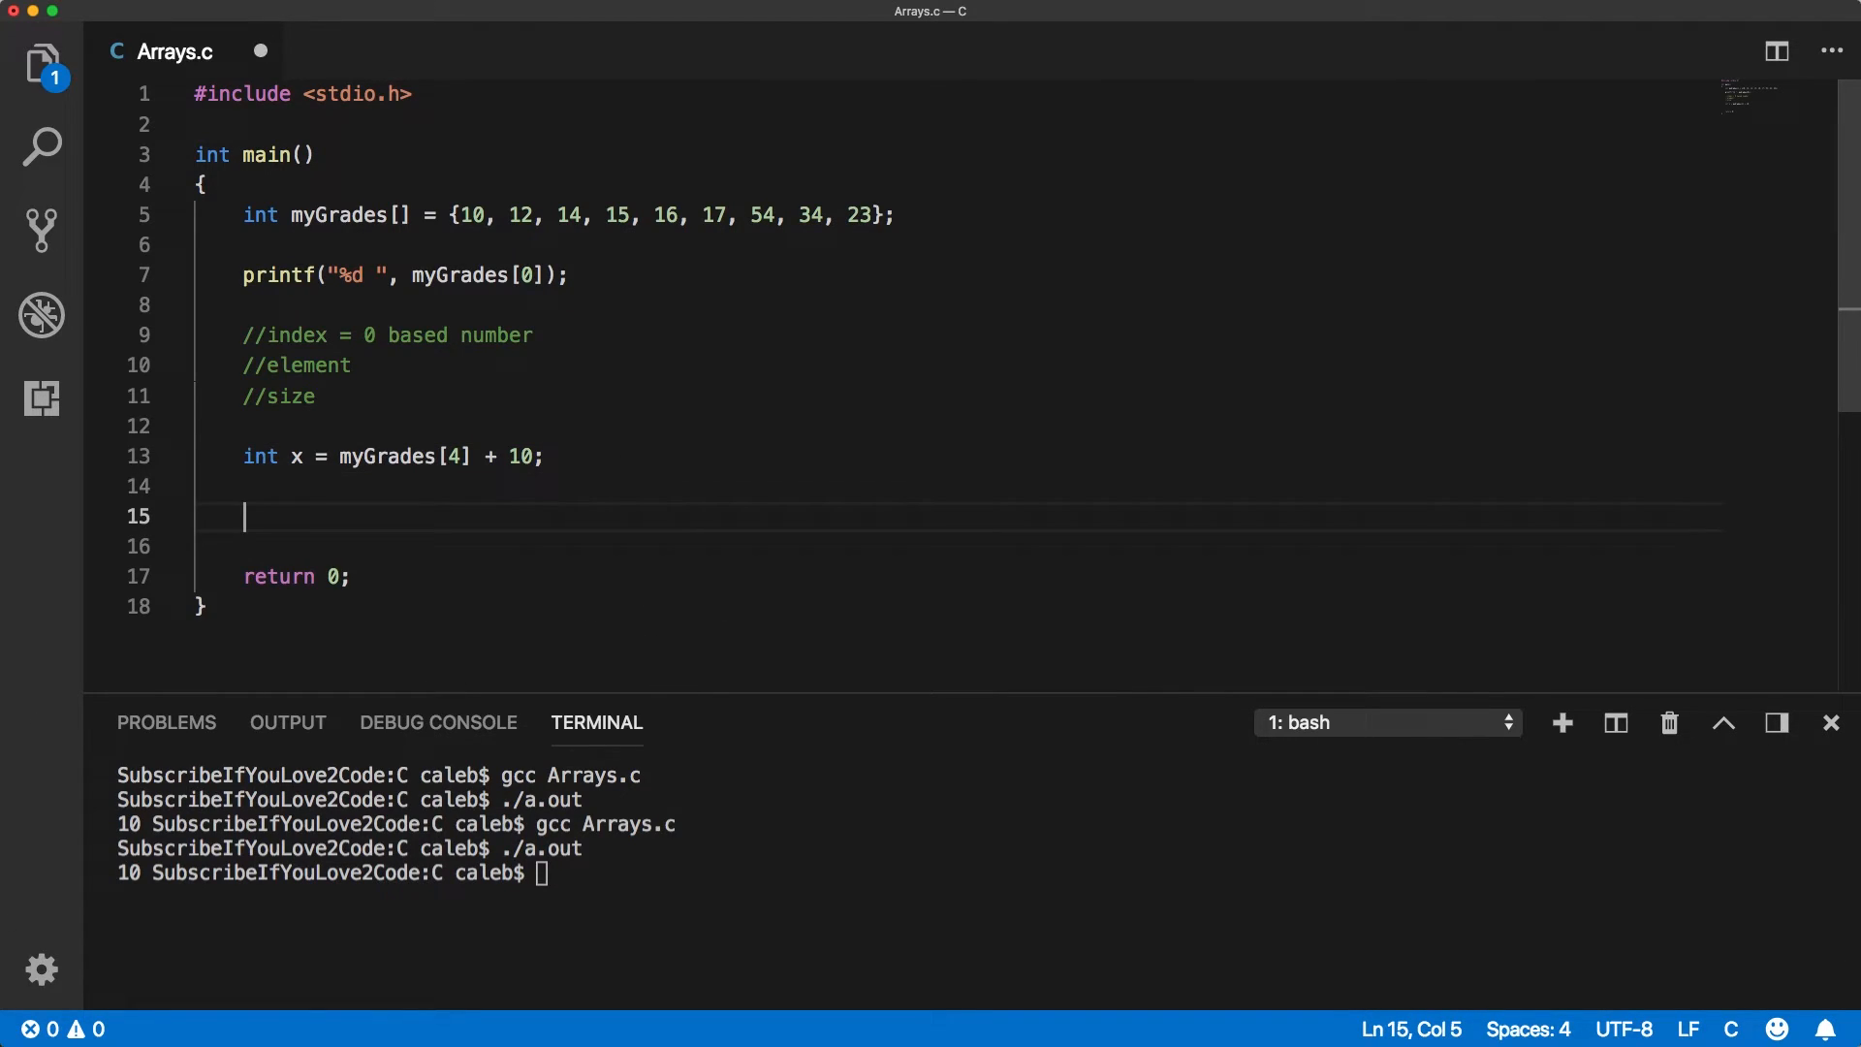
pyautogui.moveTo(429, 466)
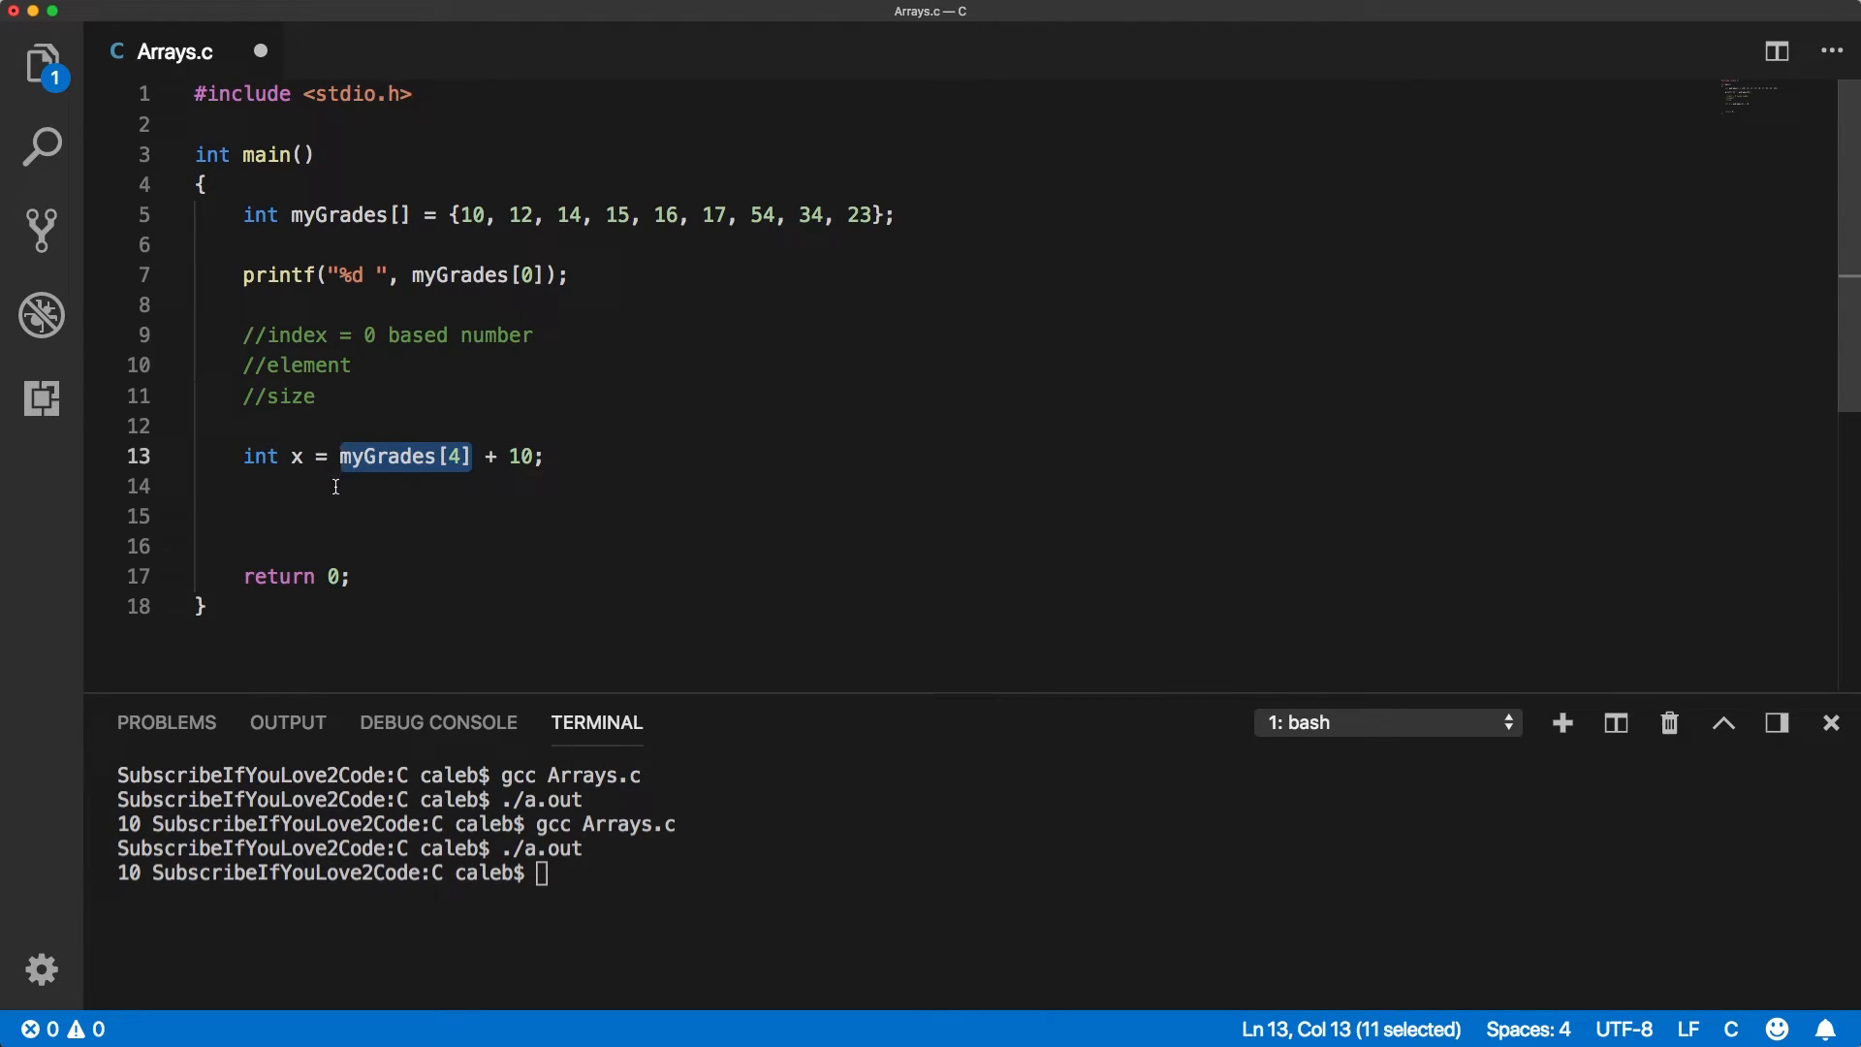
# Type myGrades on line 15, pointing out the empty brackets in the declaration.
pyautogui.click(466, 515)
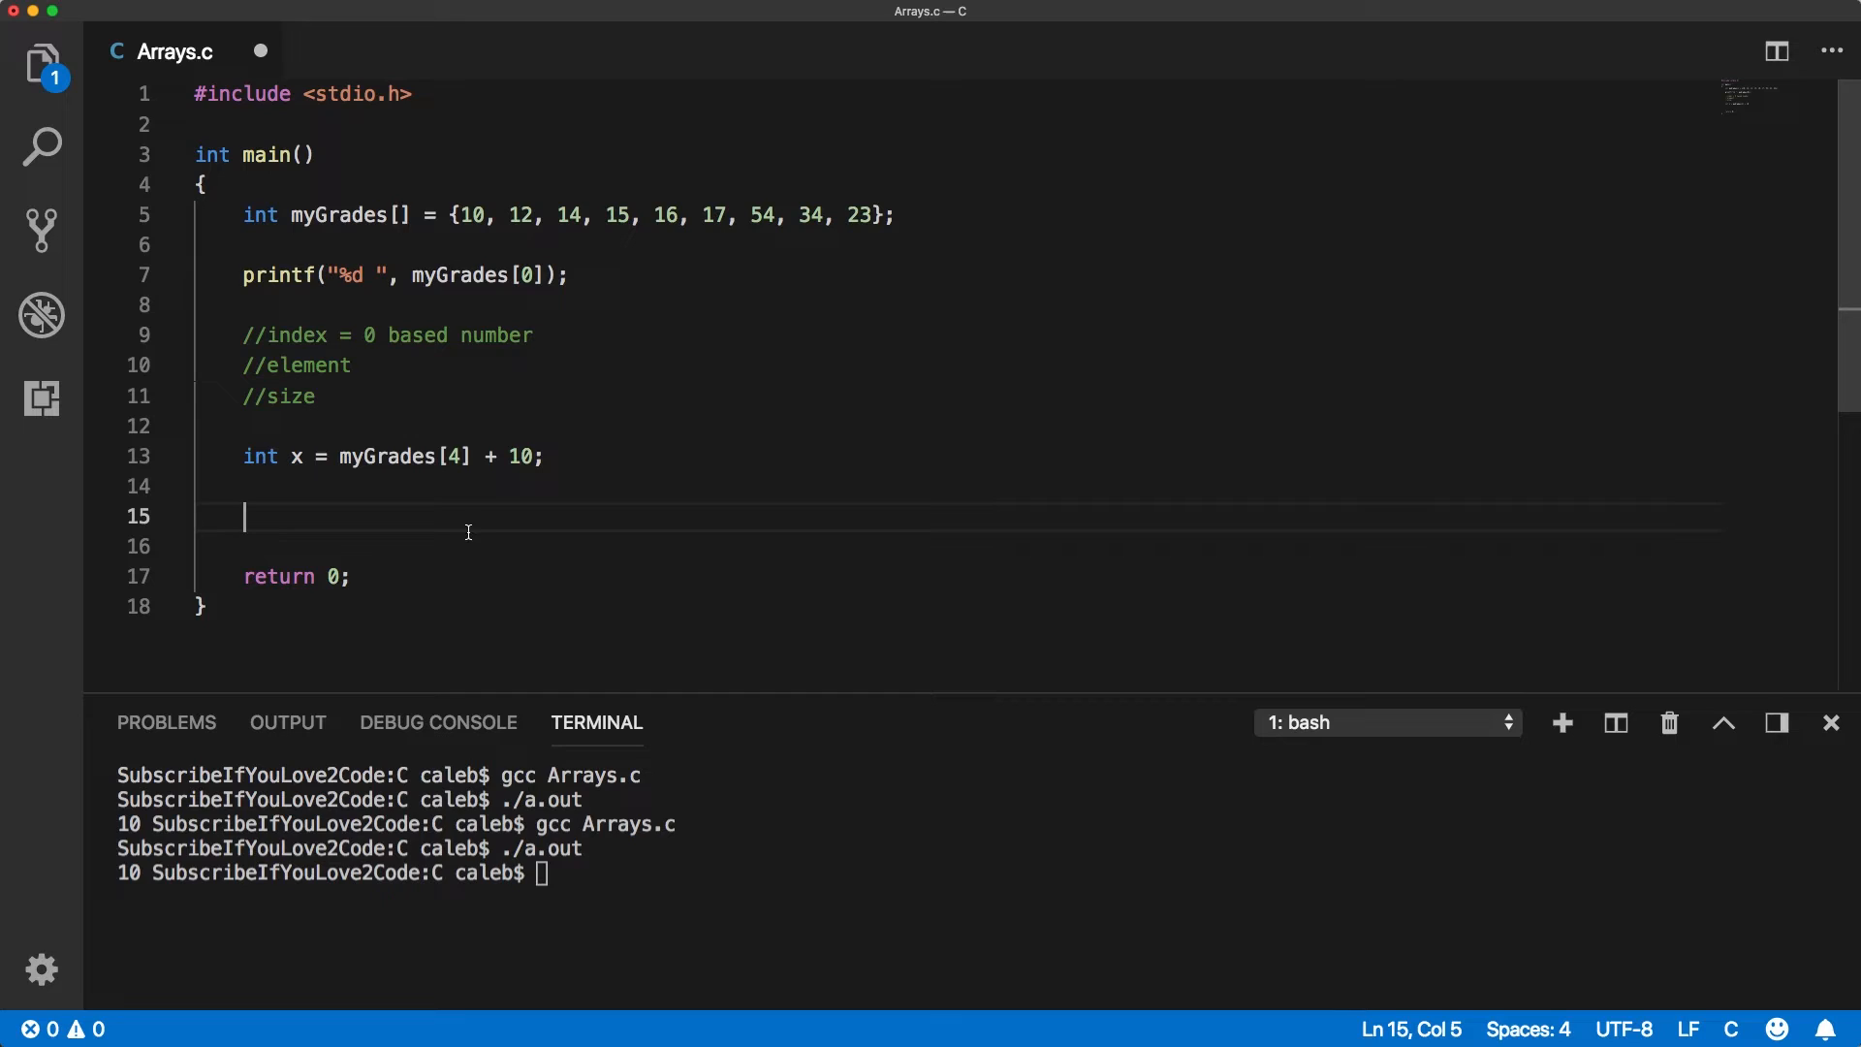
pyautogui.moveTo(481, 533)
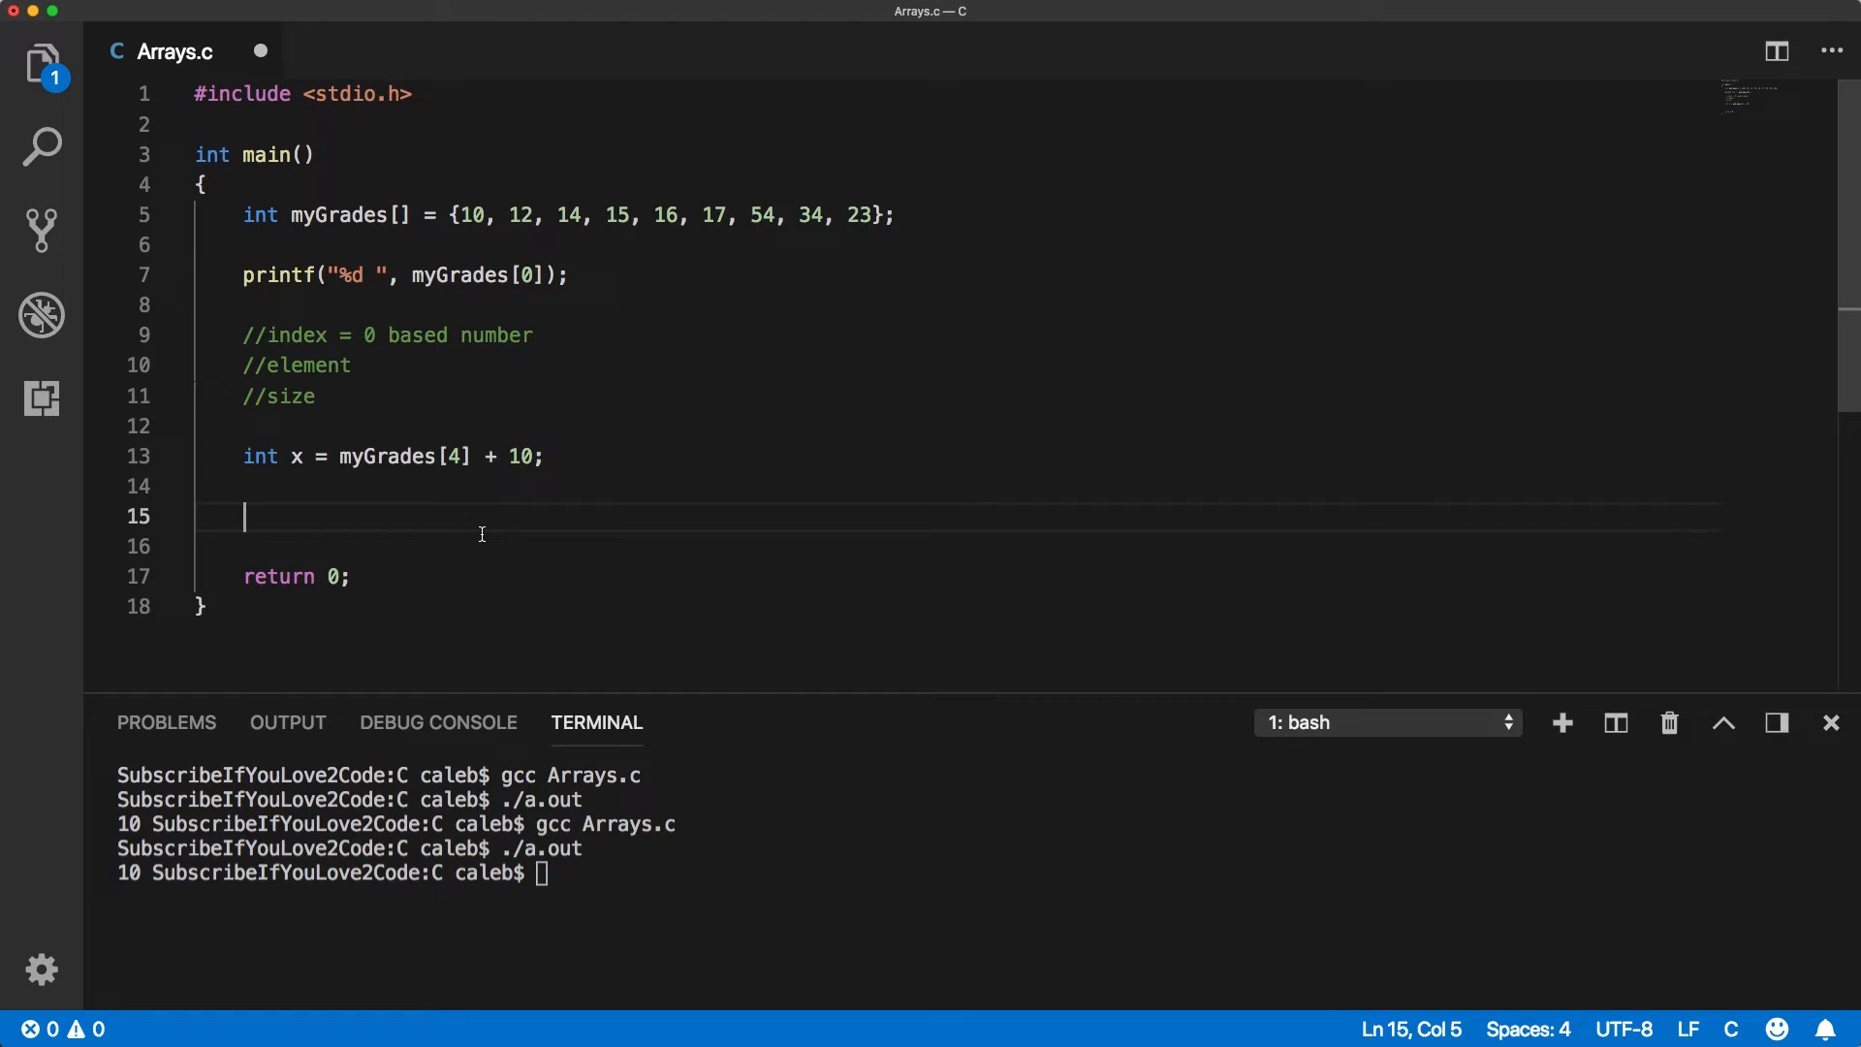
pyautogui.write('my')
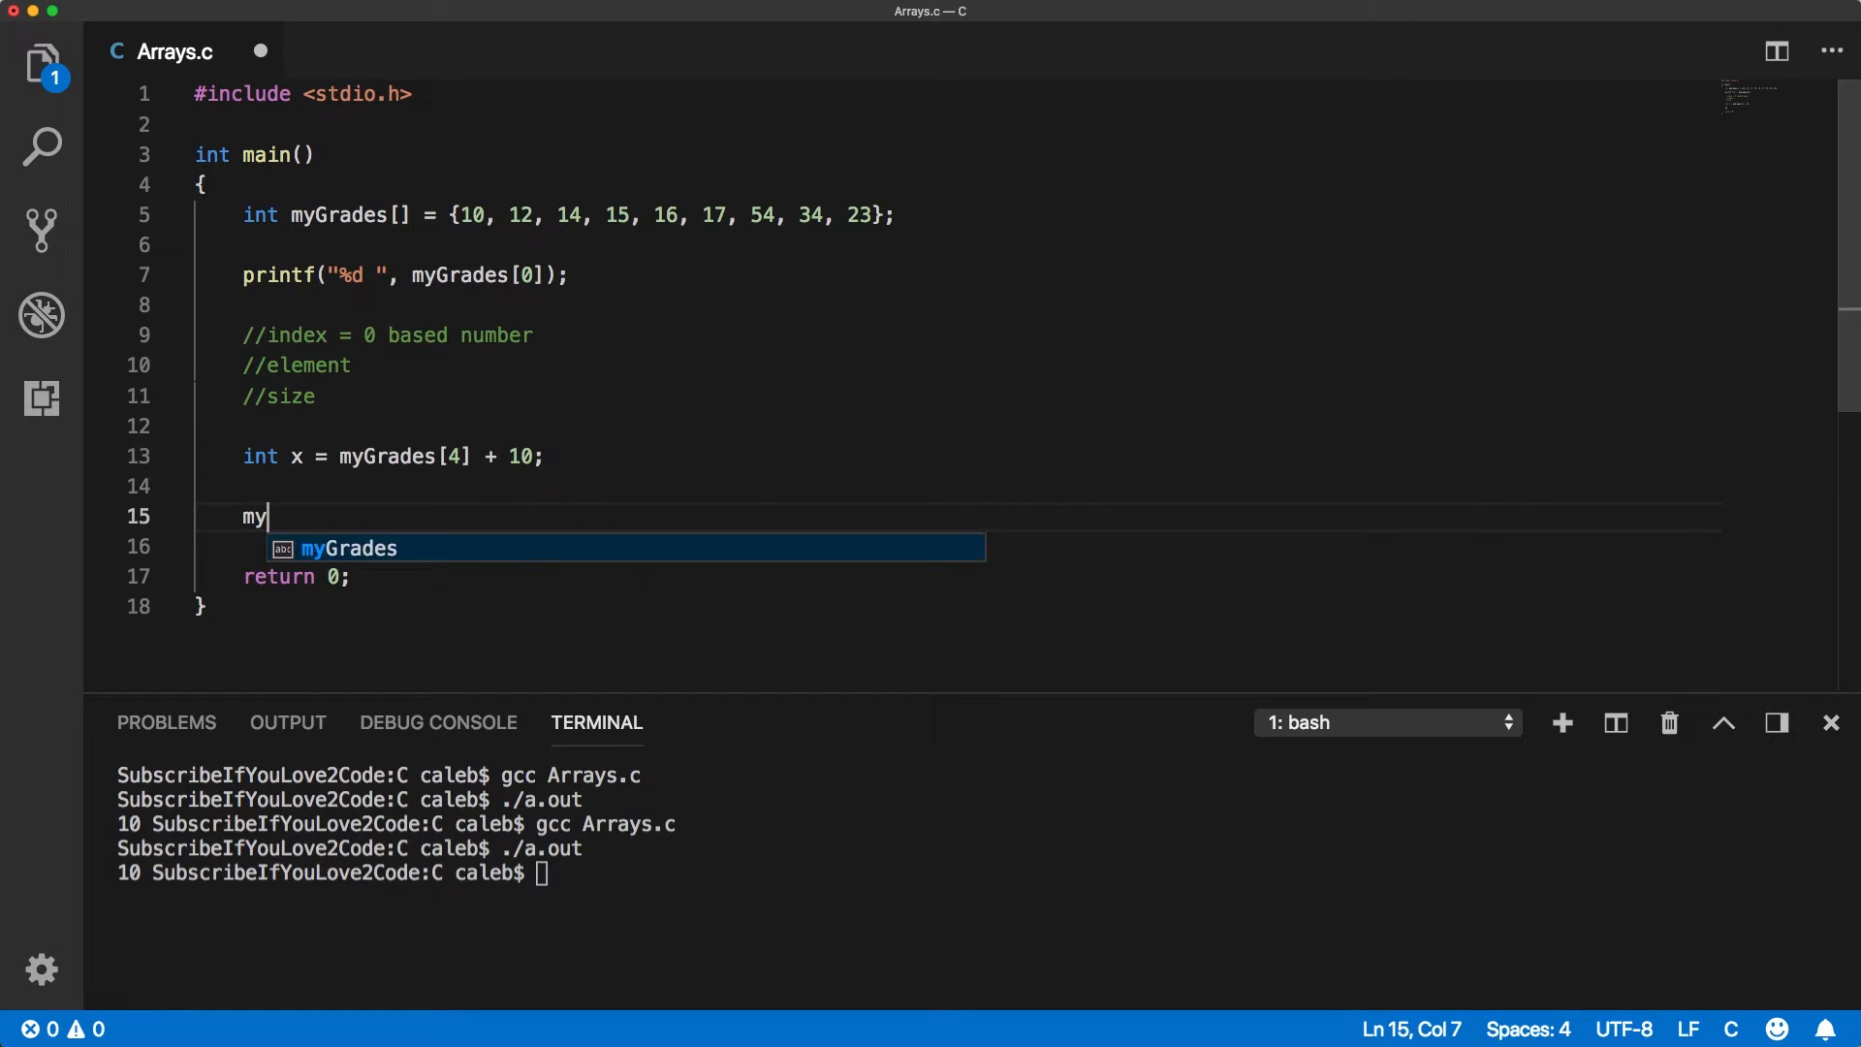
pyautogui.write('Grades')
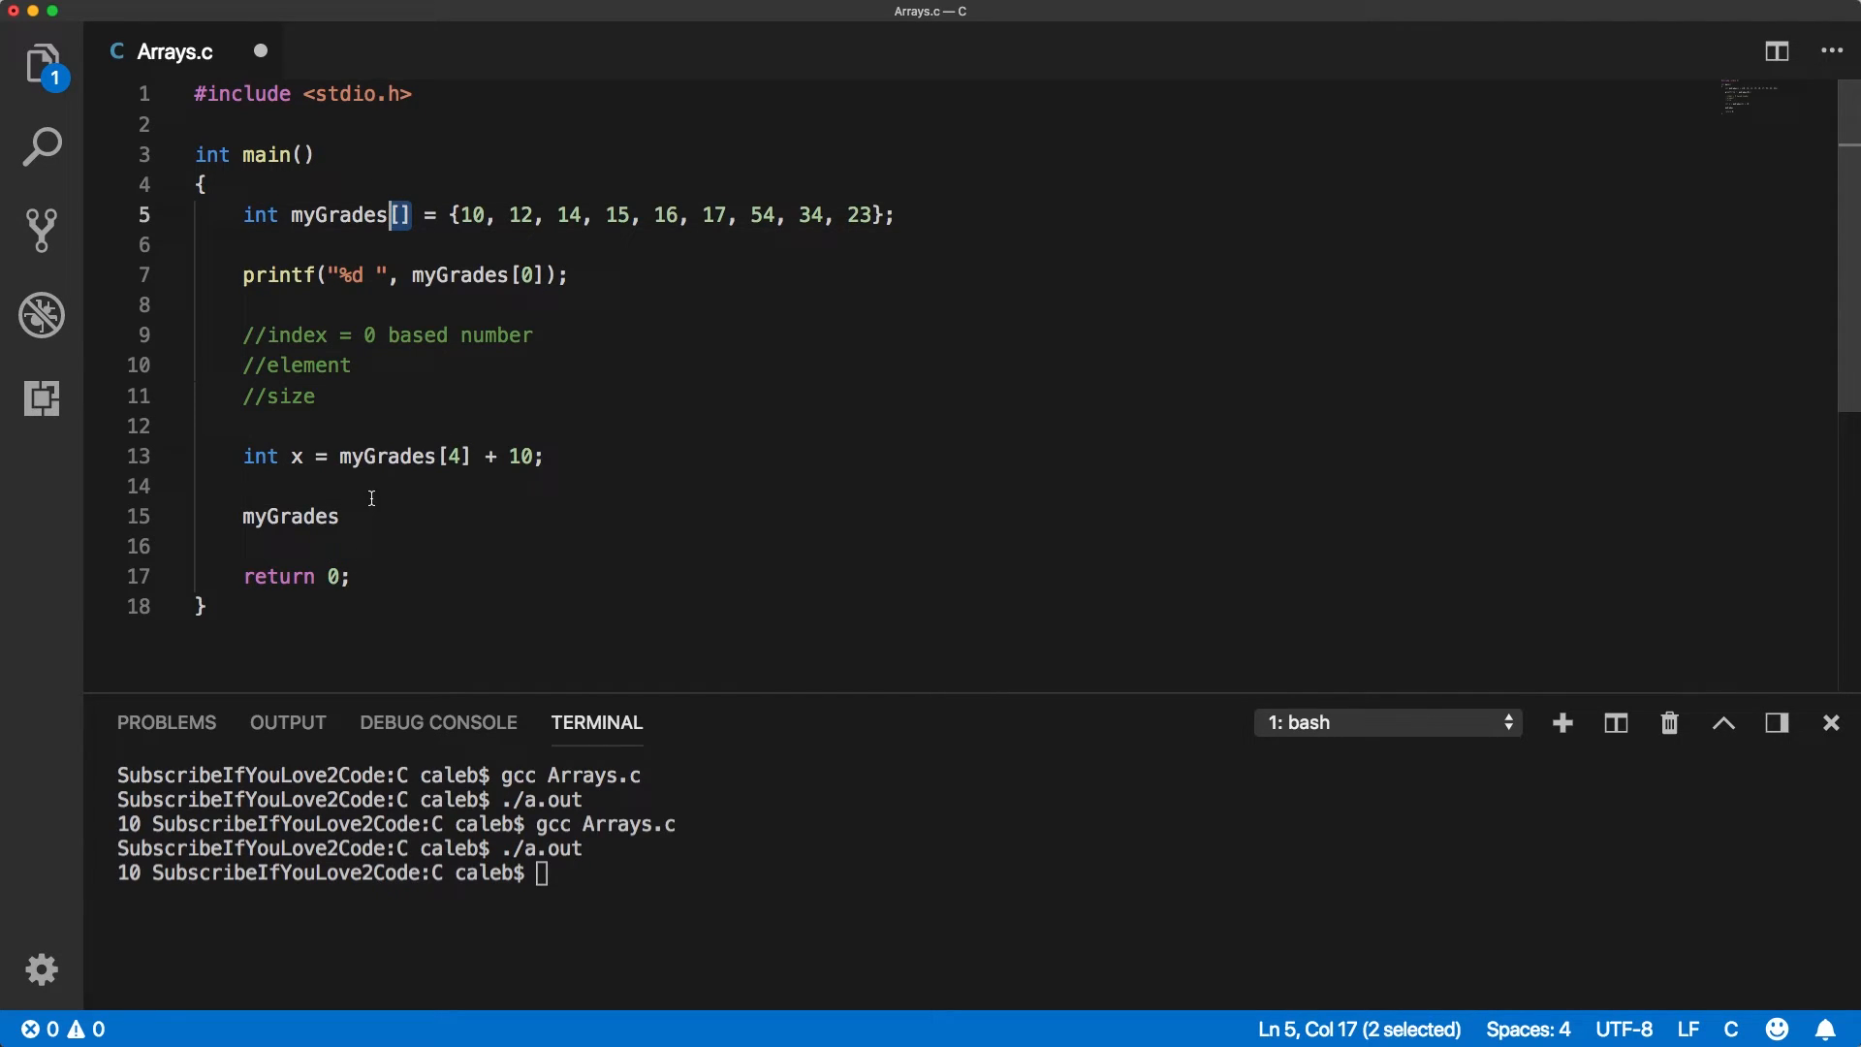
pyautogui.doubleClick(286, 517)
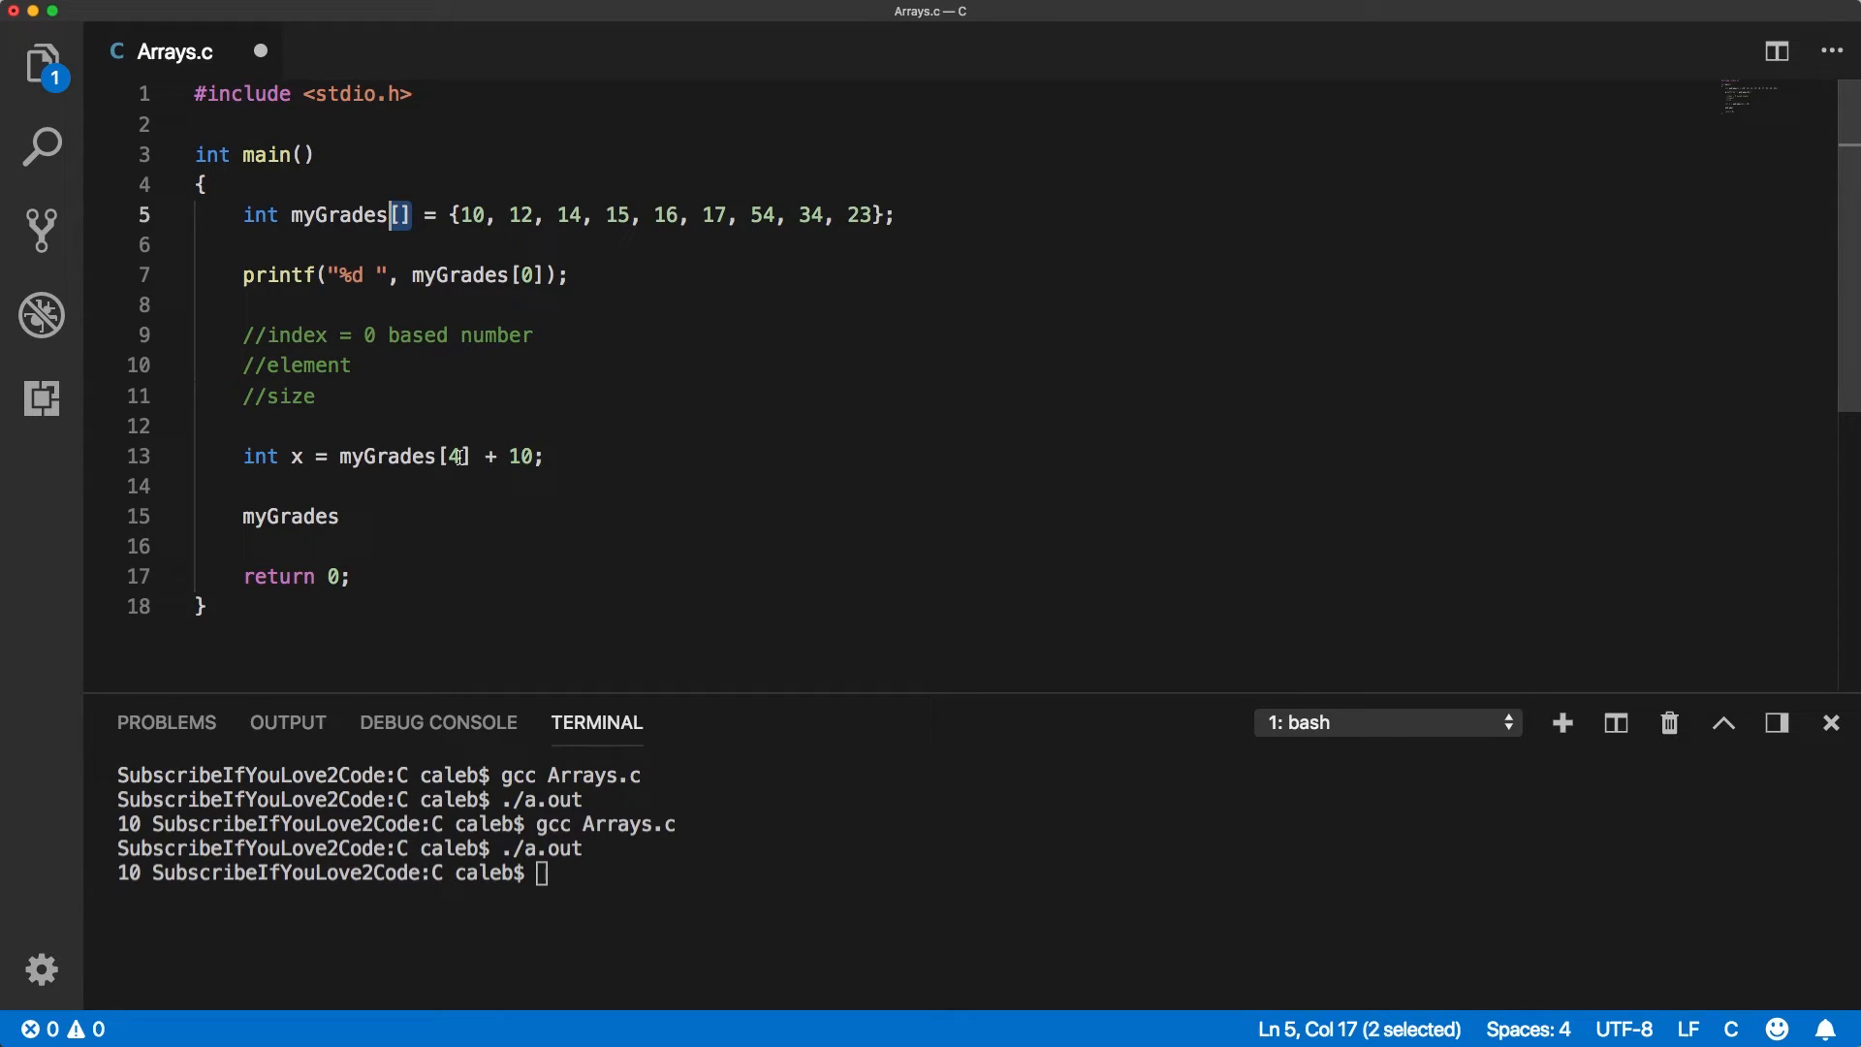
pyautogui.click(460, 456)
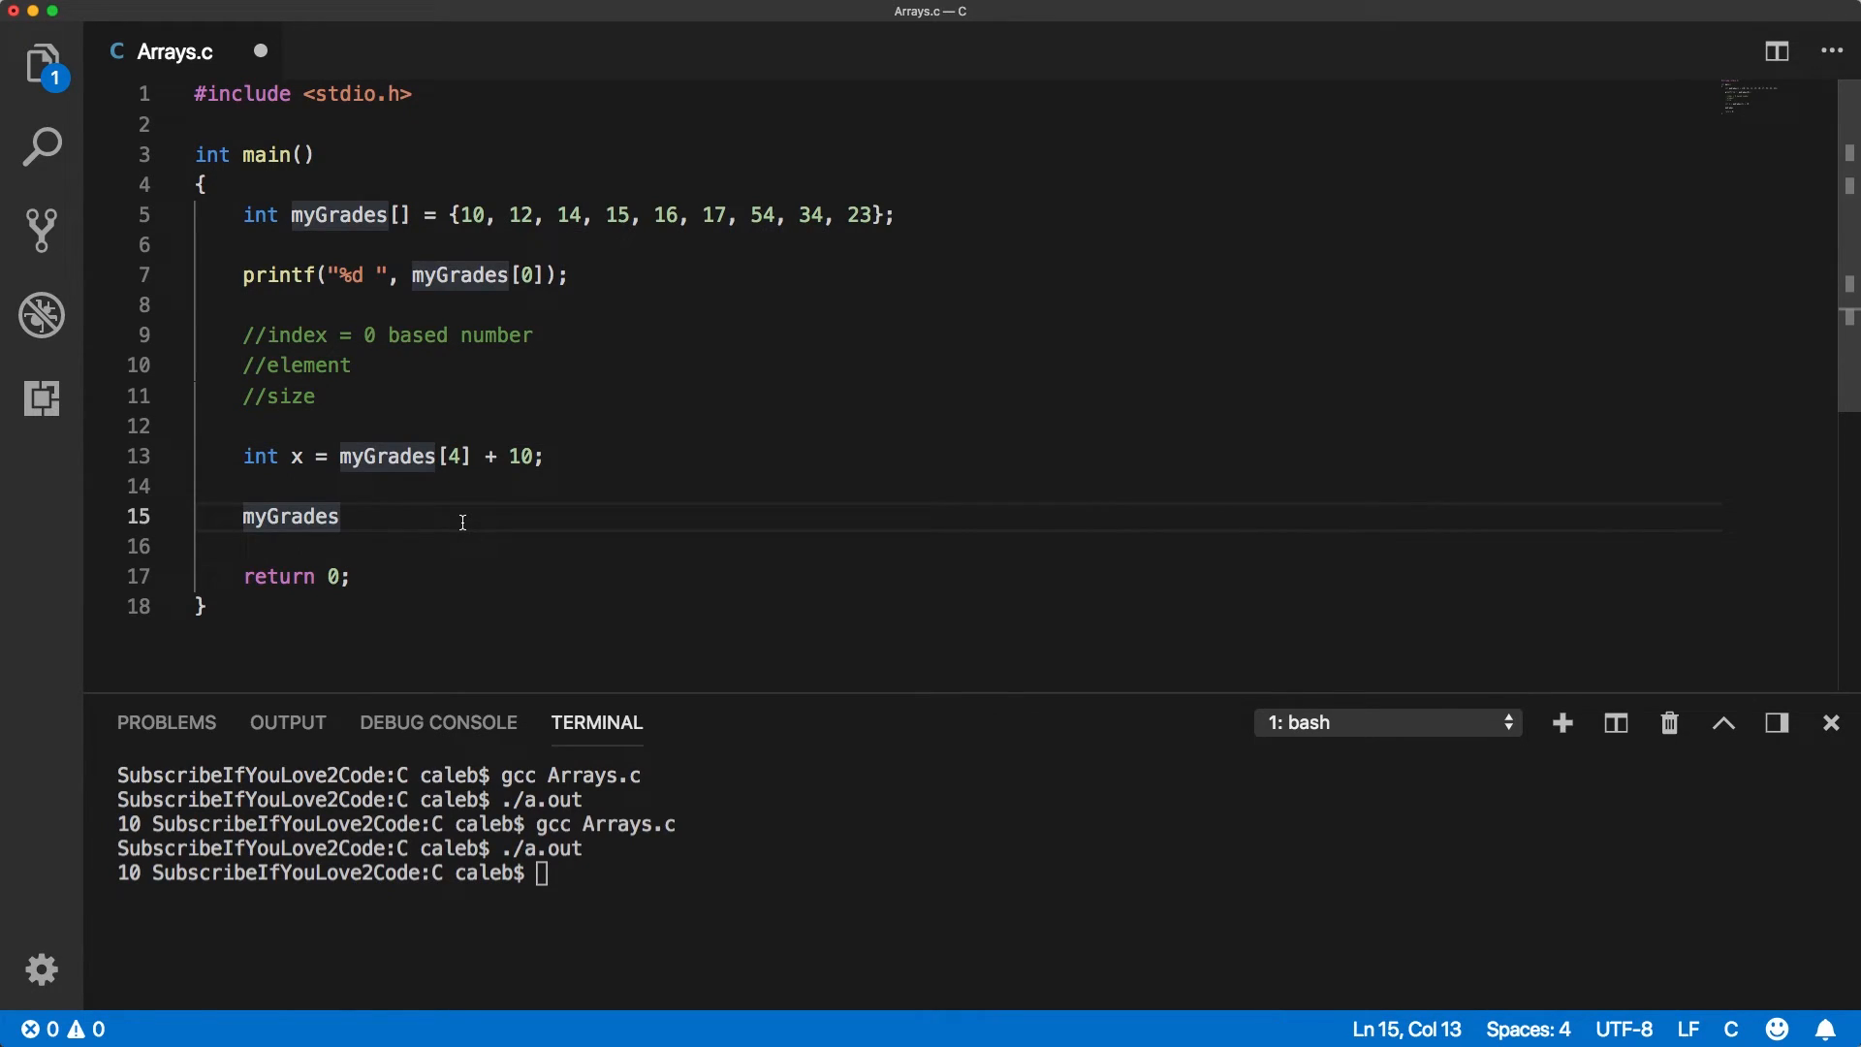
# Turn line 15 into printf("%d", myGrades[40]); to access an out-of-bounds index.
pyautogui.write('[]')
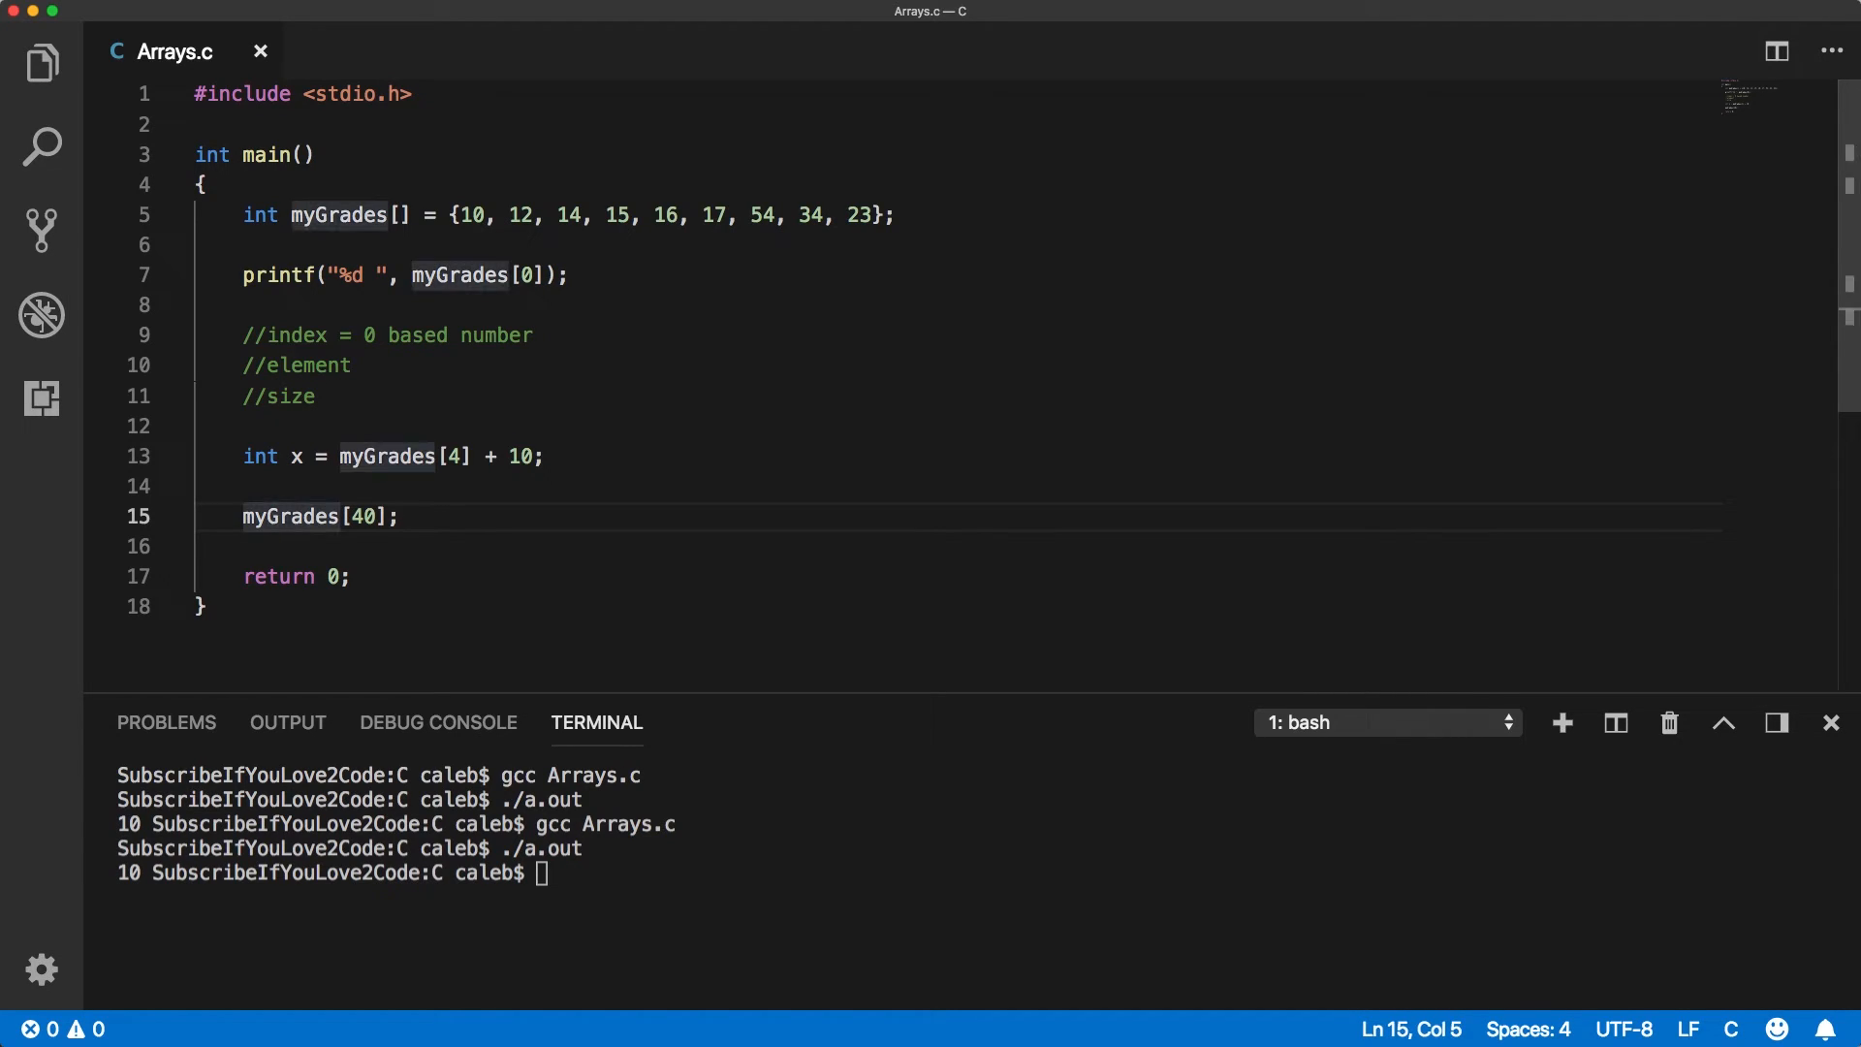
pyautogui.write('printf()')
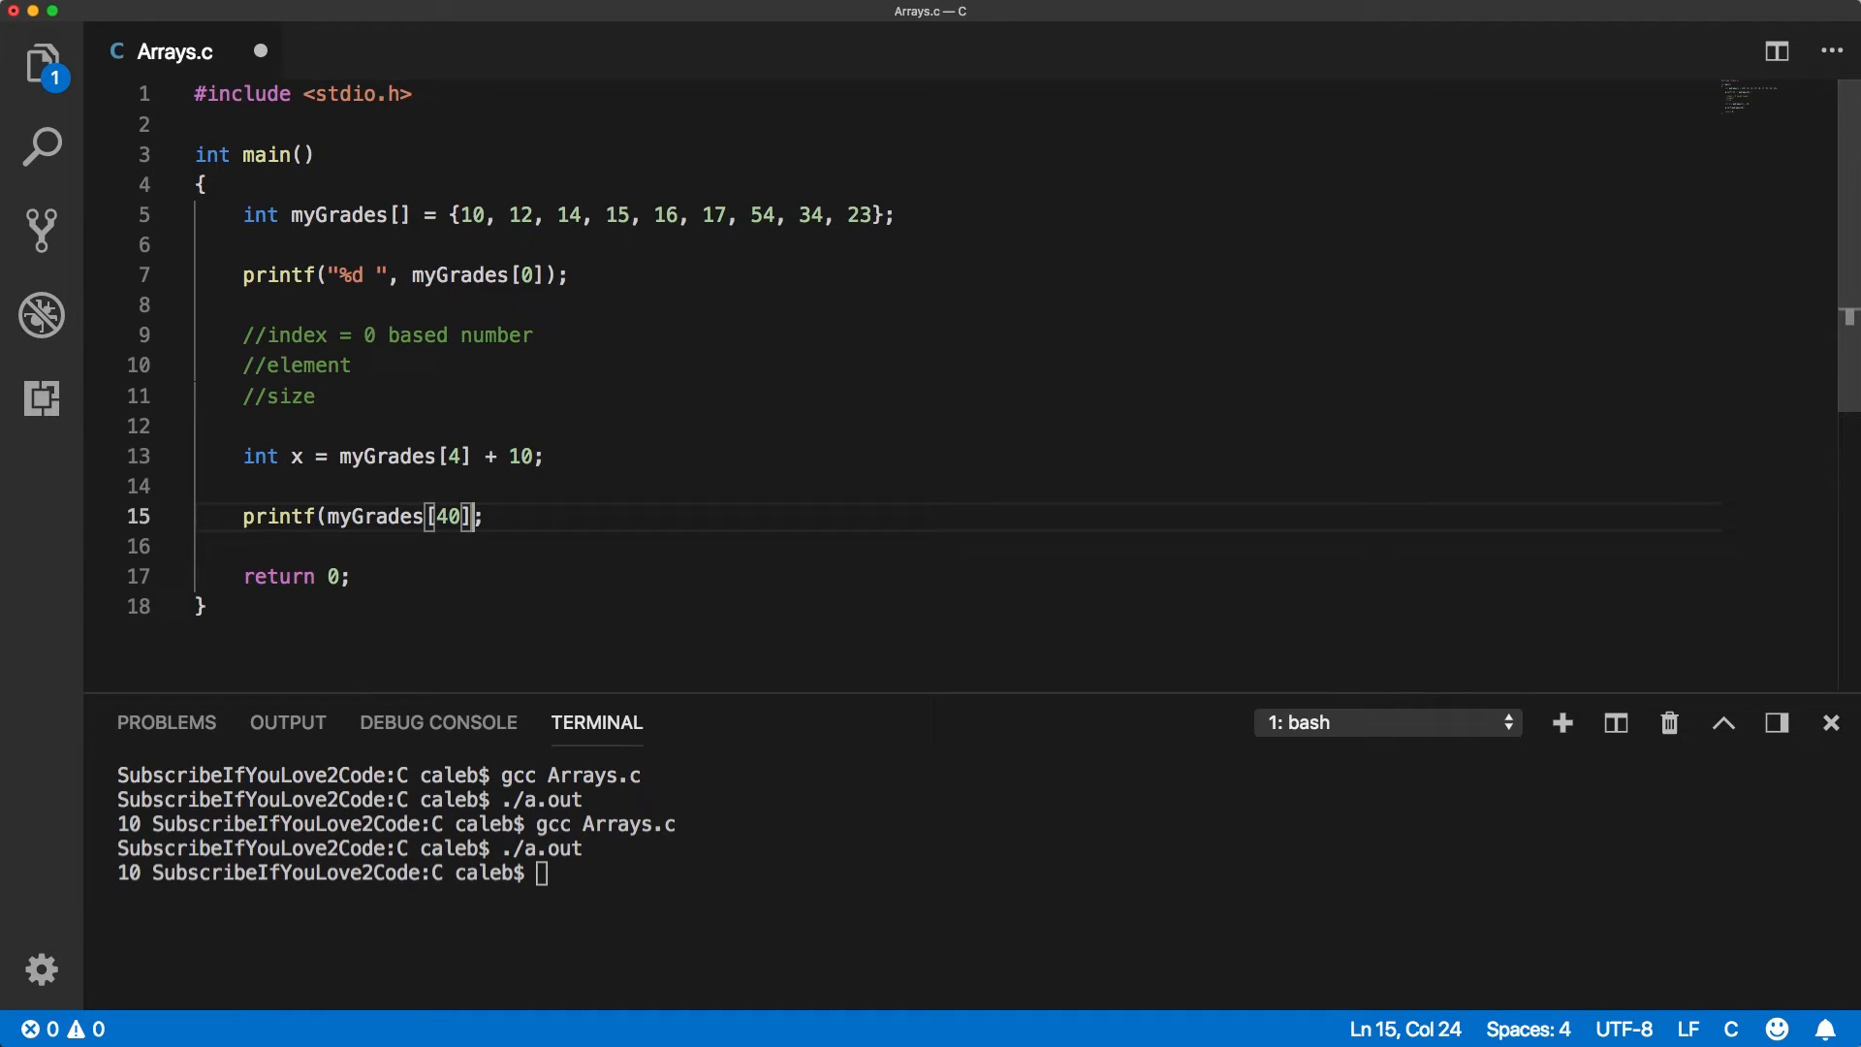
pyautogui.click(339, 517)
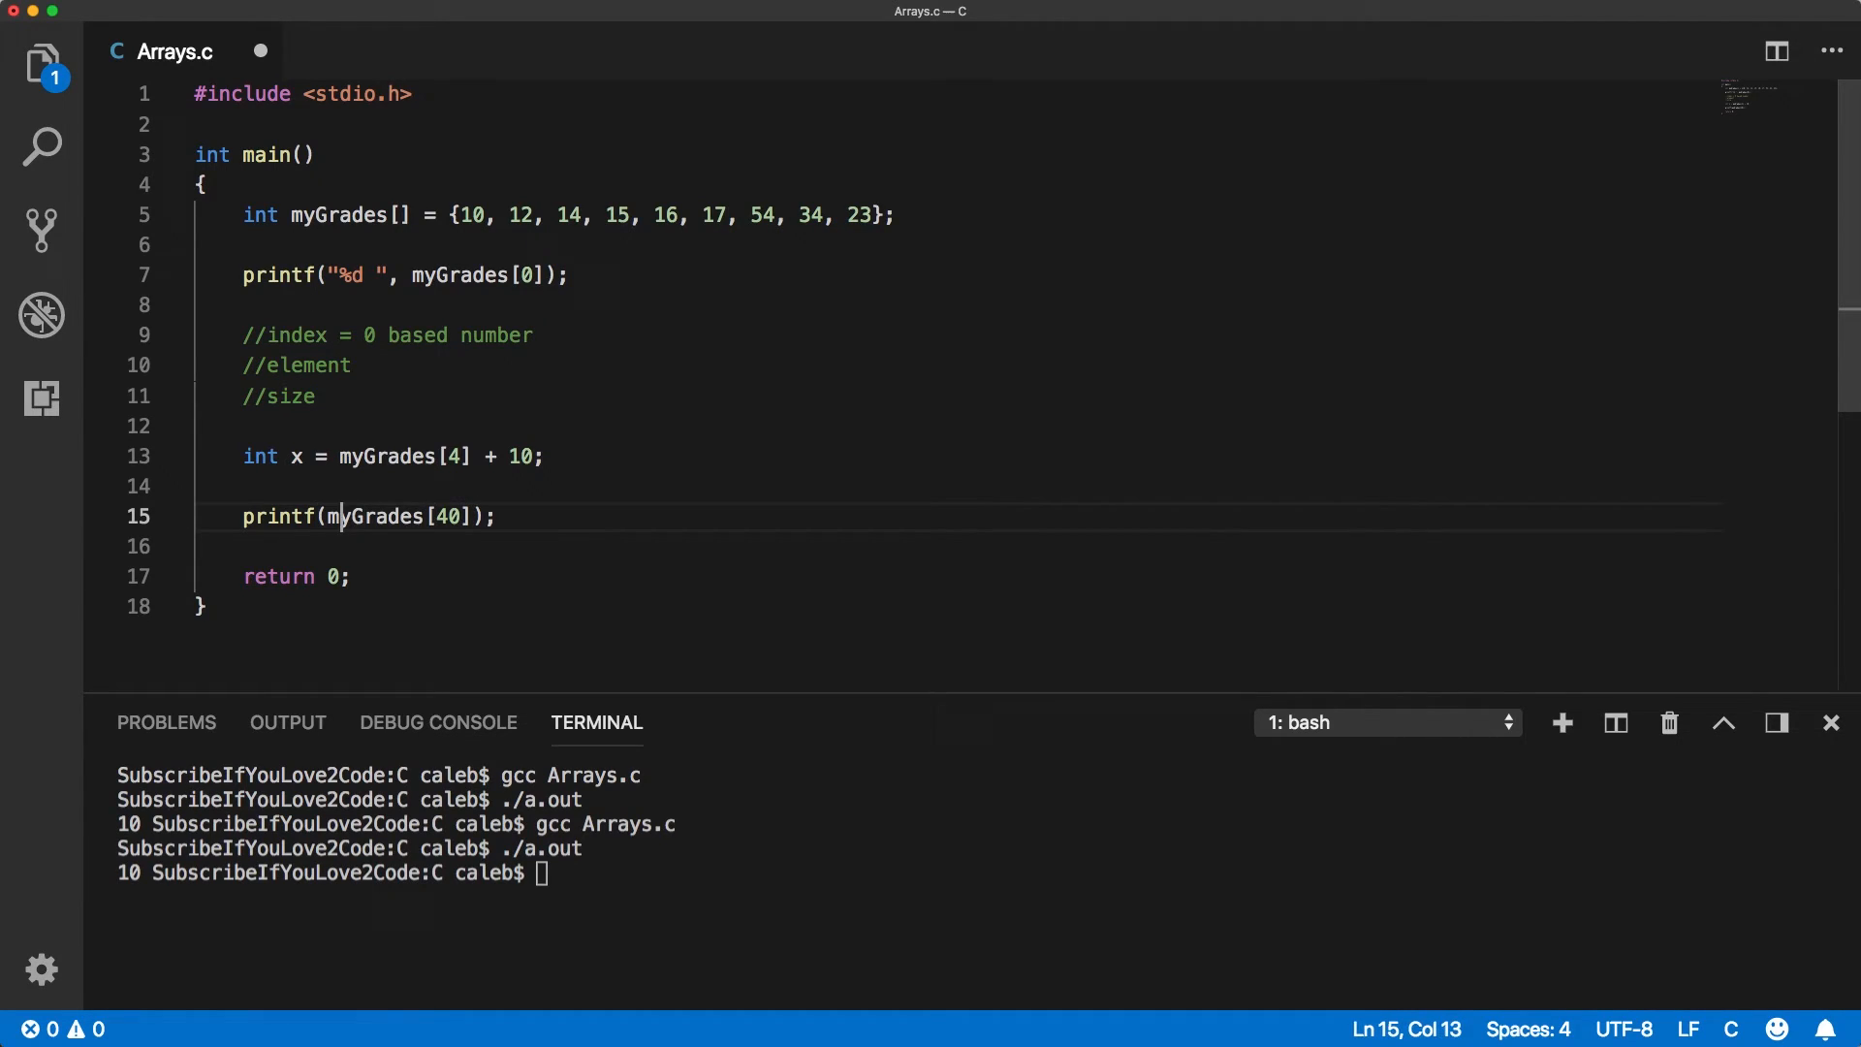
pyautogui.write('""')
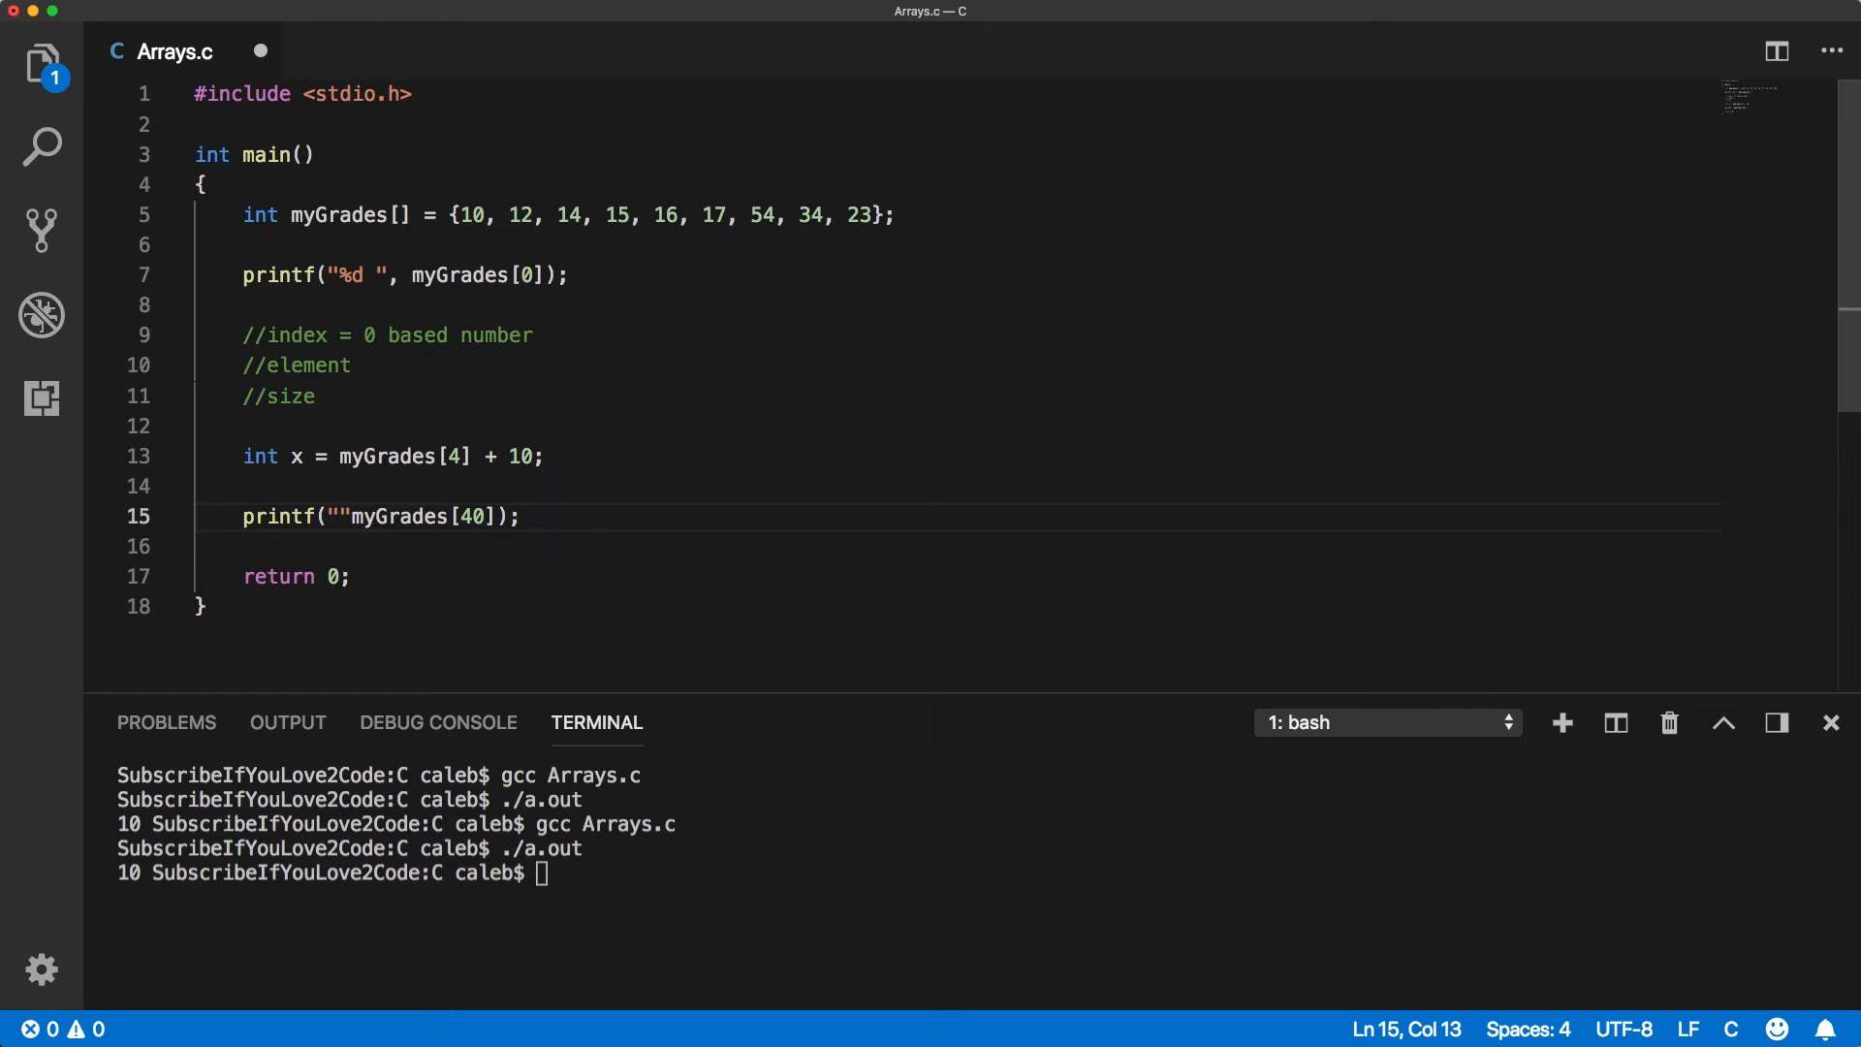
pyautogui.write('%d')
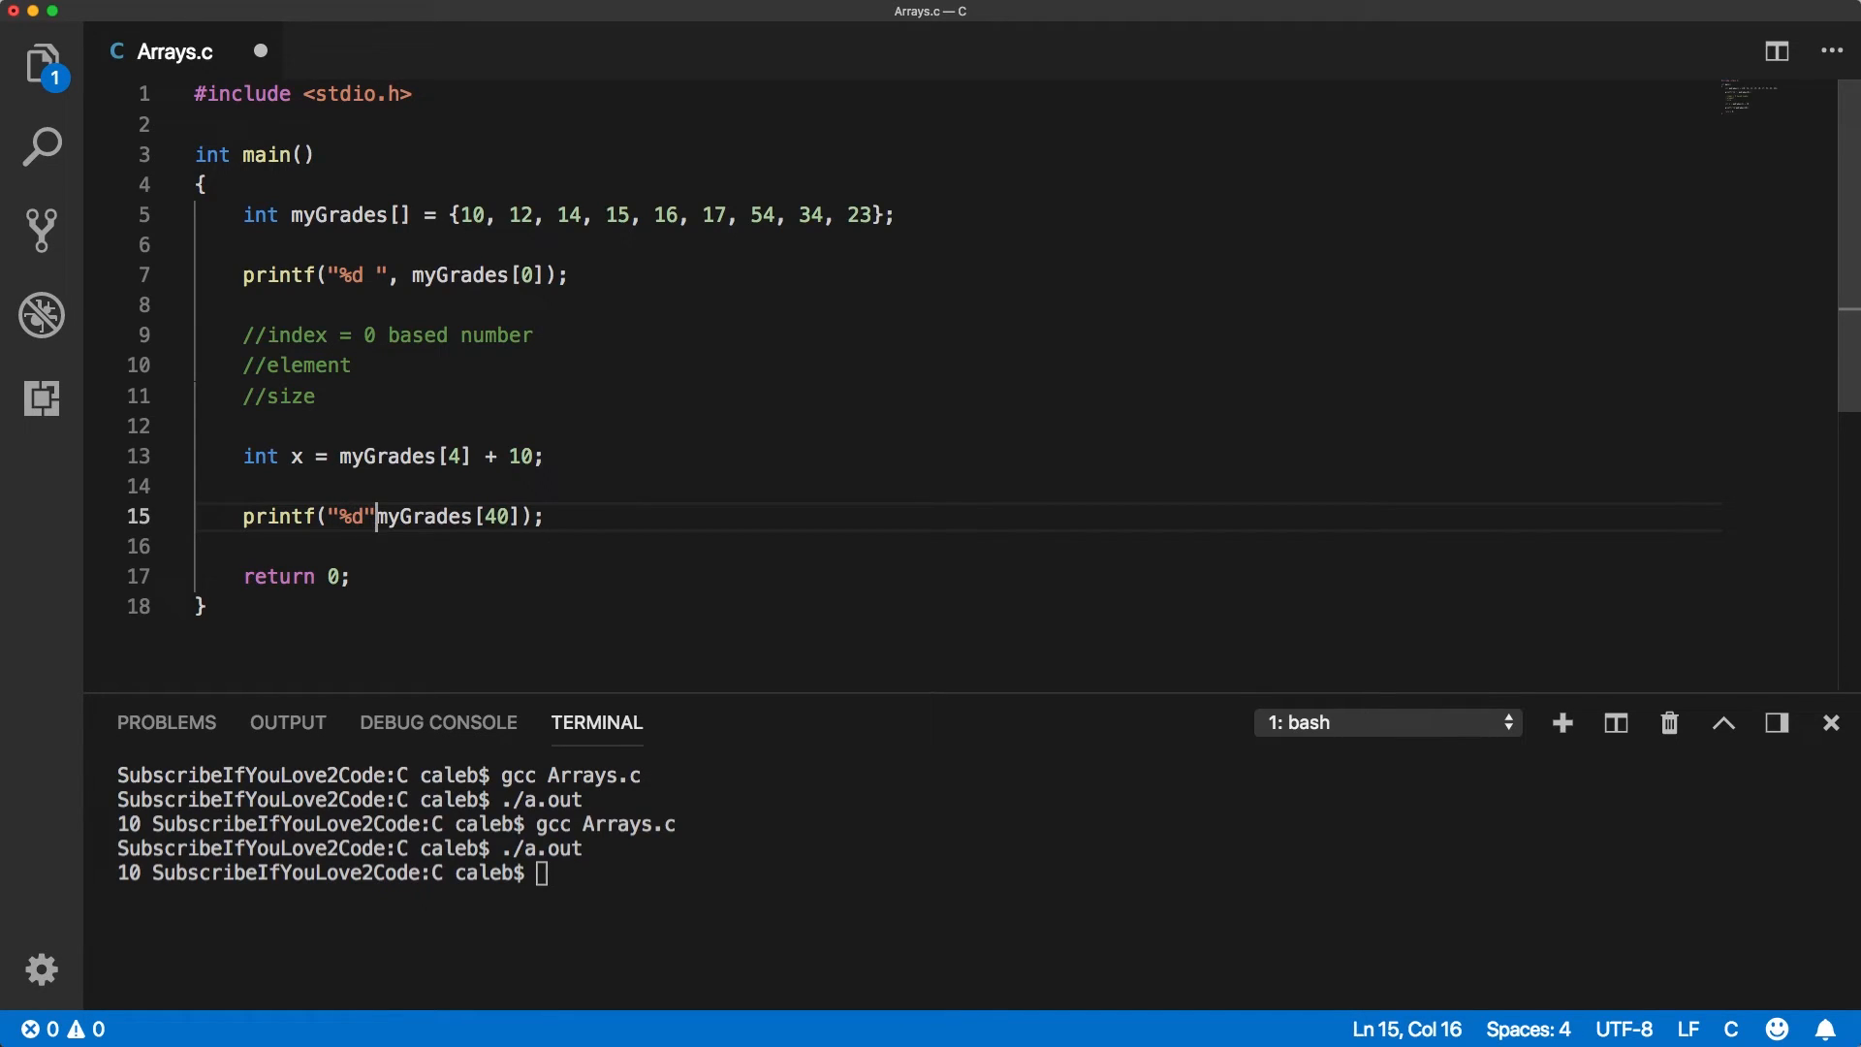
pyautogui.write(',')
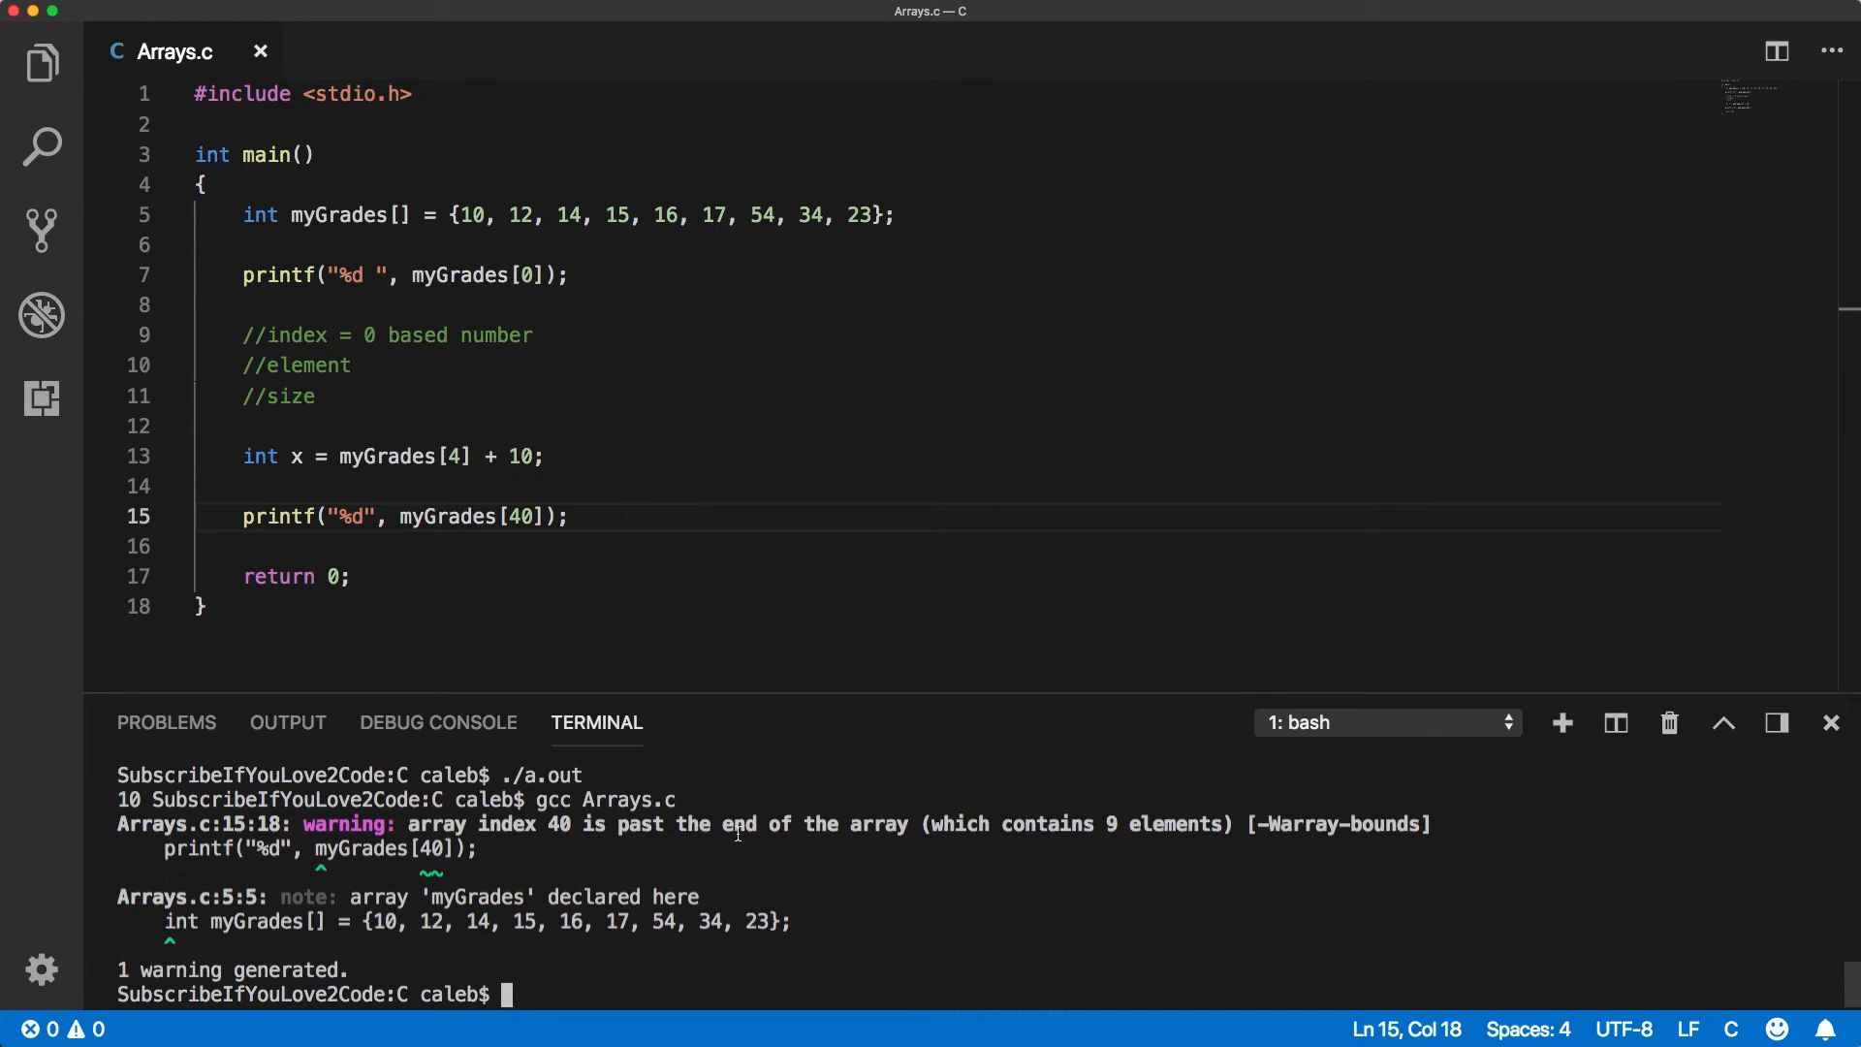
# Recompile with gcc Arrays.c and run ./a.out, printing 10 and a garbage value.
pyautogui.write('gcc Arrays.c')
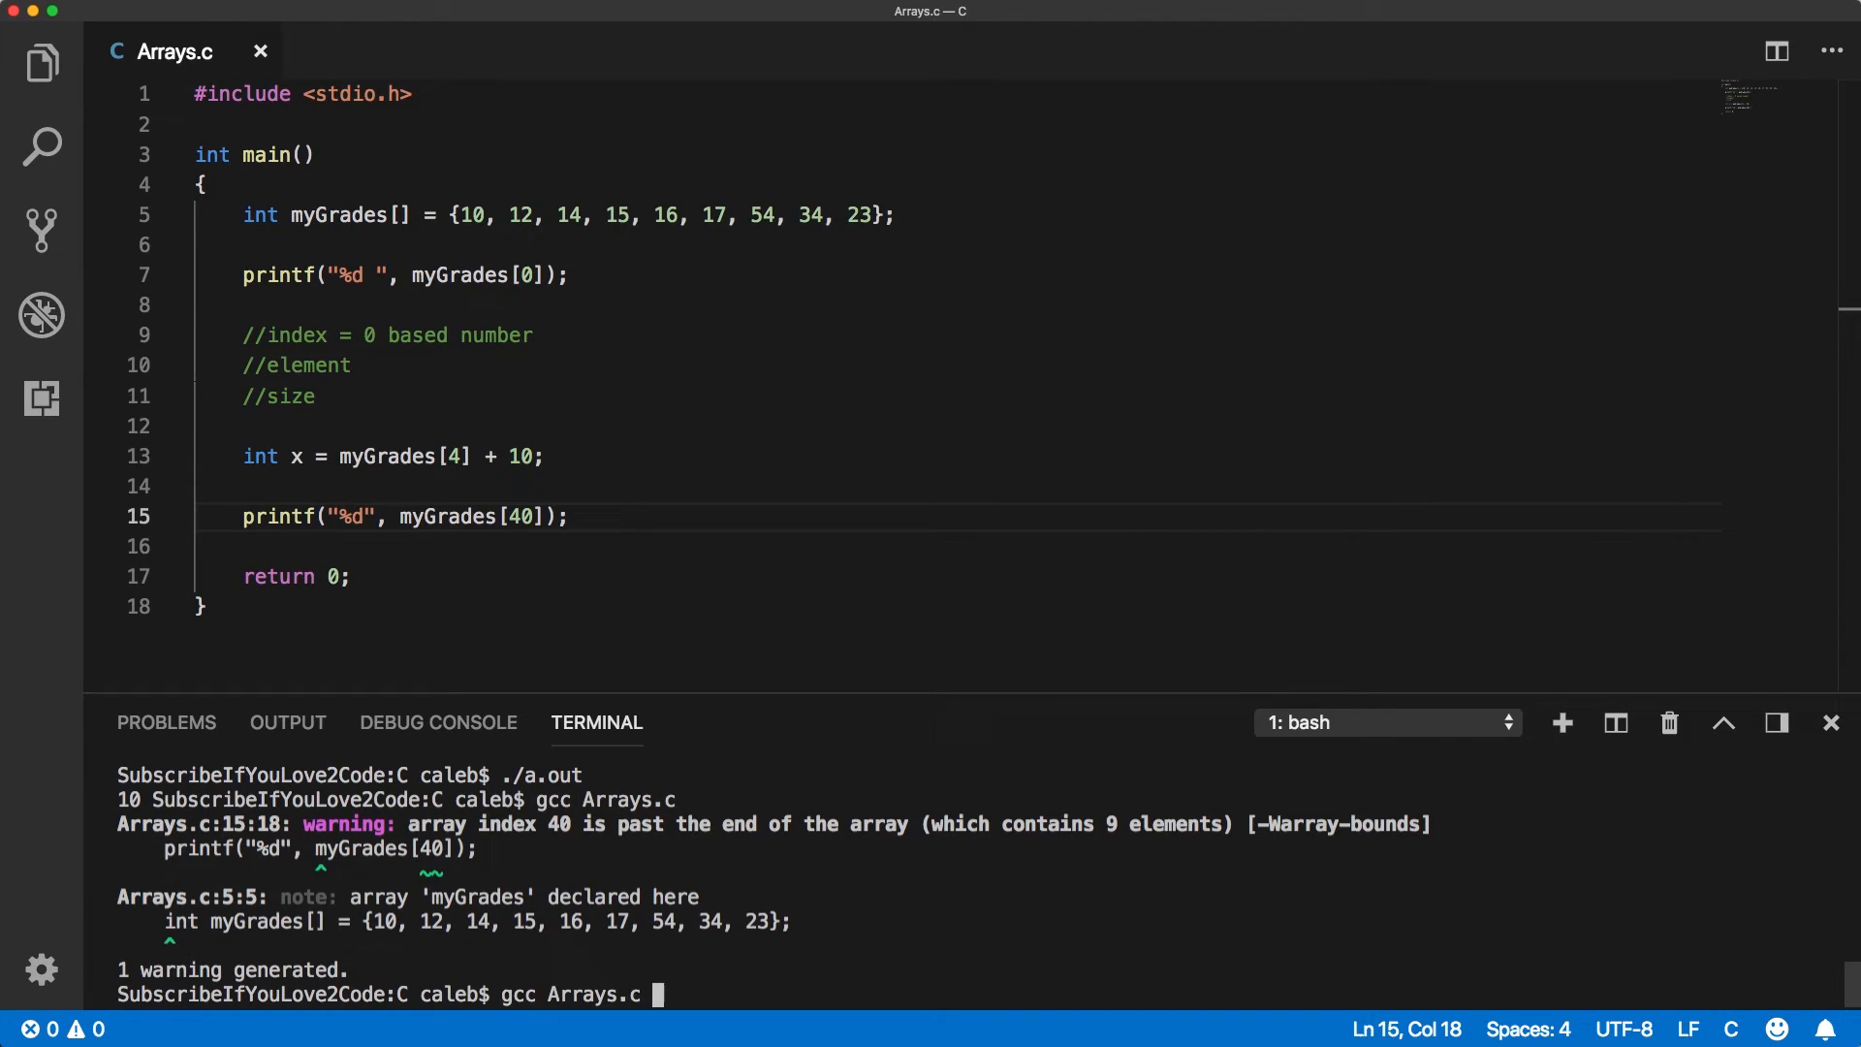
pyautogui.write('./a.out')
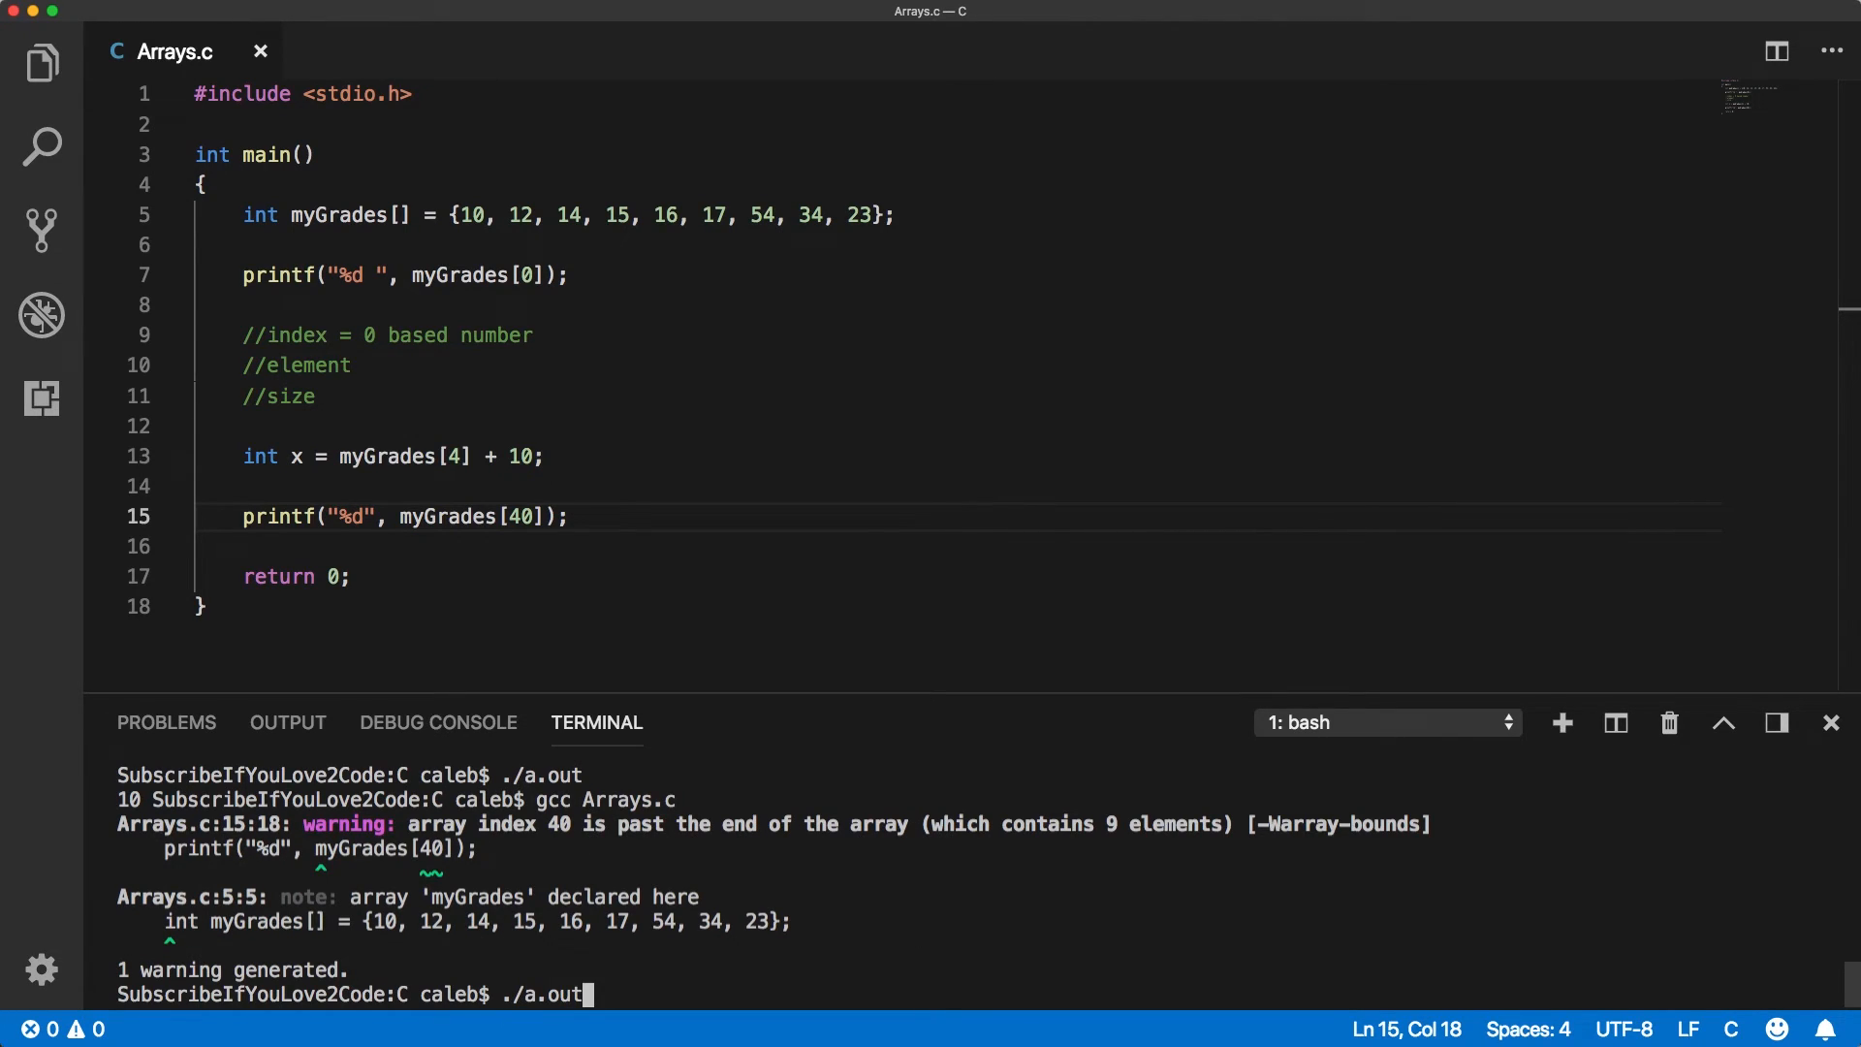
pyautogui.press('Return')
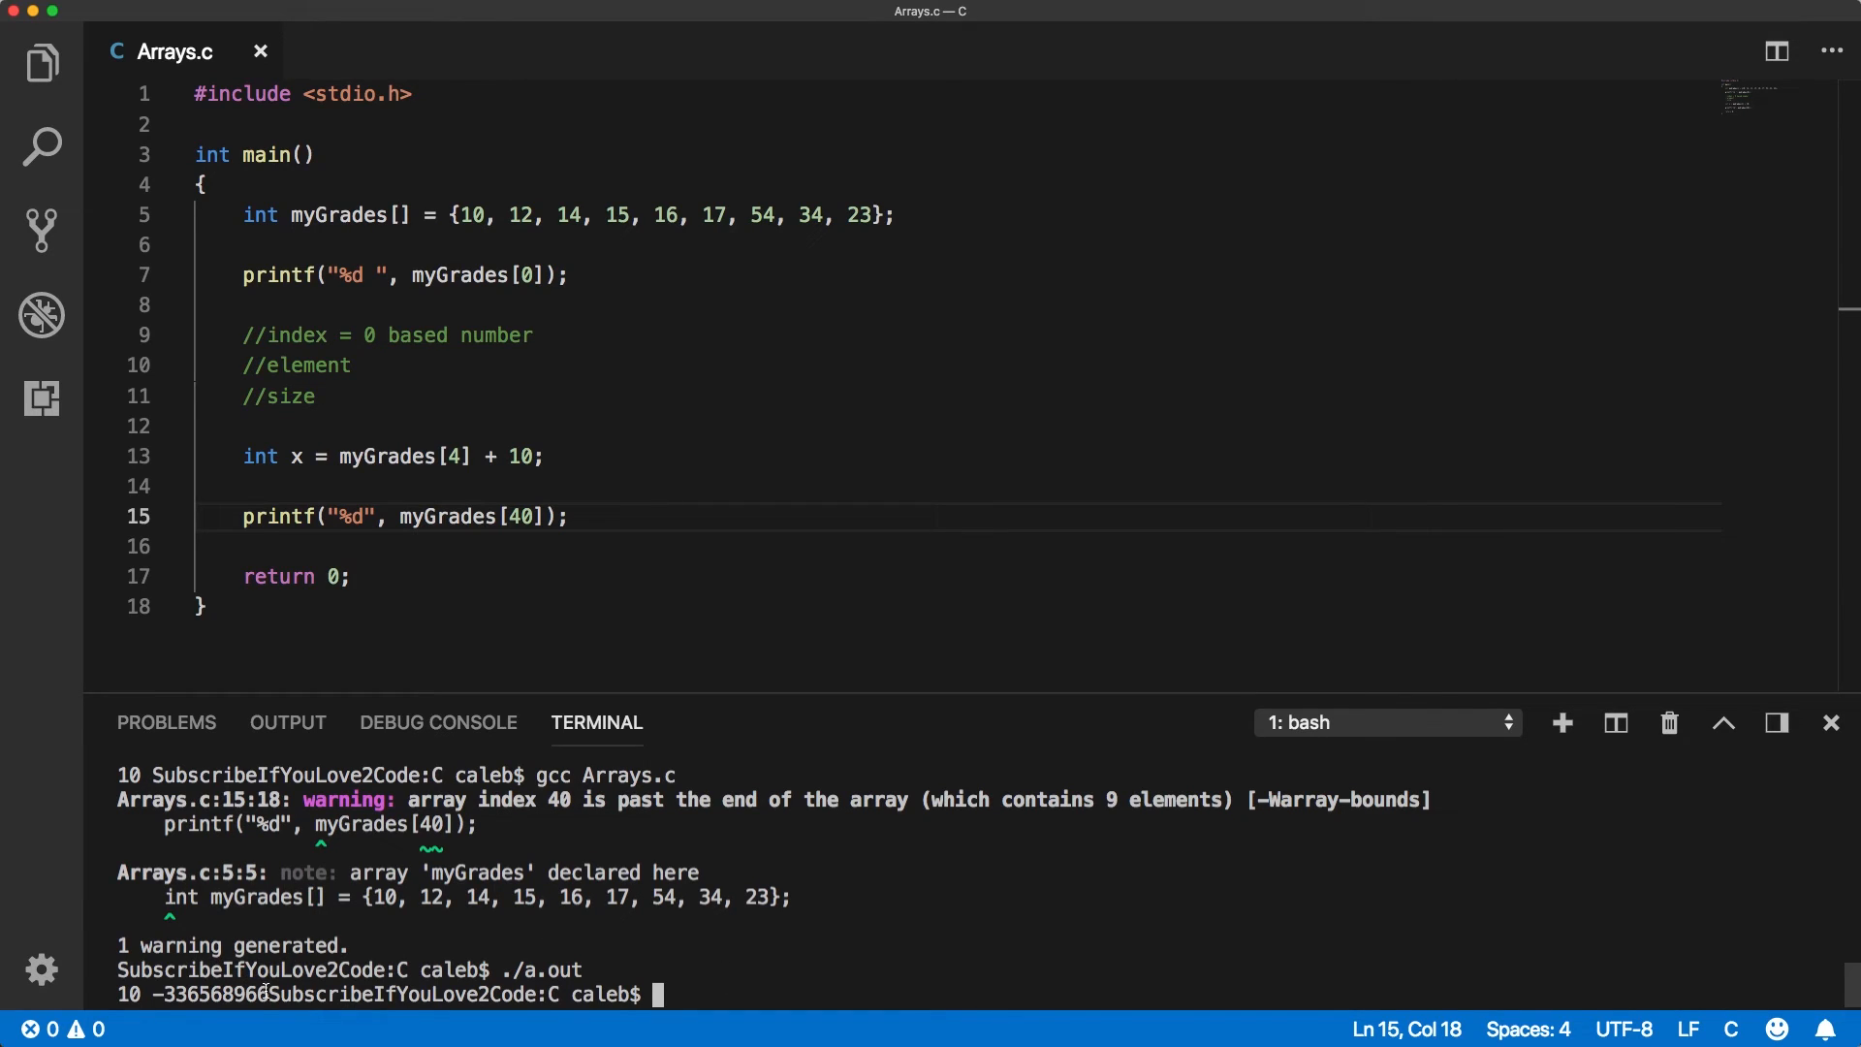
pyautogui.moveTo(686, 968)
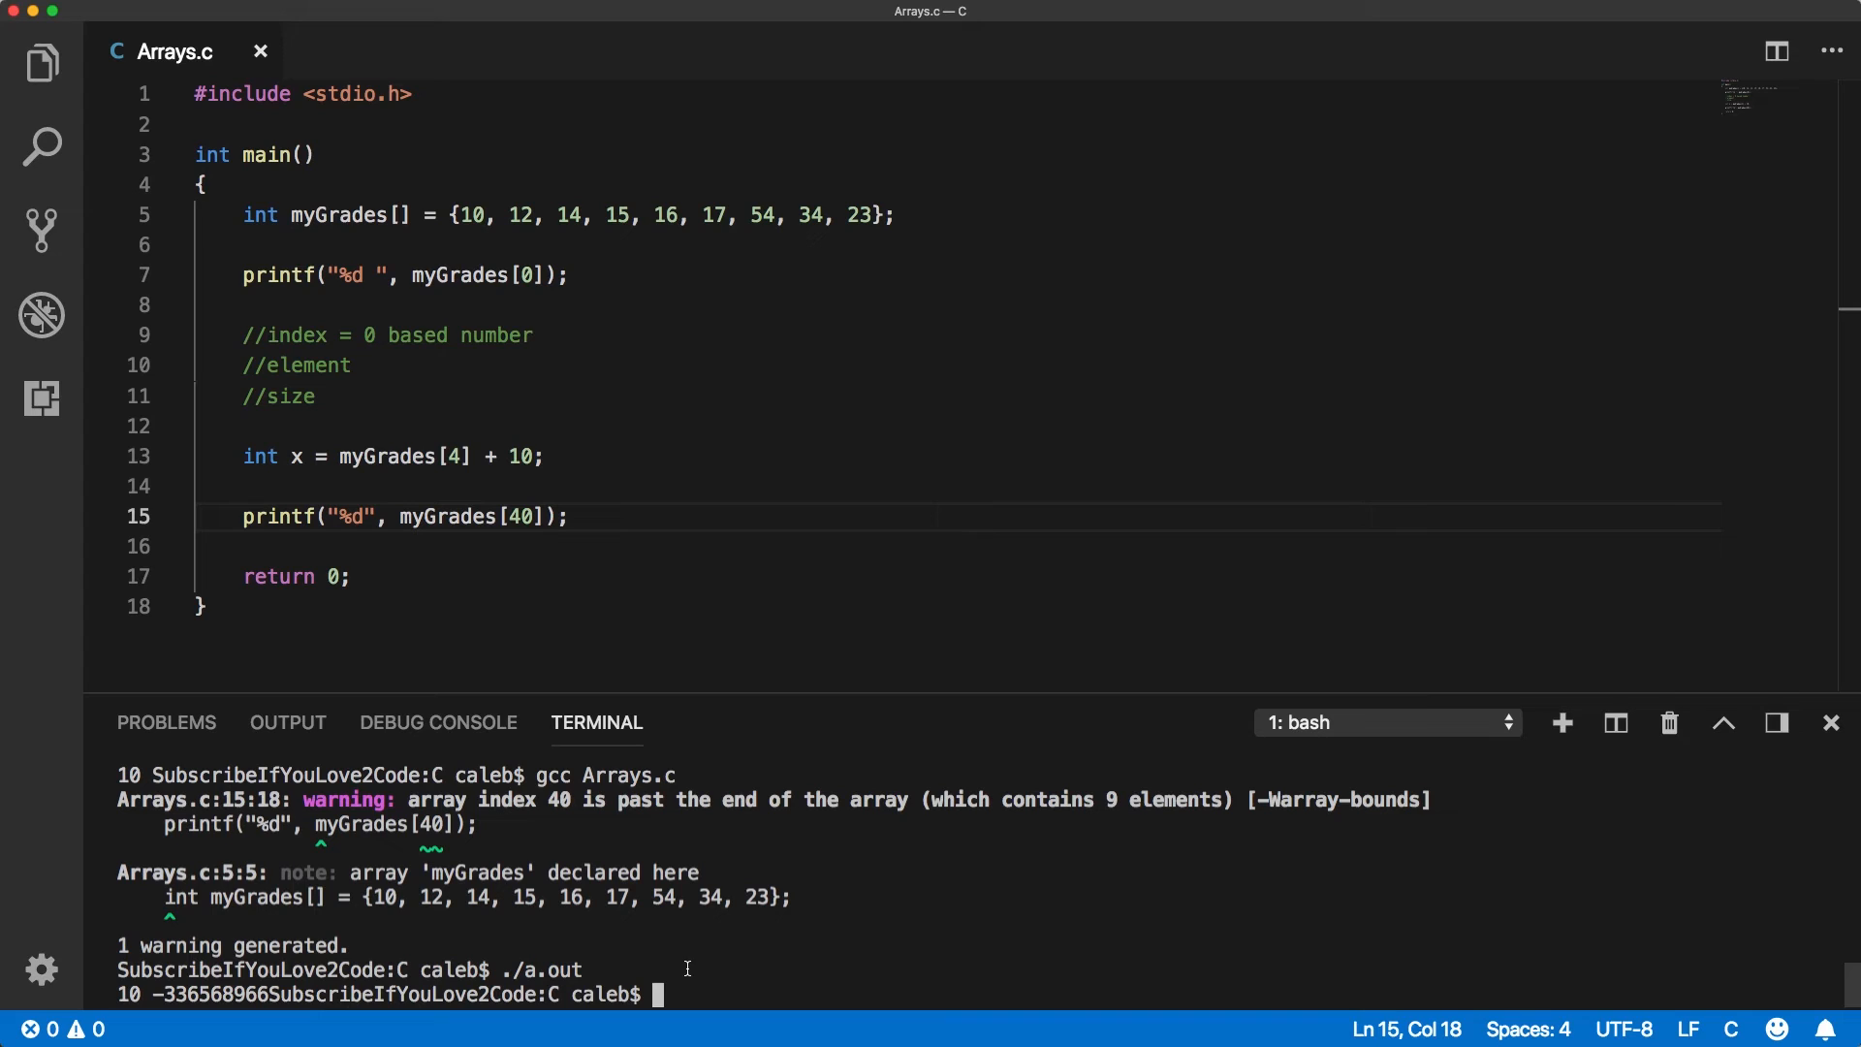